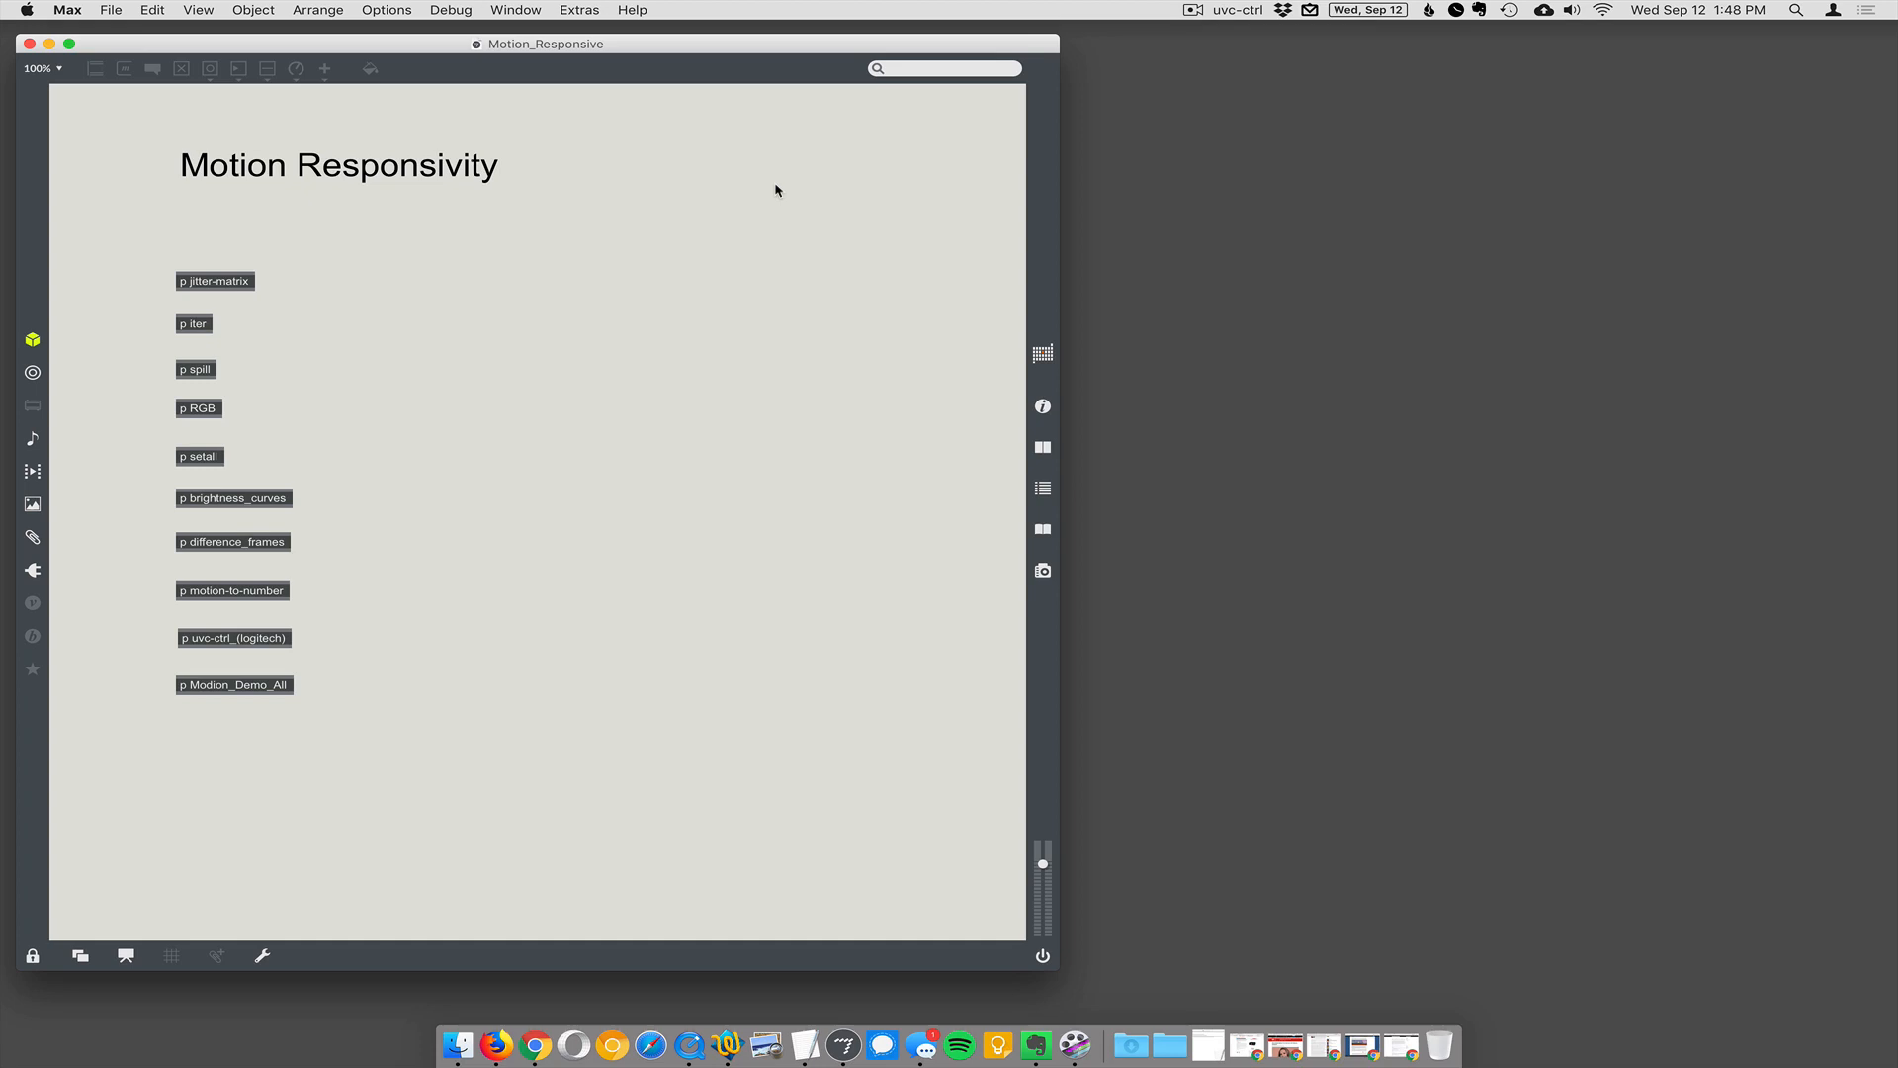
pyautogui.moveTo(685, 221)
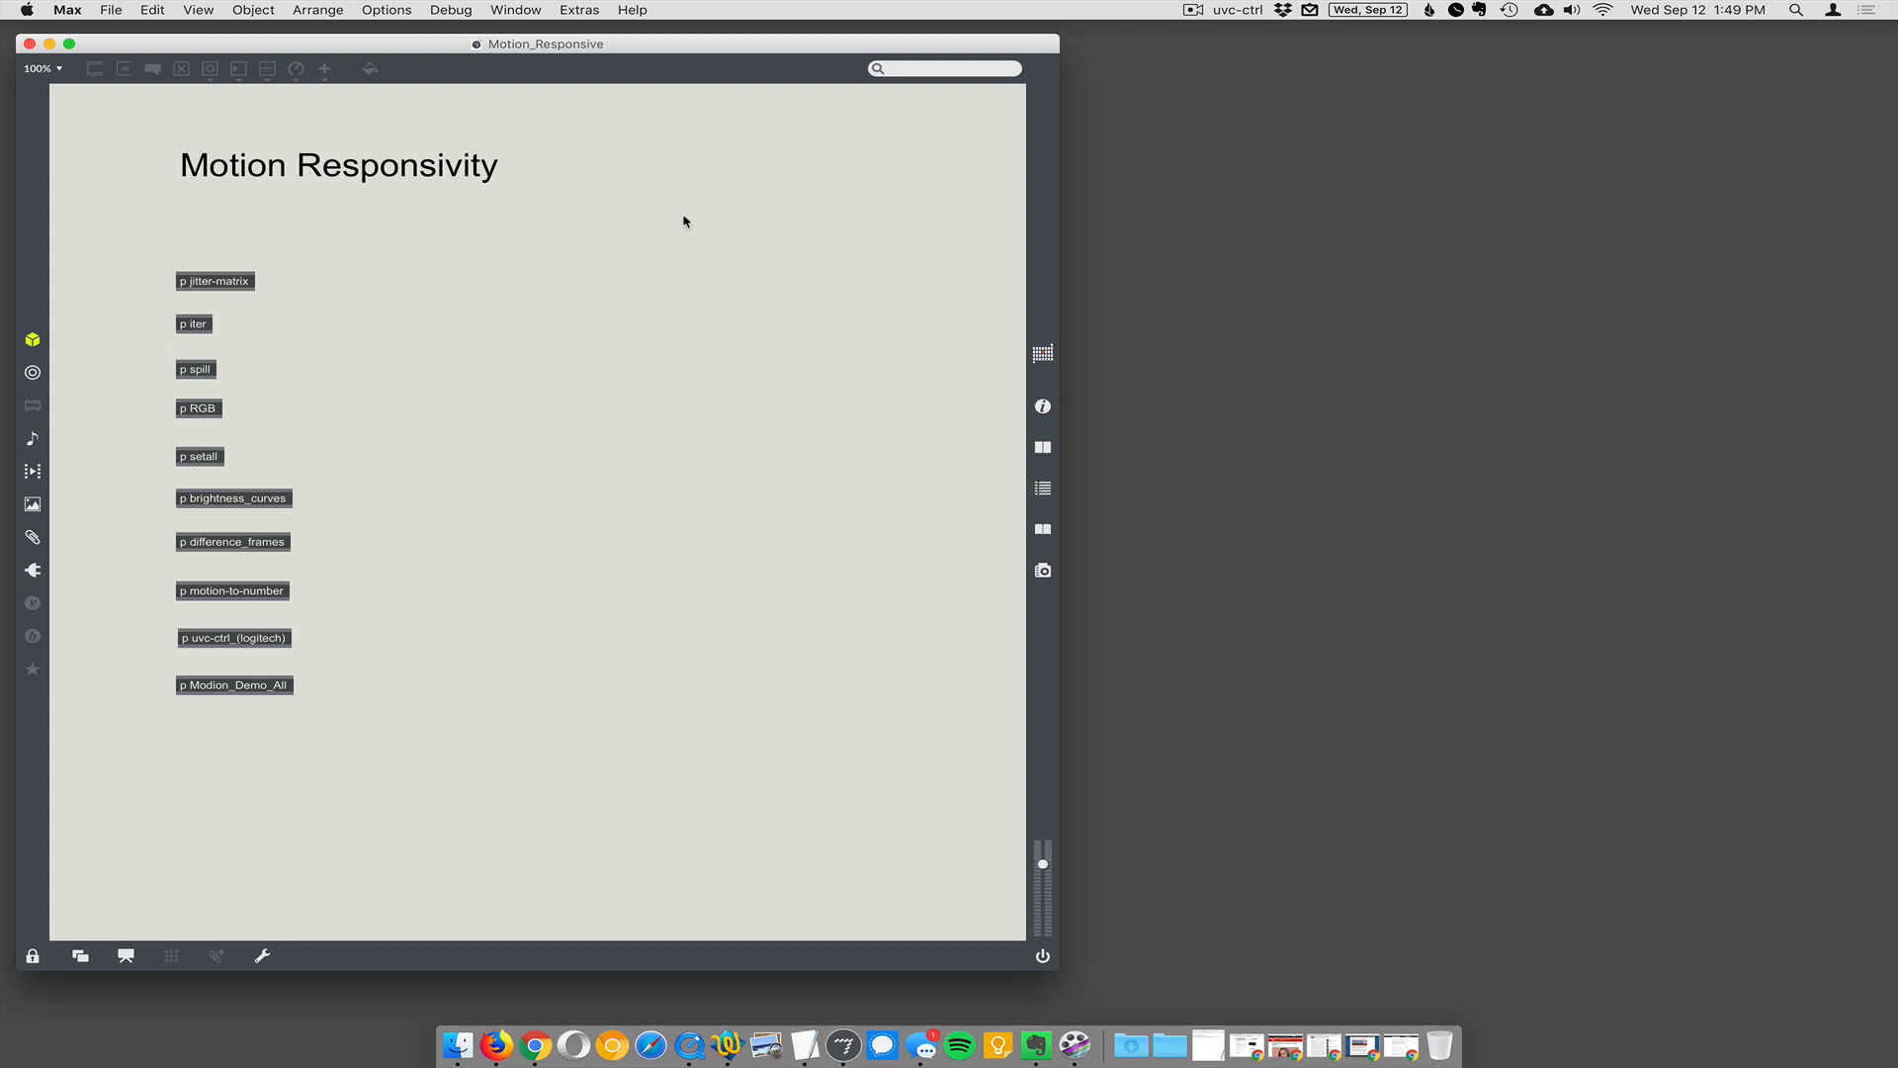
pyautogui.moveTo(686, 220)
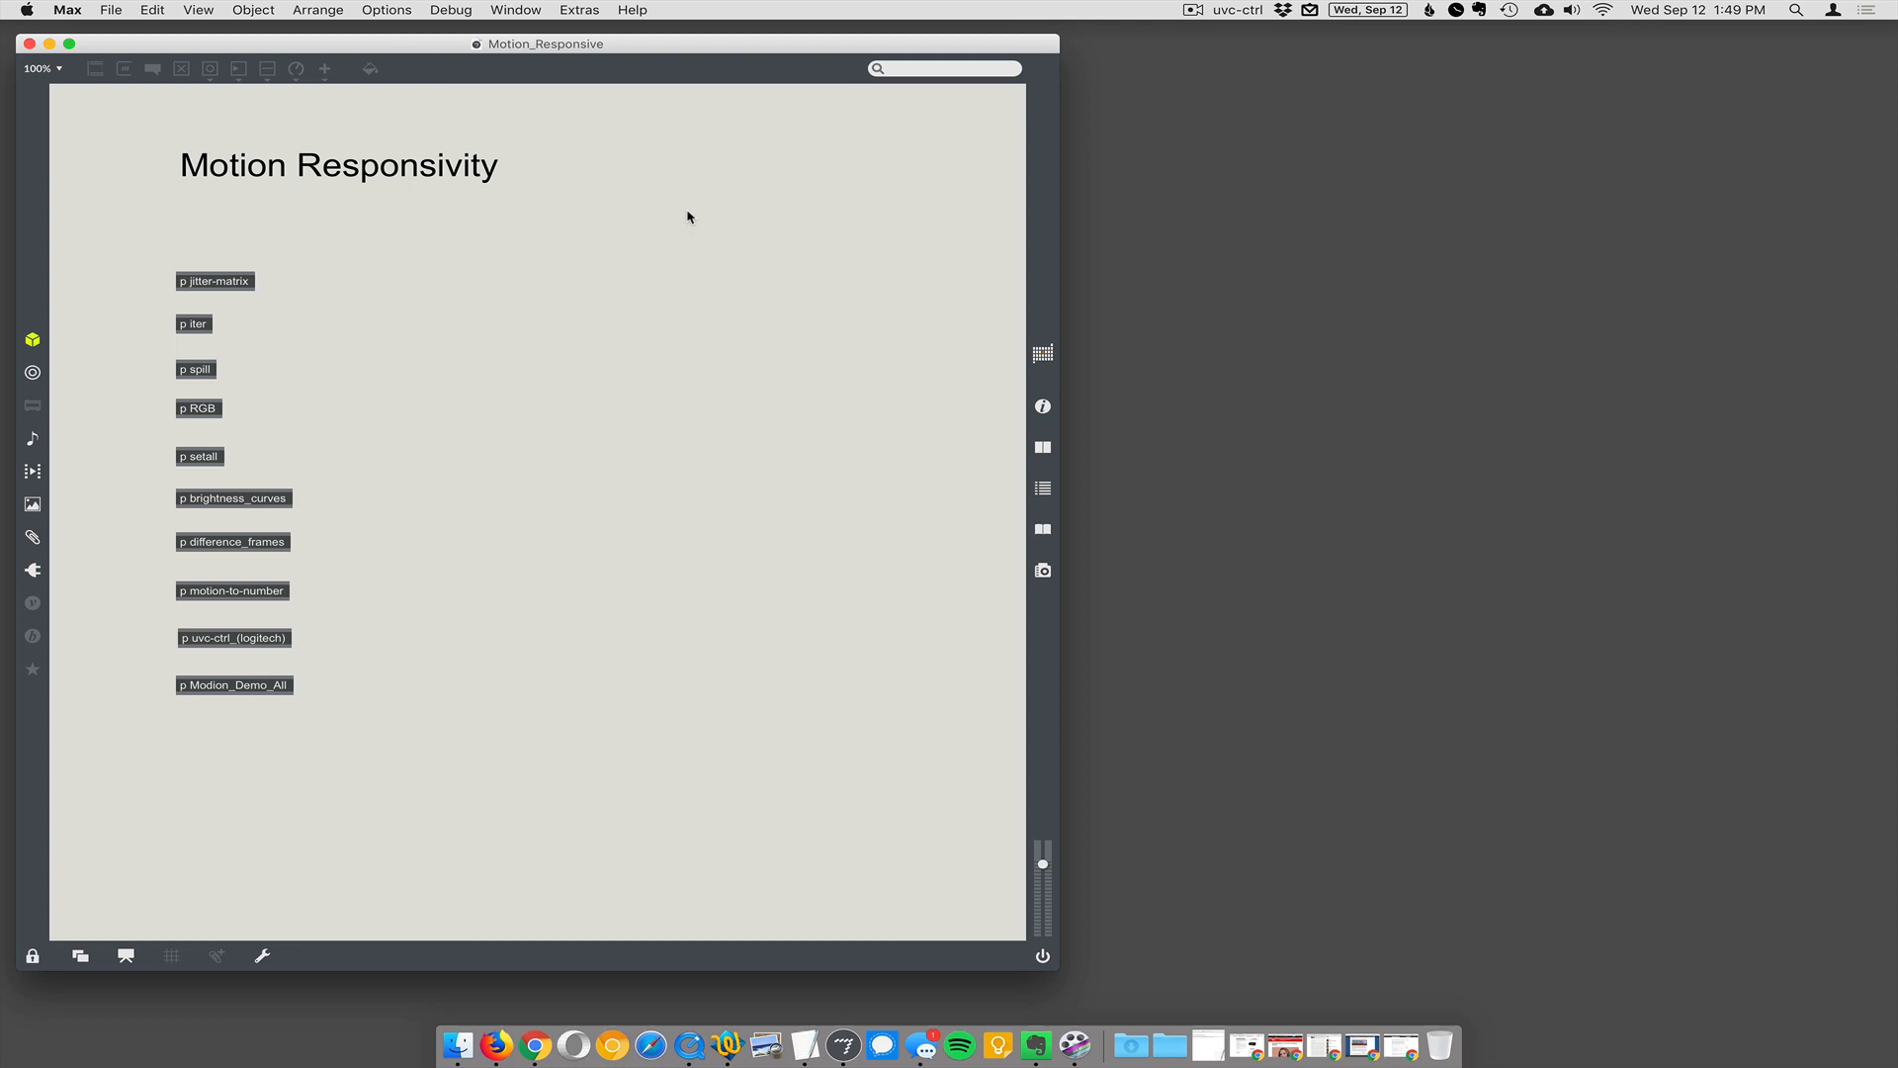
pyautogui.moveTo(279, 296)
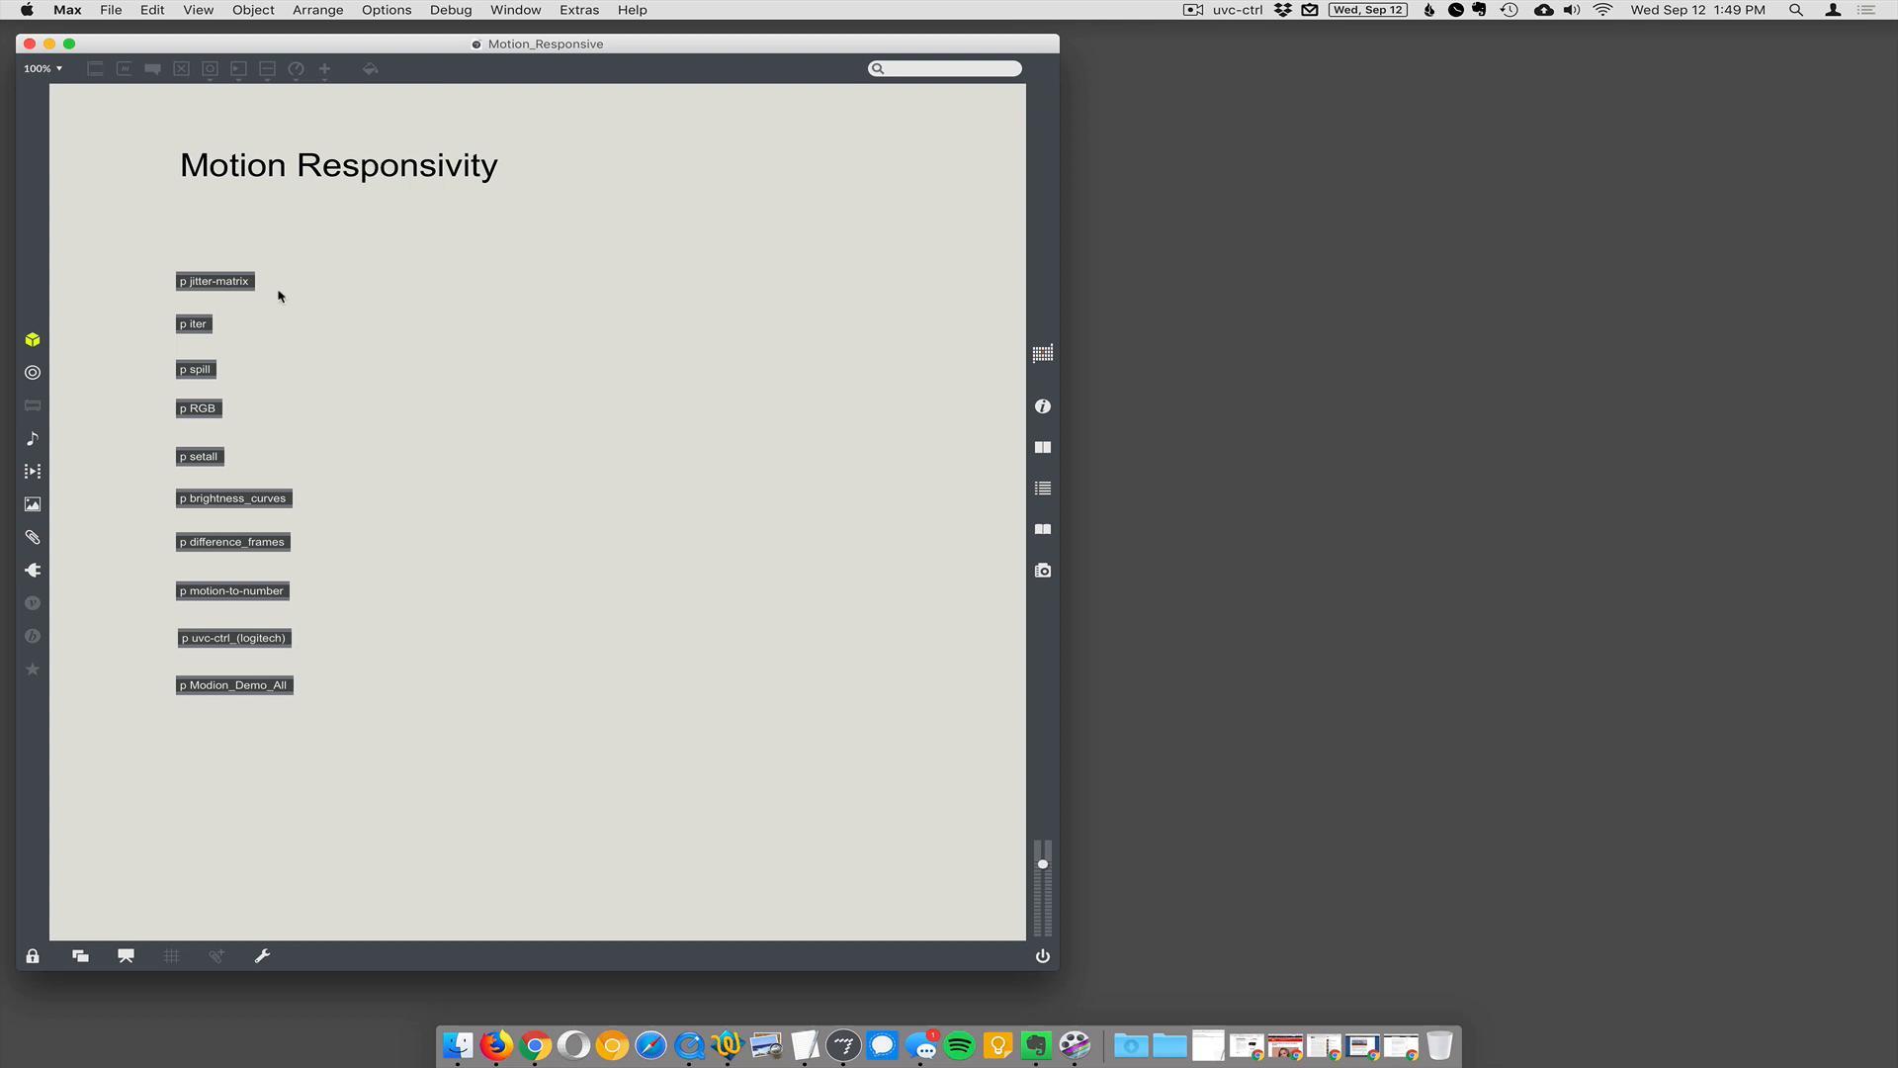
pyautogui.moveTo(248, 282)
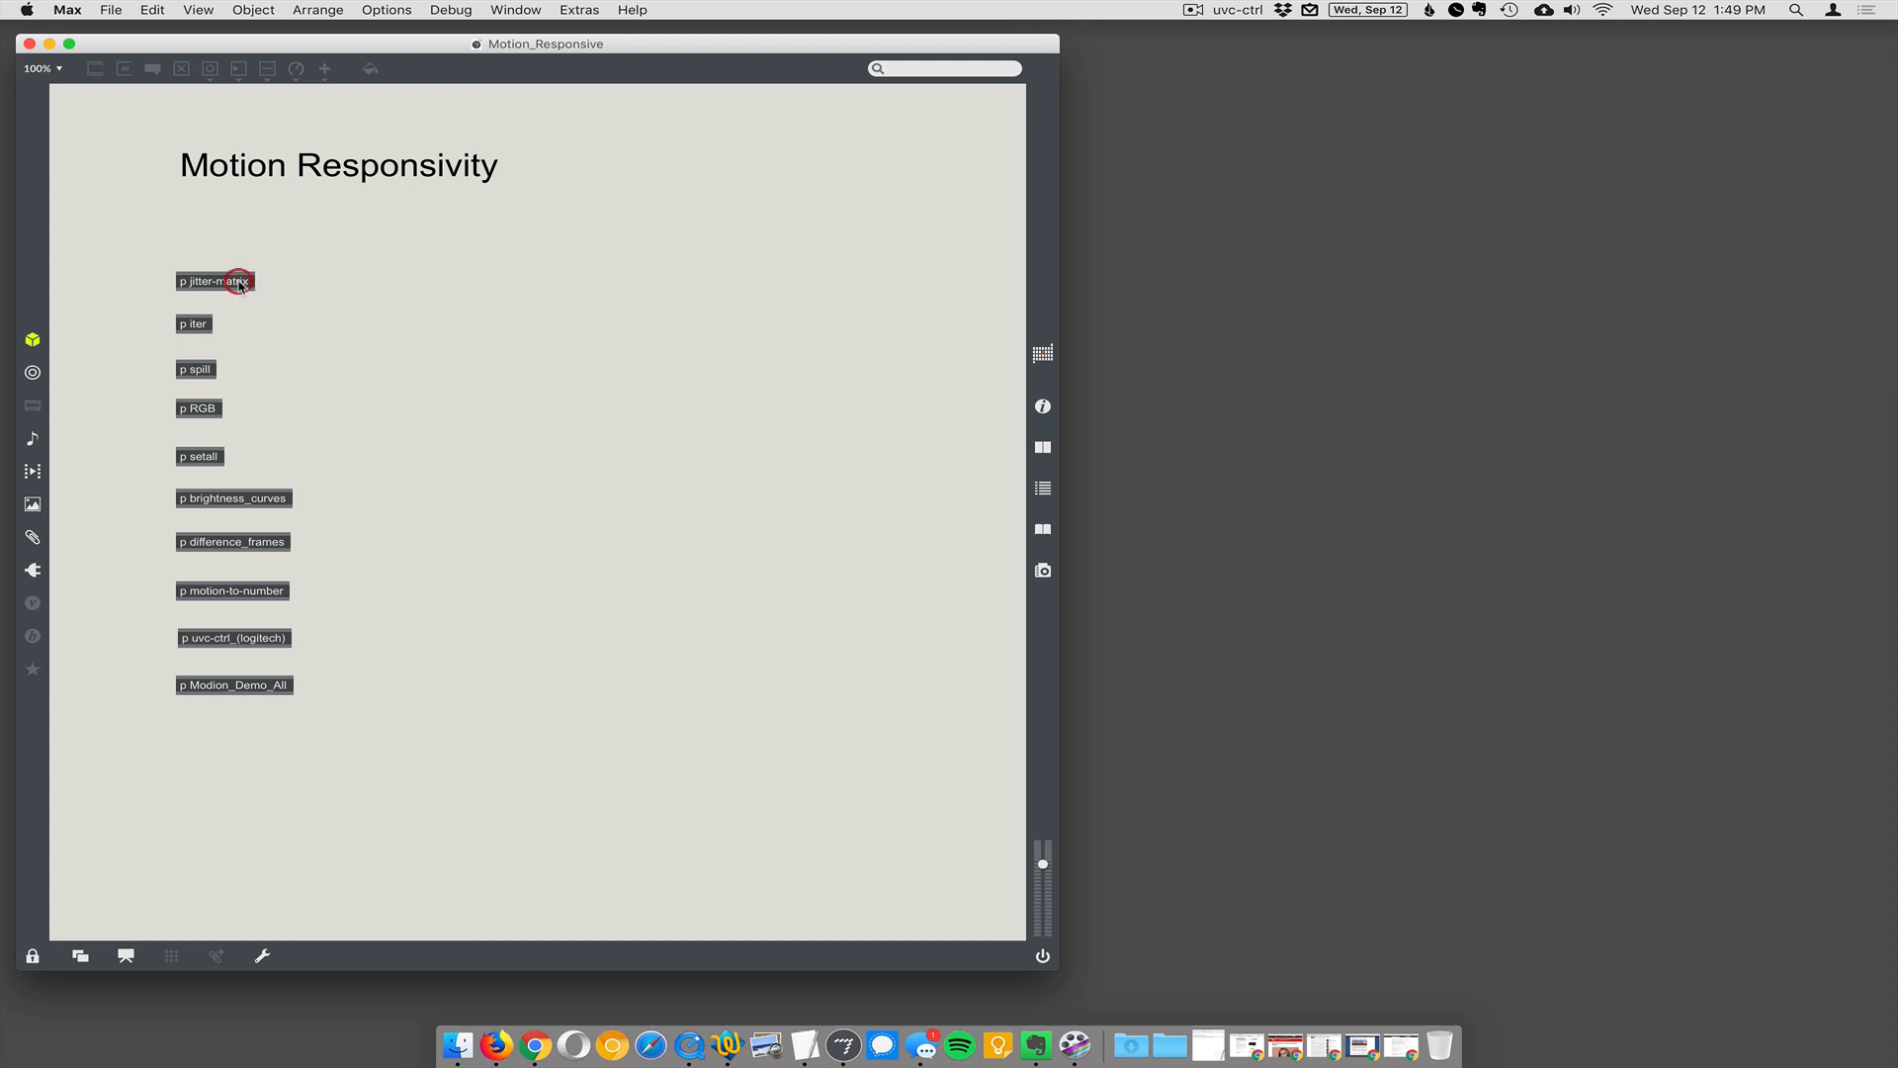
pyautogui.doubleClick(214, 281)
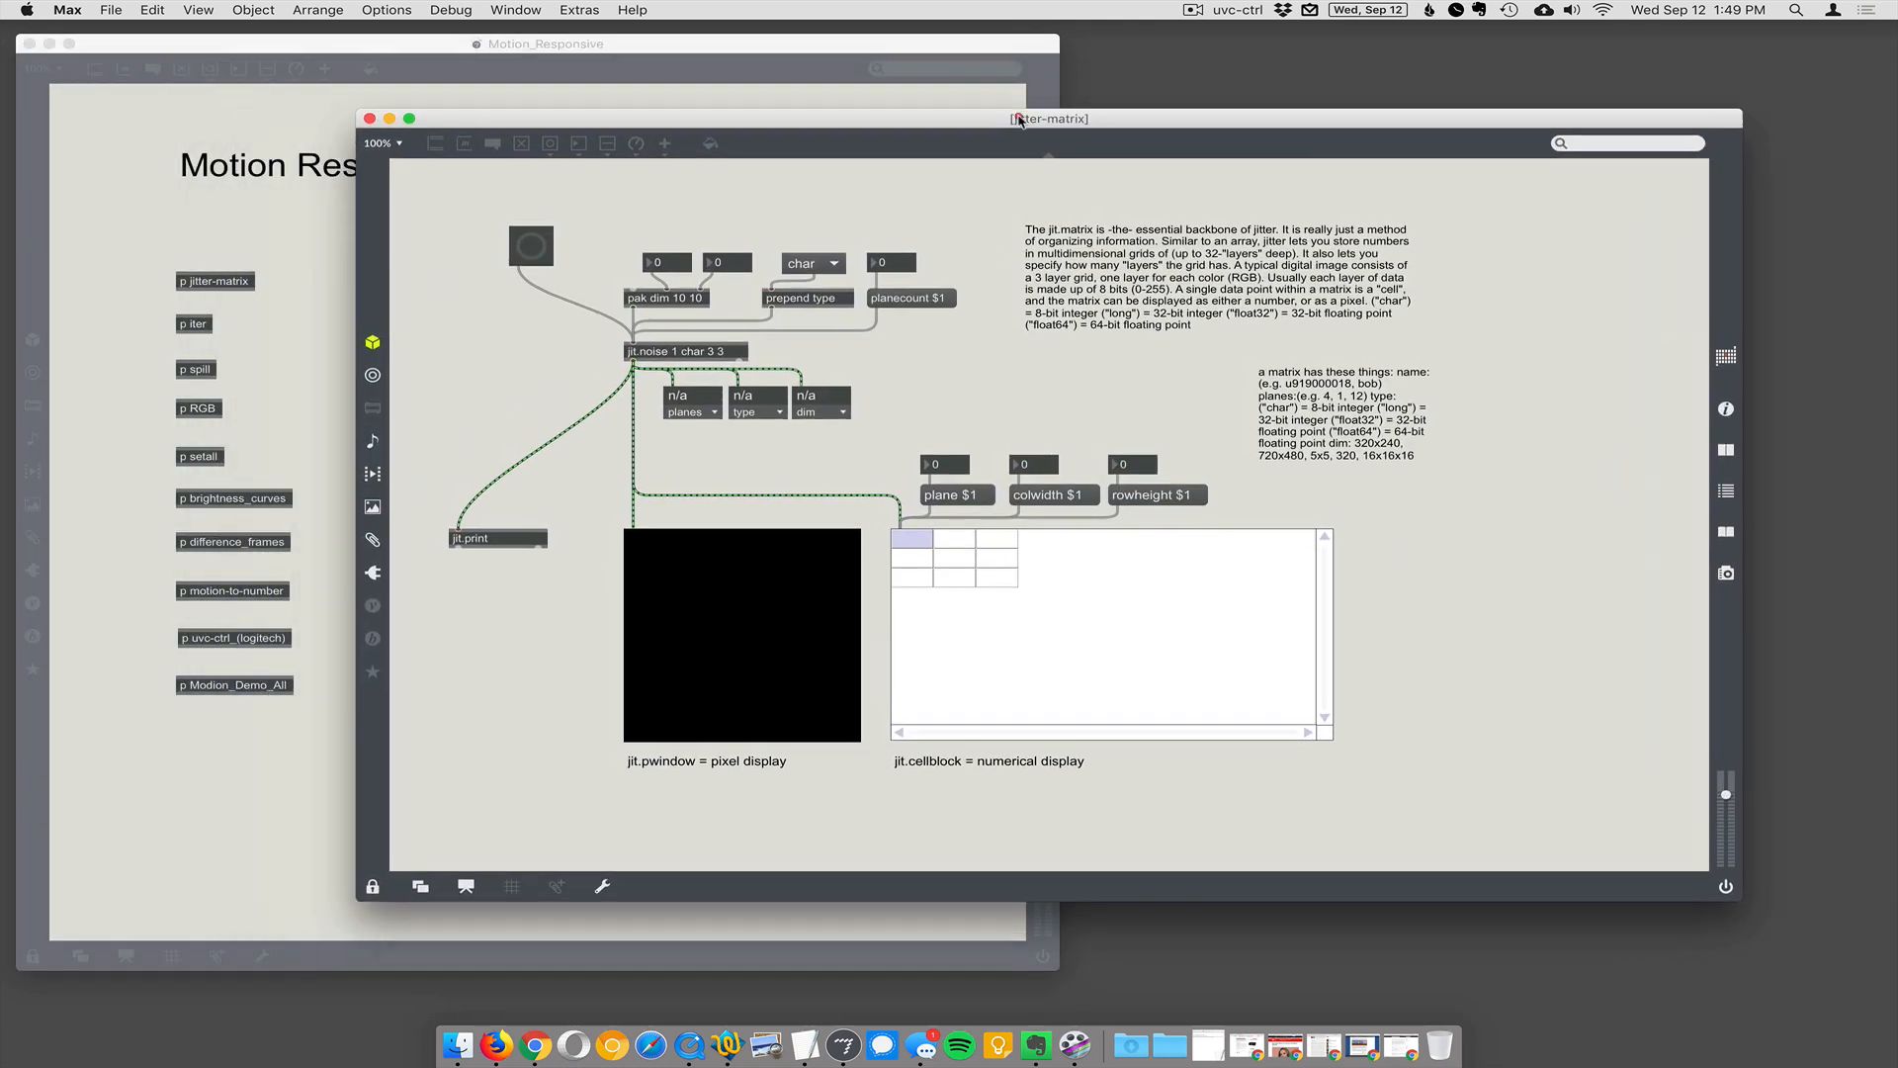
pyautogui.moveTo(1021, 118); pyautogui.dragTo(1004, 220)
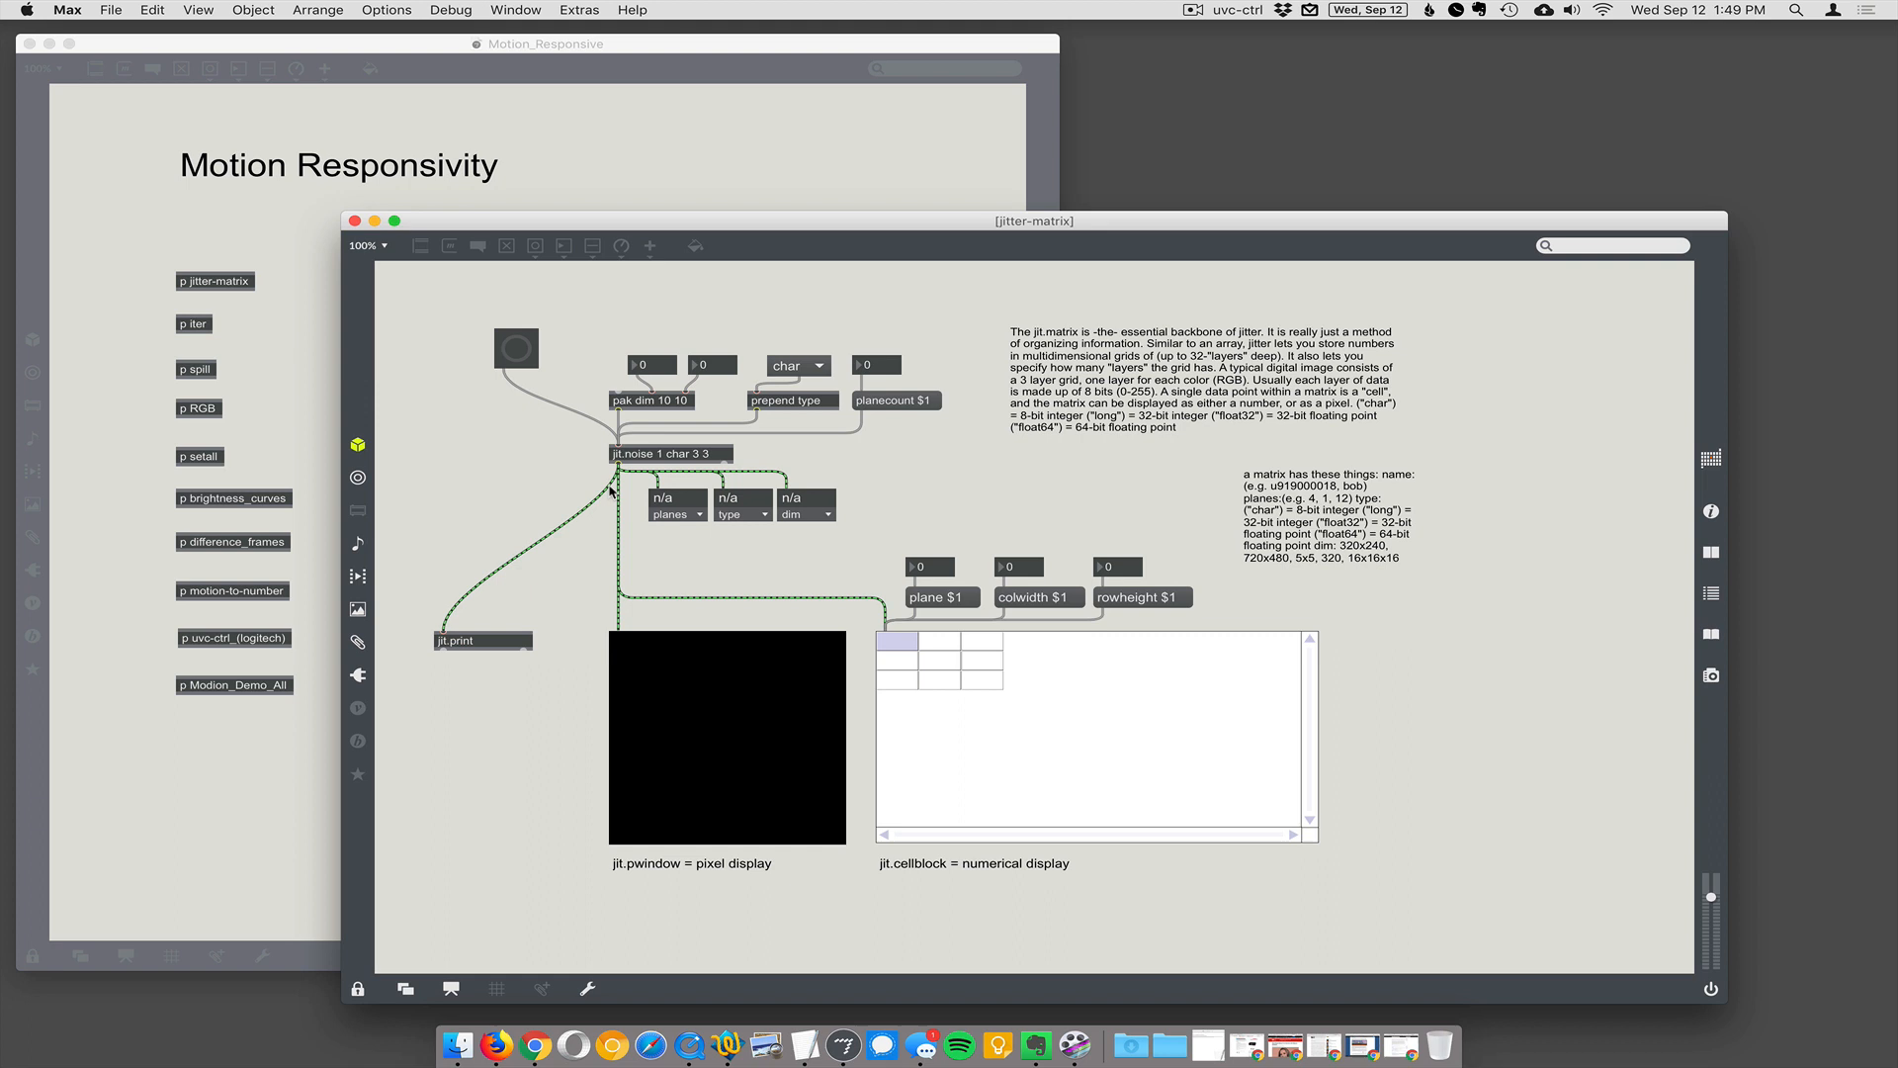
pyautogui.moveTo(1048, 776)
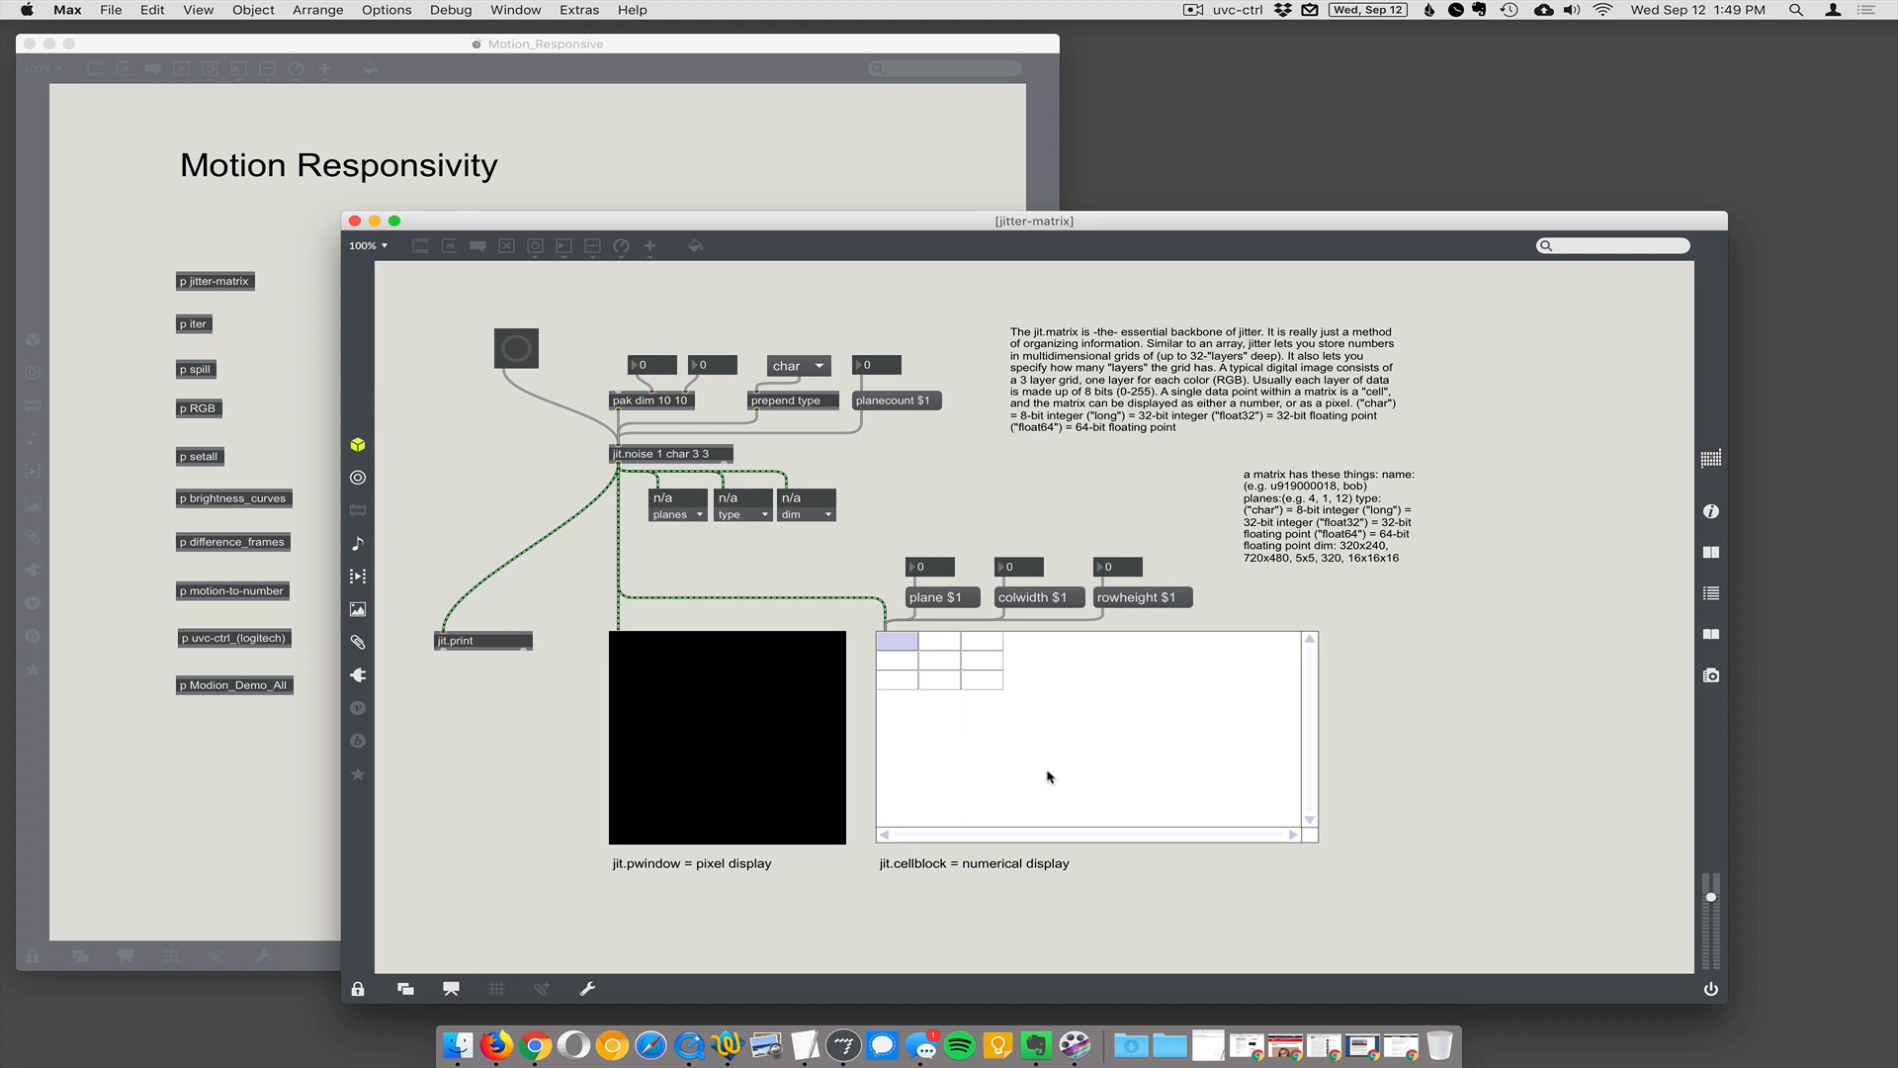
pyautogui.moveTo(740, 588)
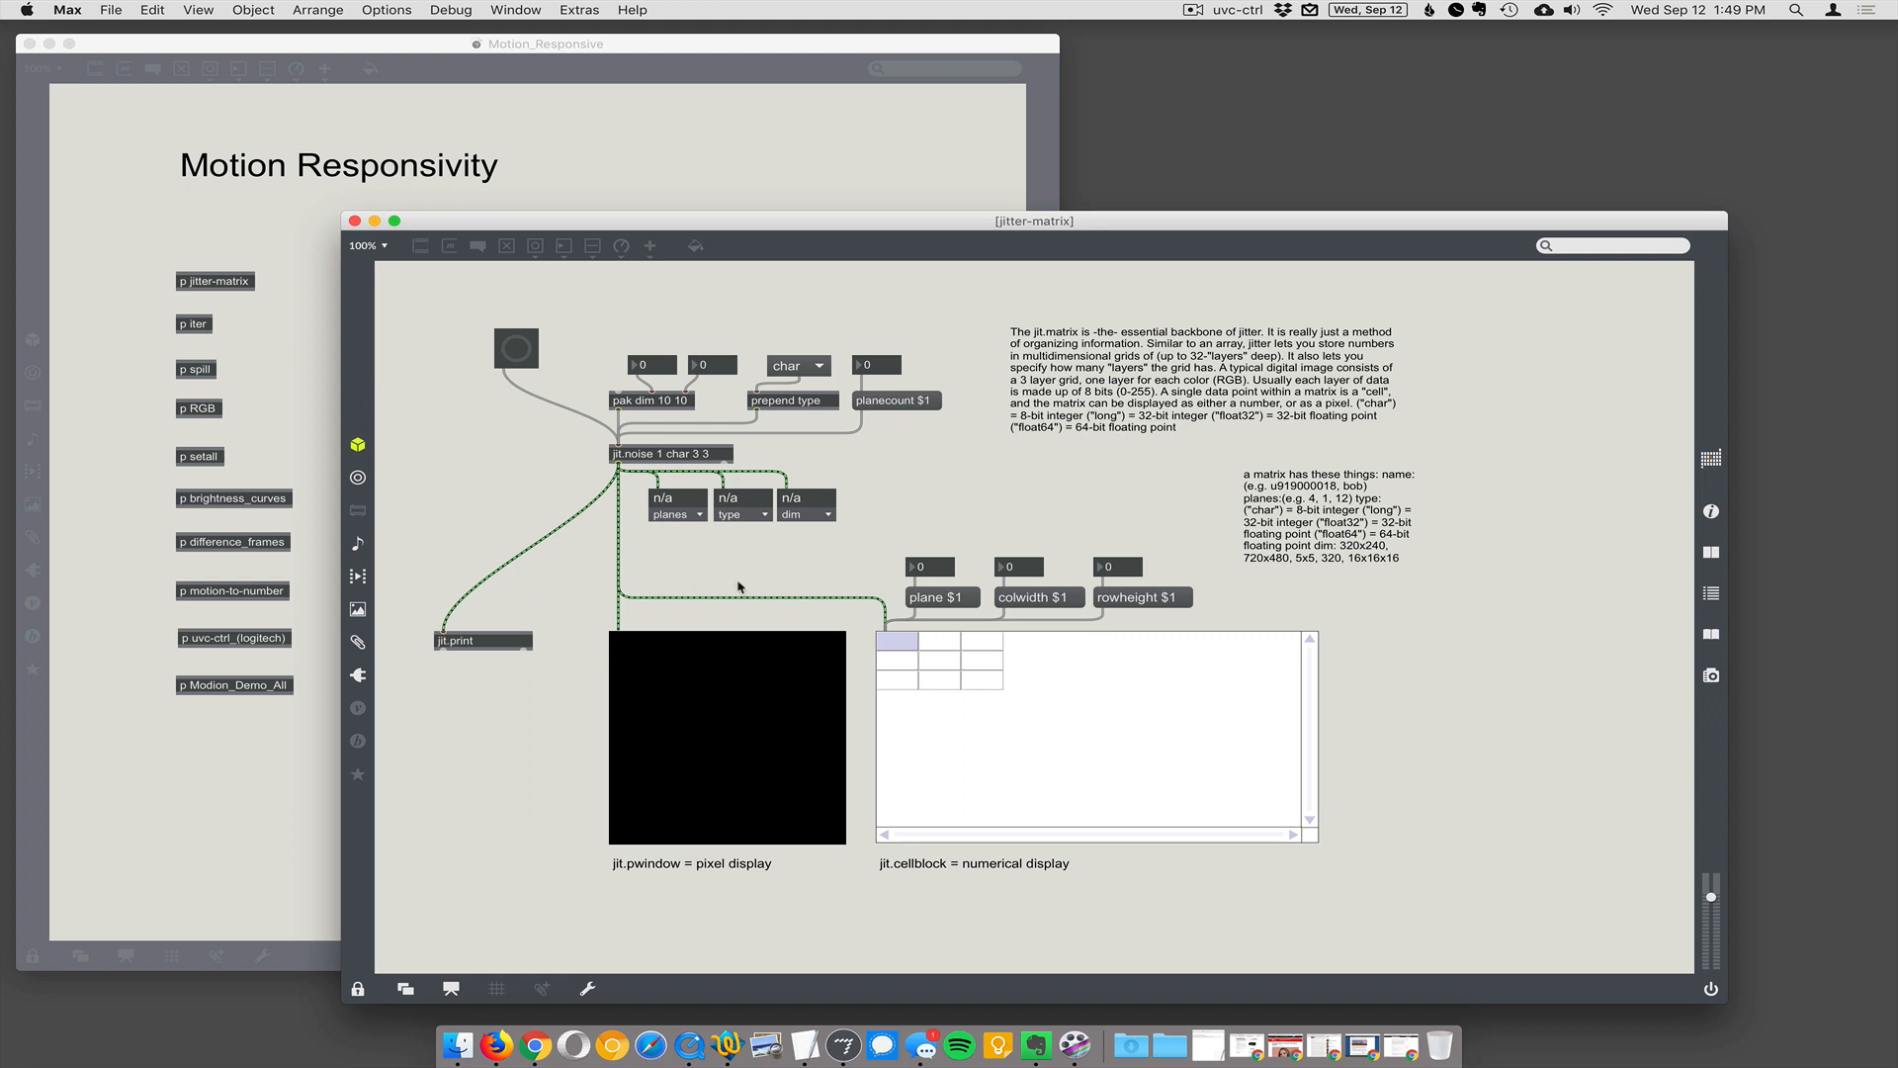
pyautogui.moveTo(730, 676)
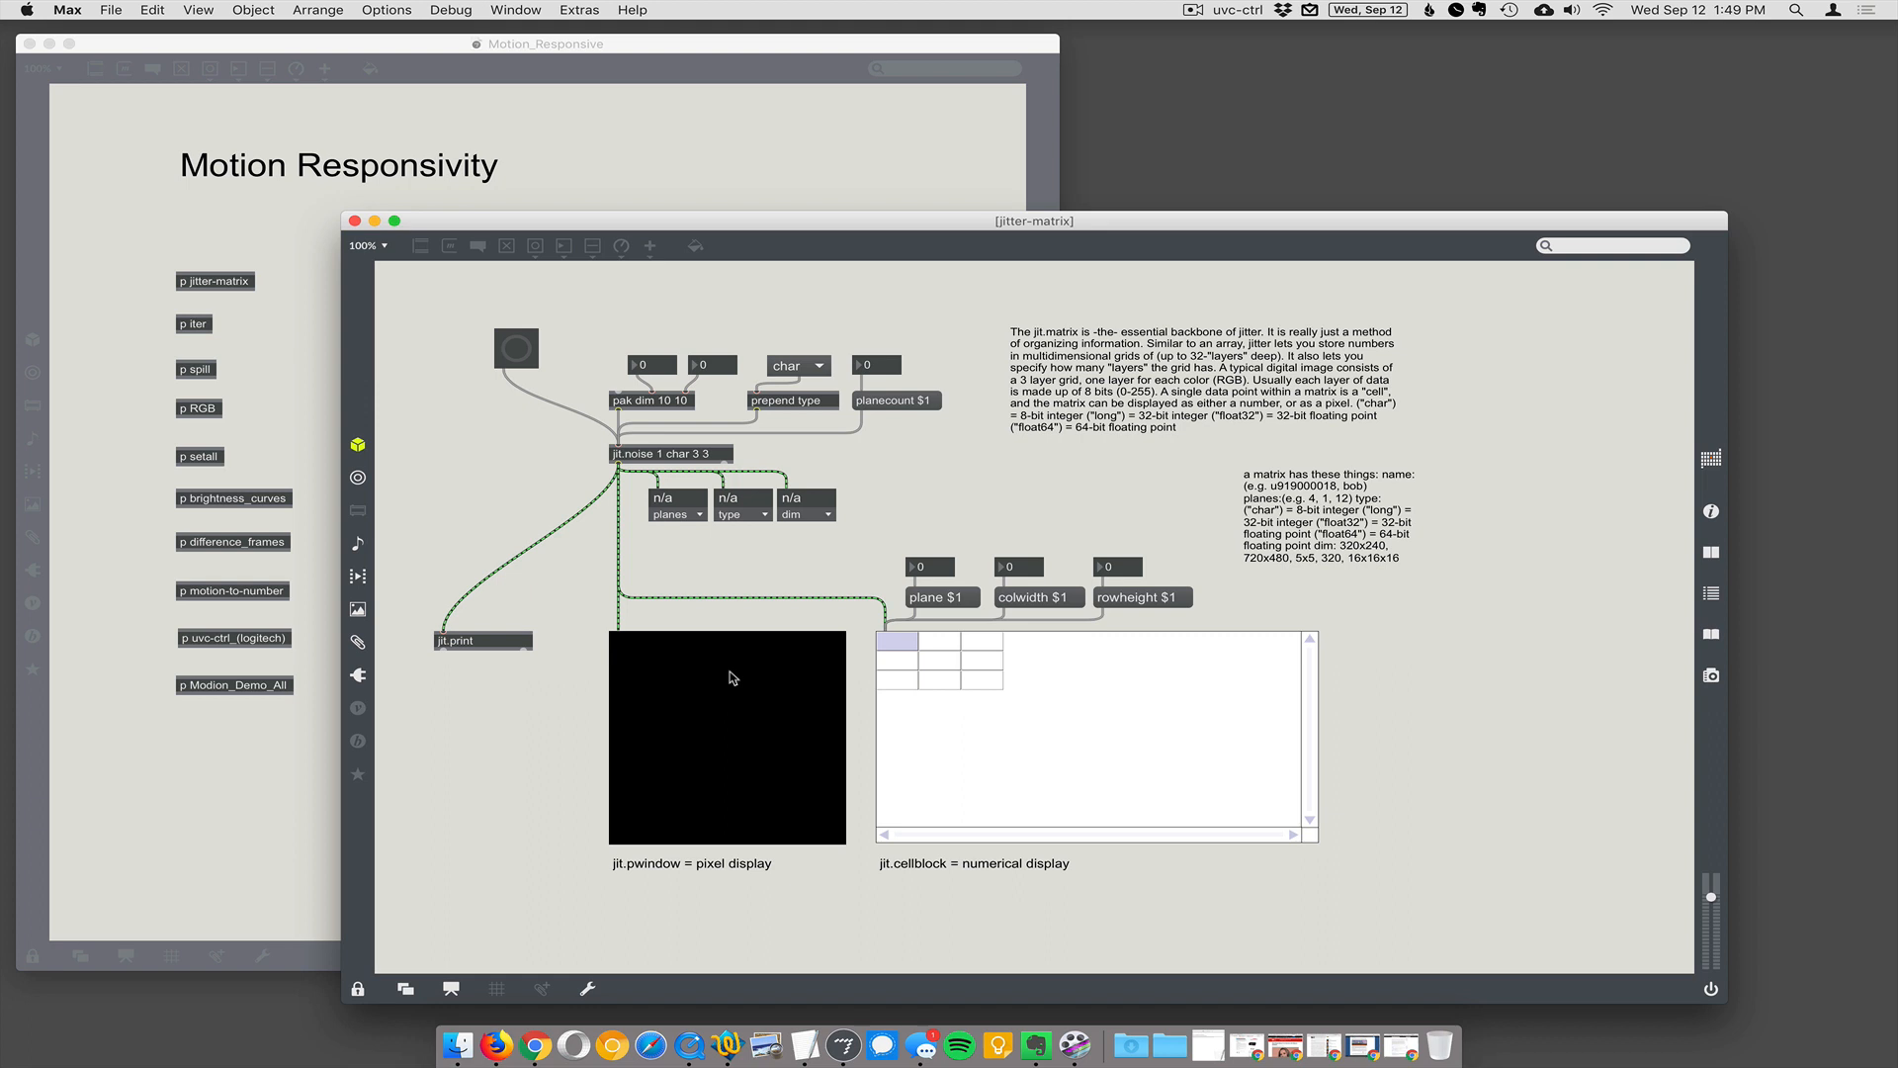
pyautogui.moveTo(716, 428)
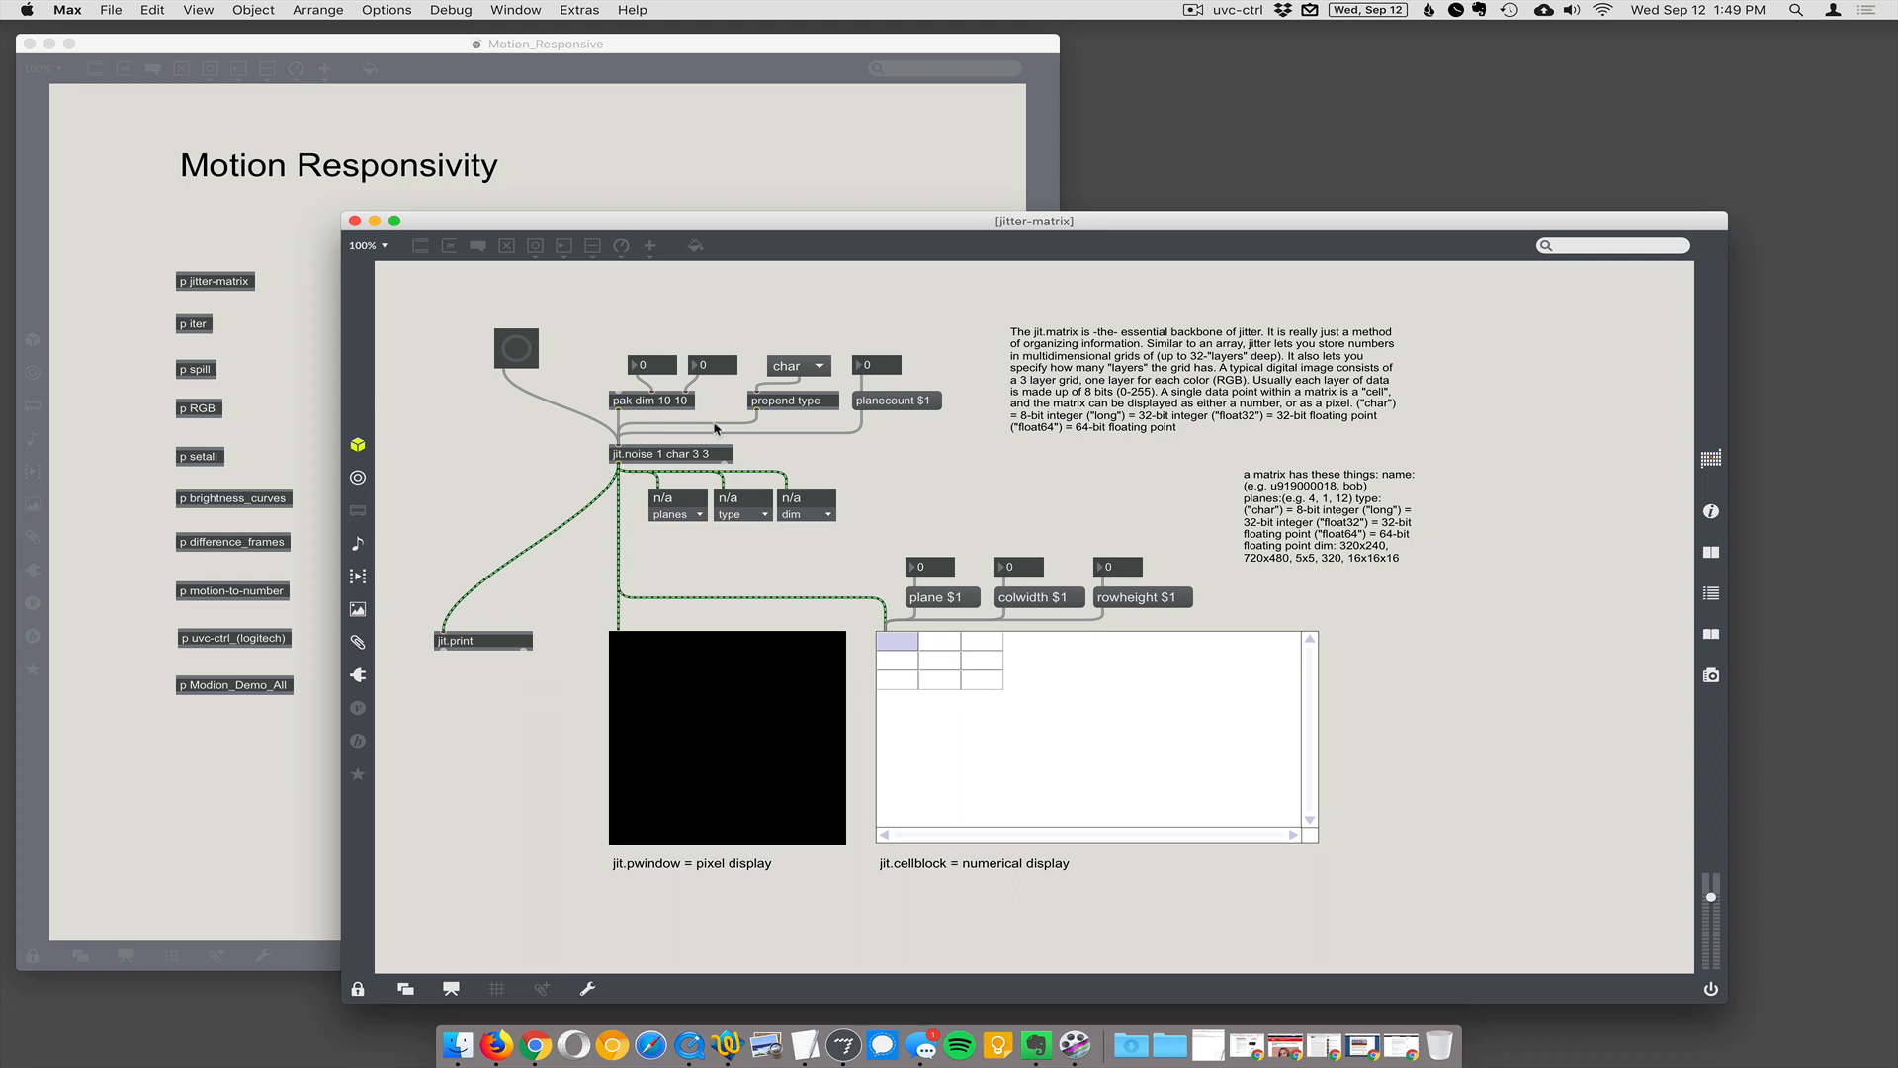
pyautogui.moveTo(656, 451)
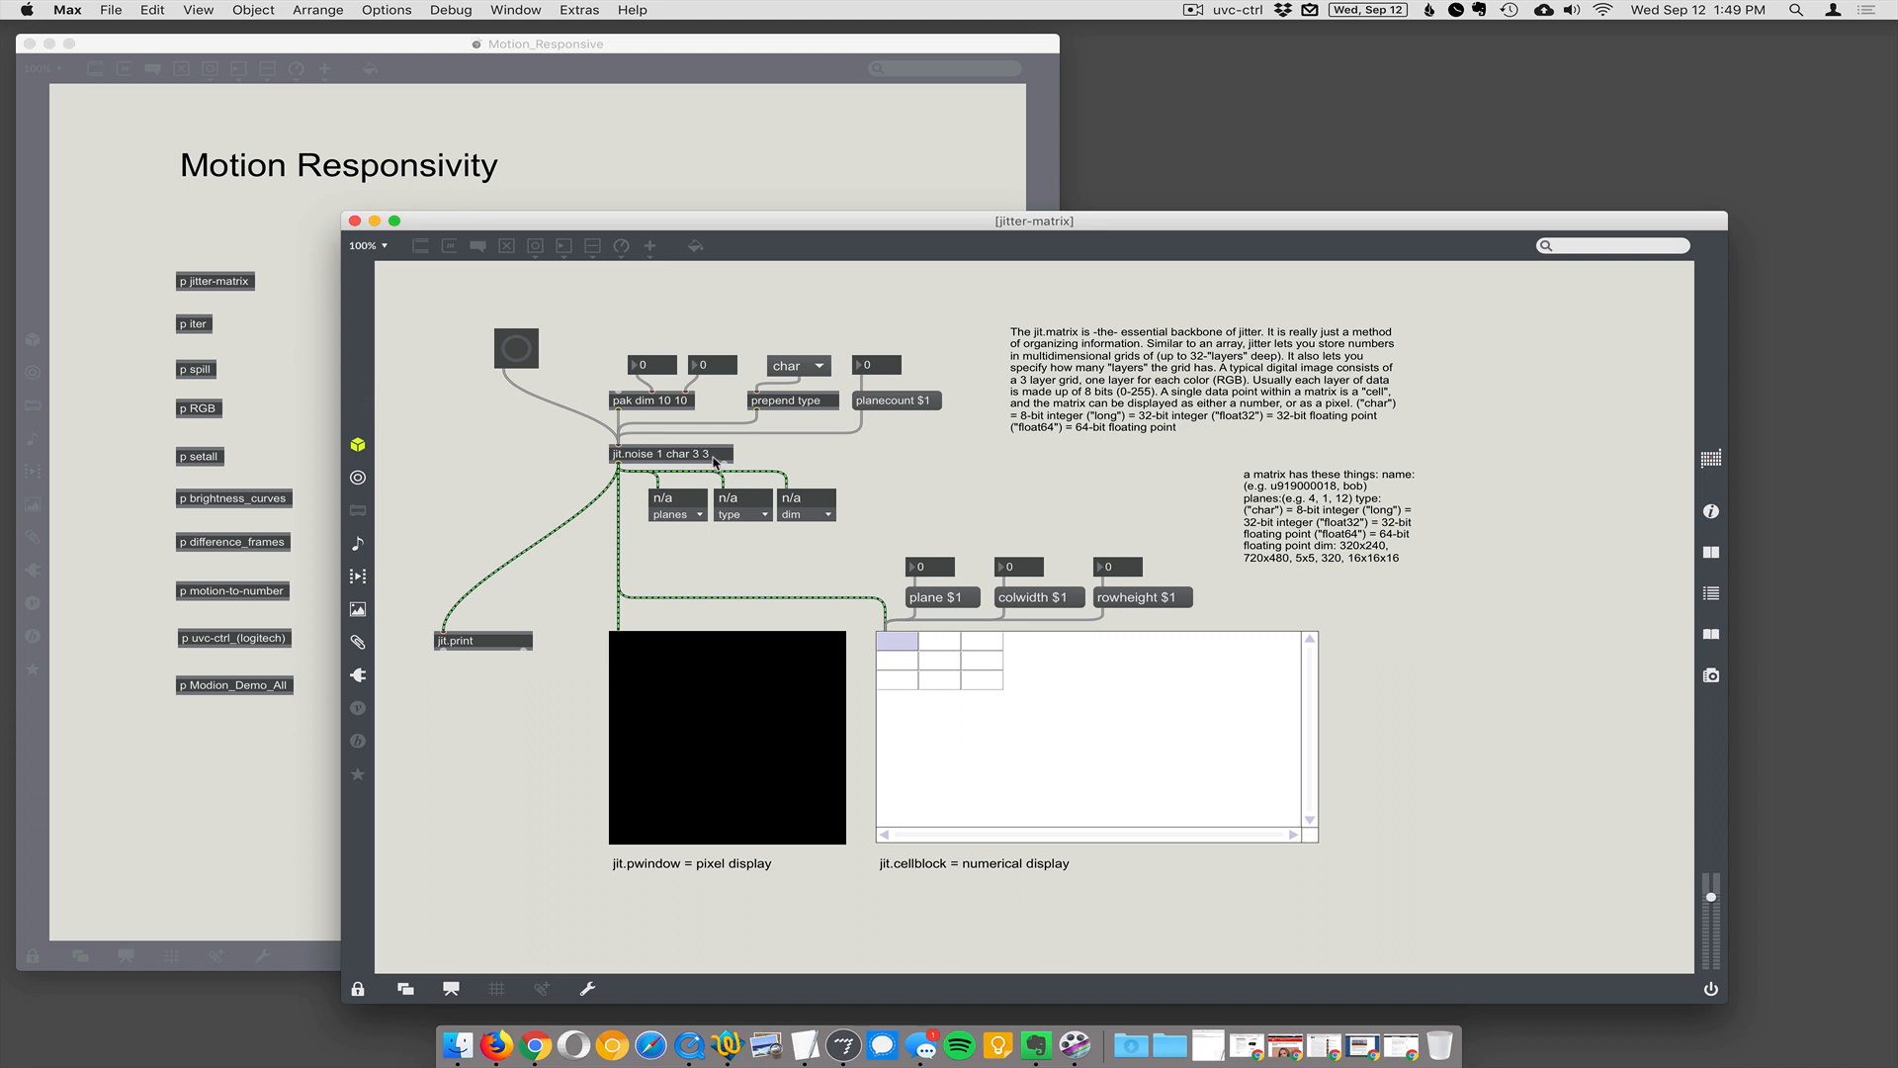
pyautogui.moveTo(629, 465)
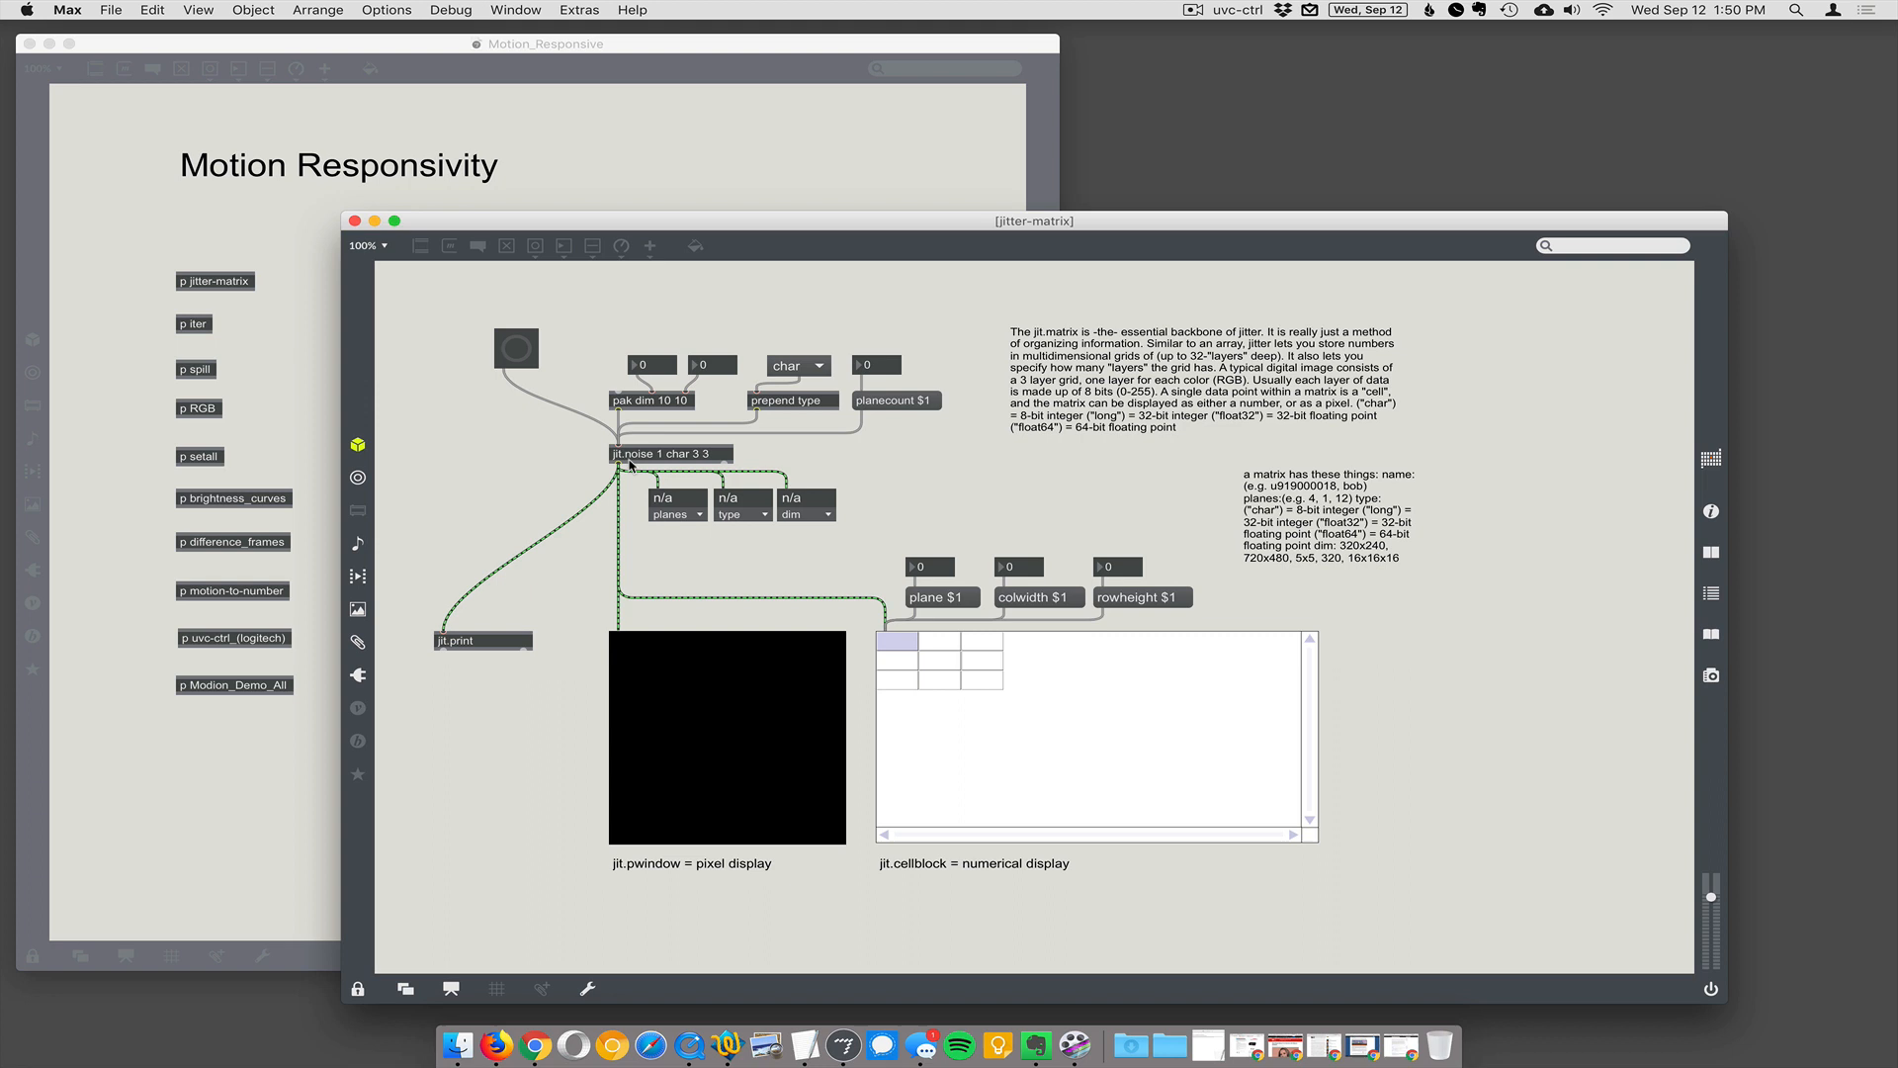
pyautogui.moveTo(660, 468)
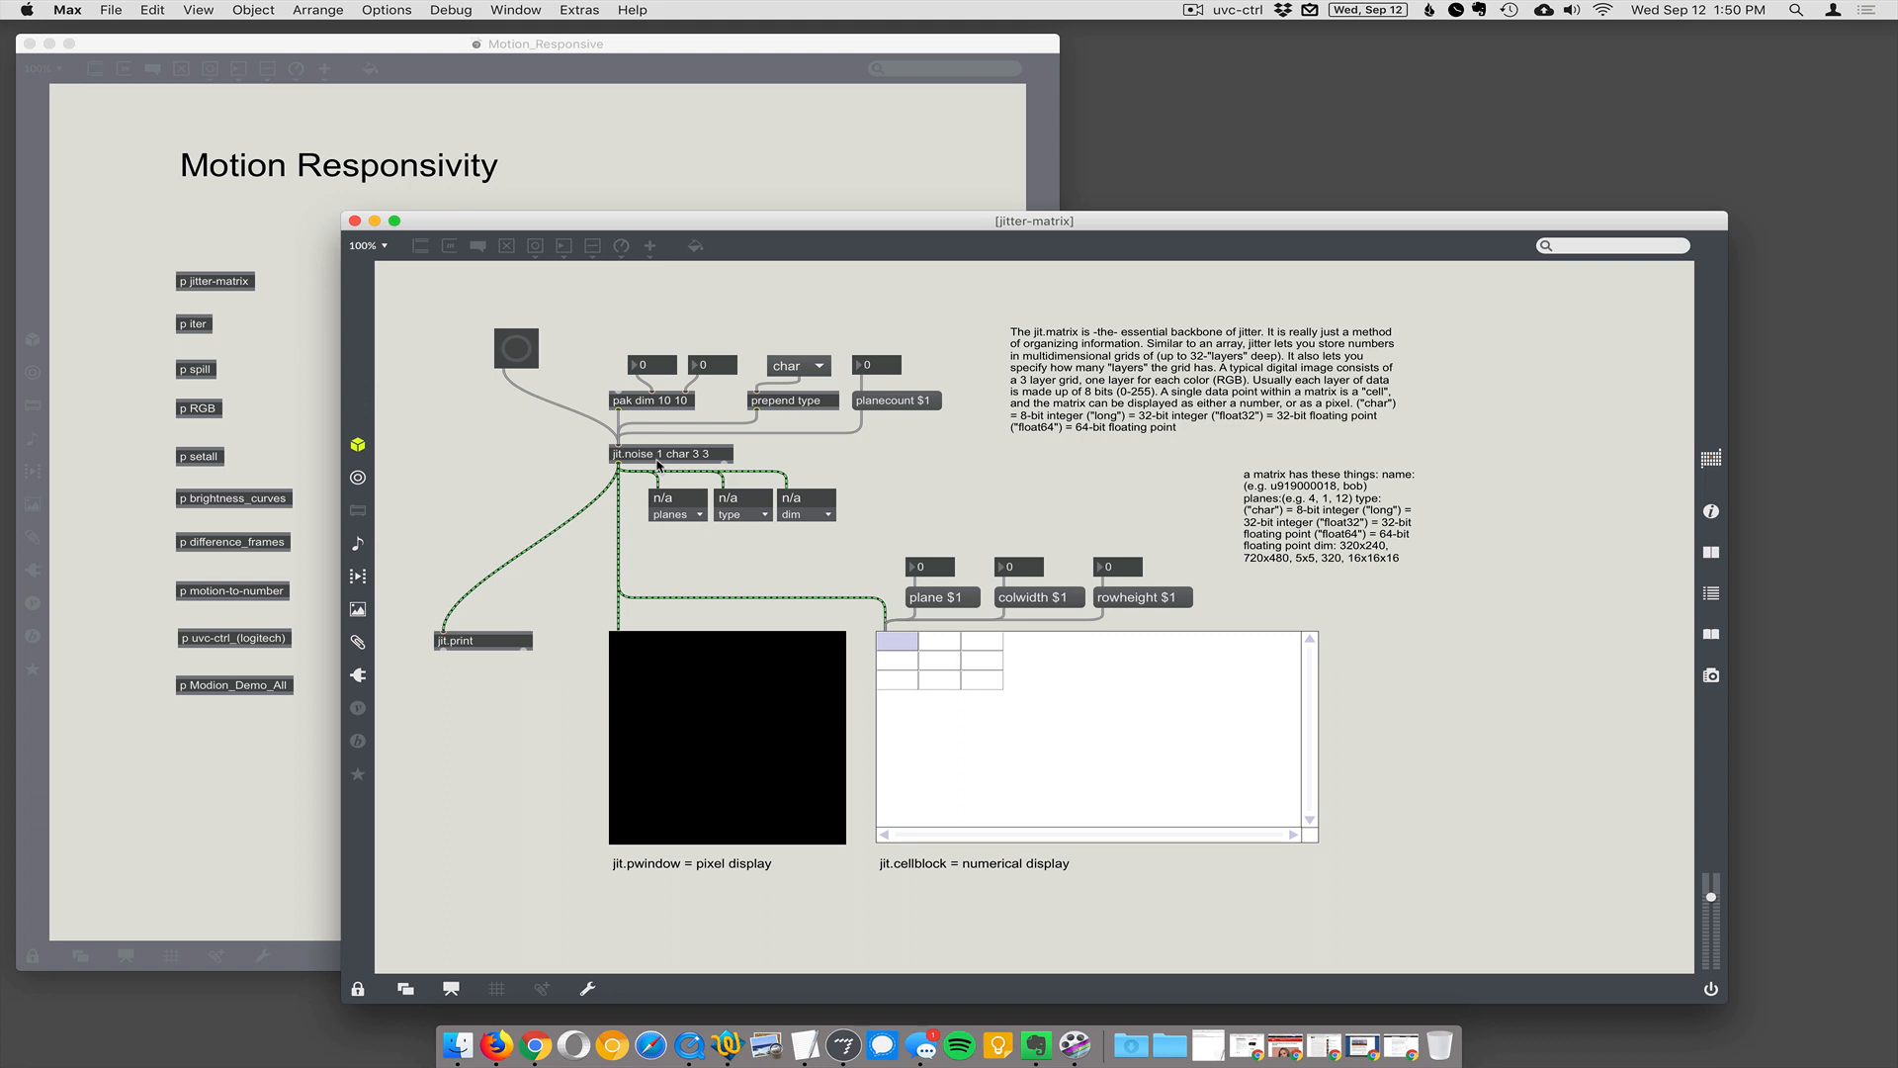
pyautogui.moveTo(653, 469)
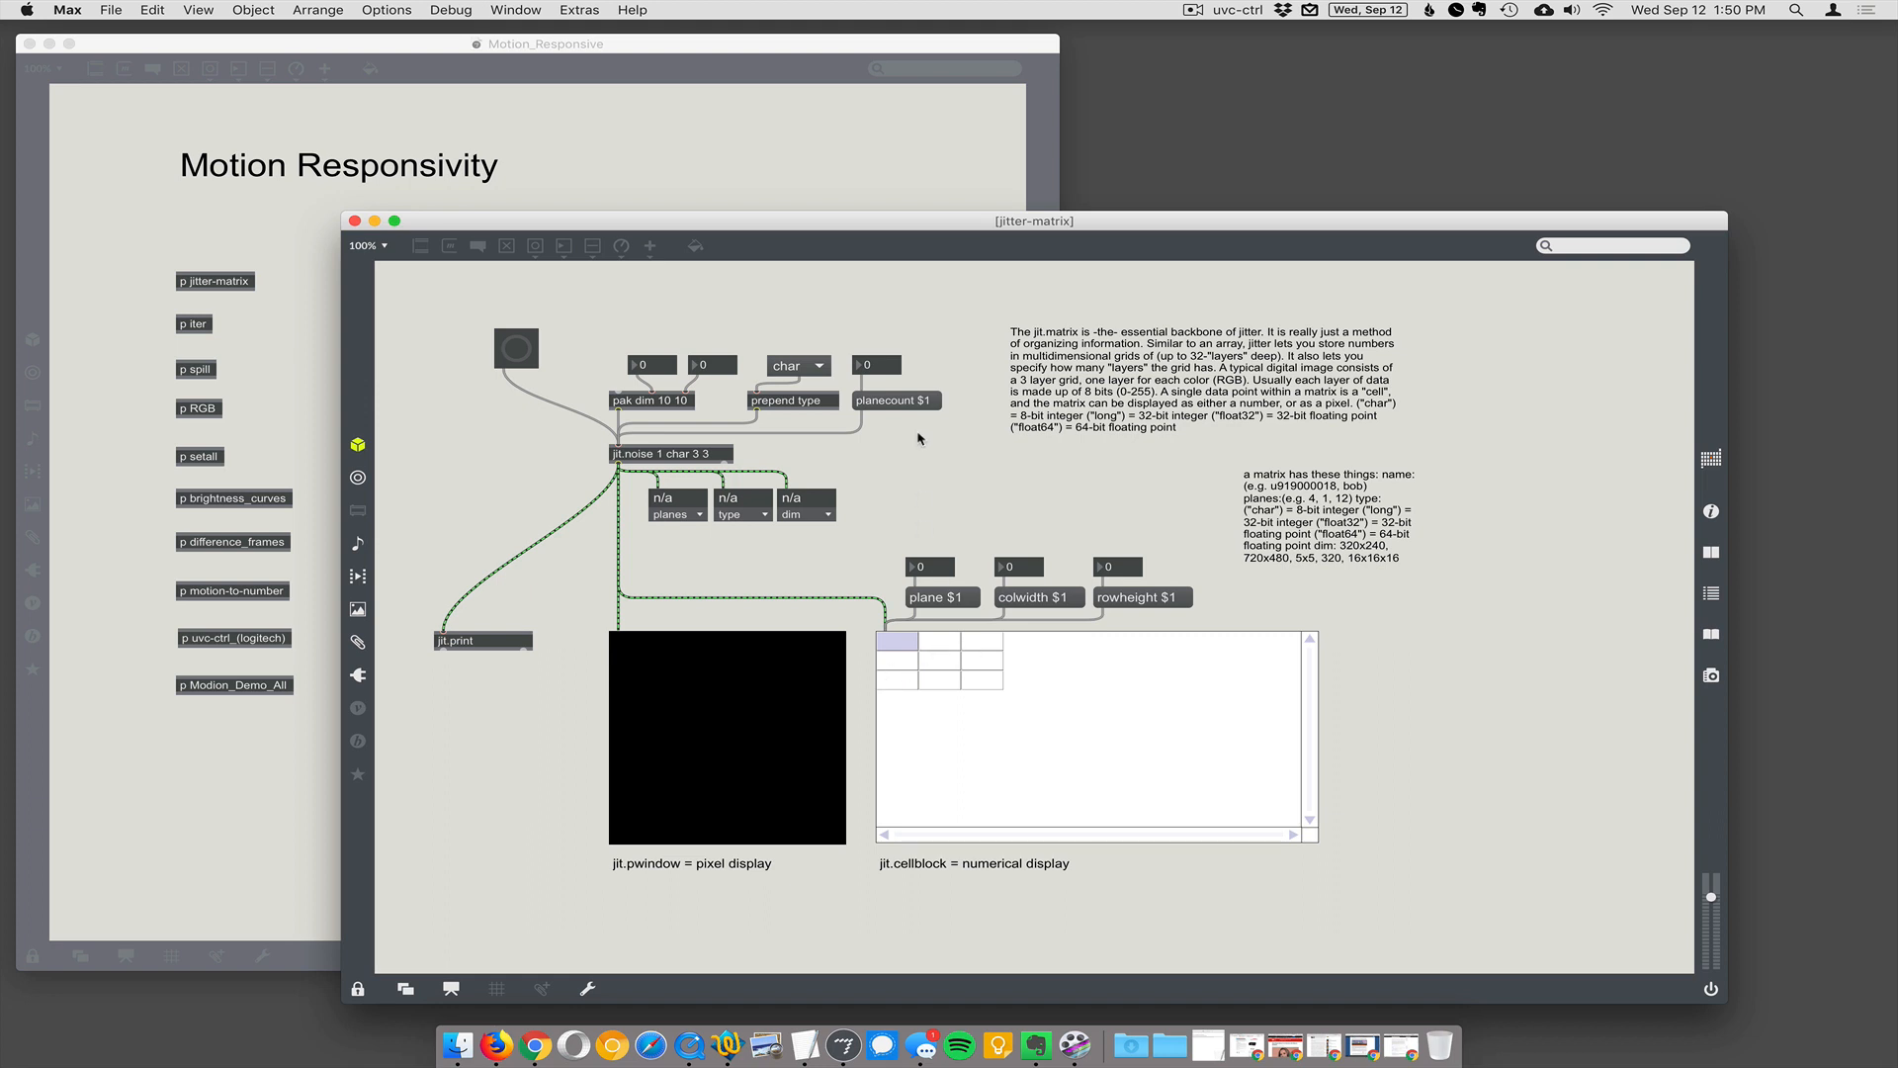
pyautogui.click(797, 365)
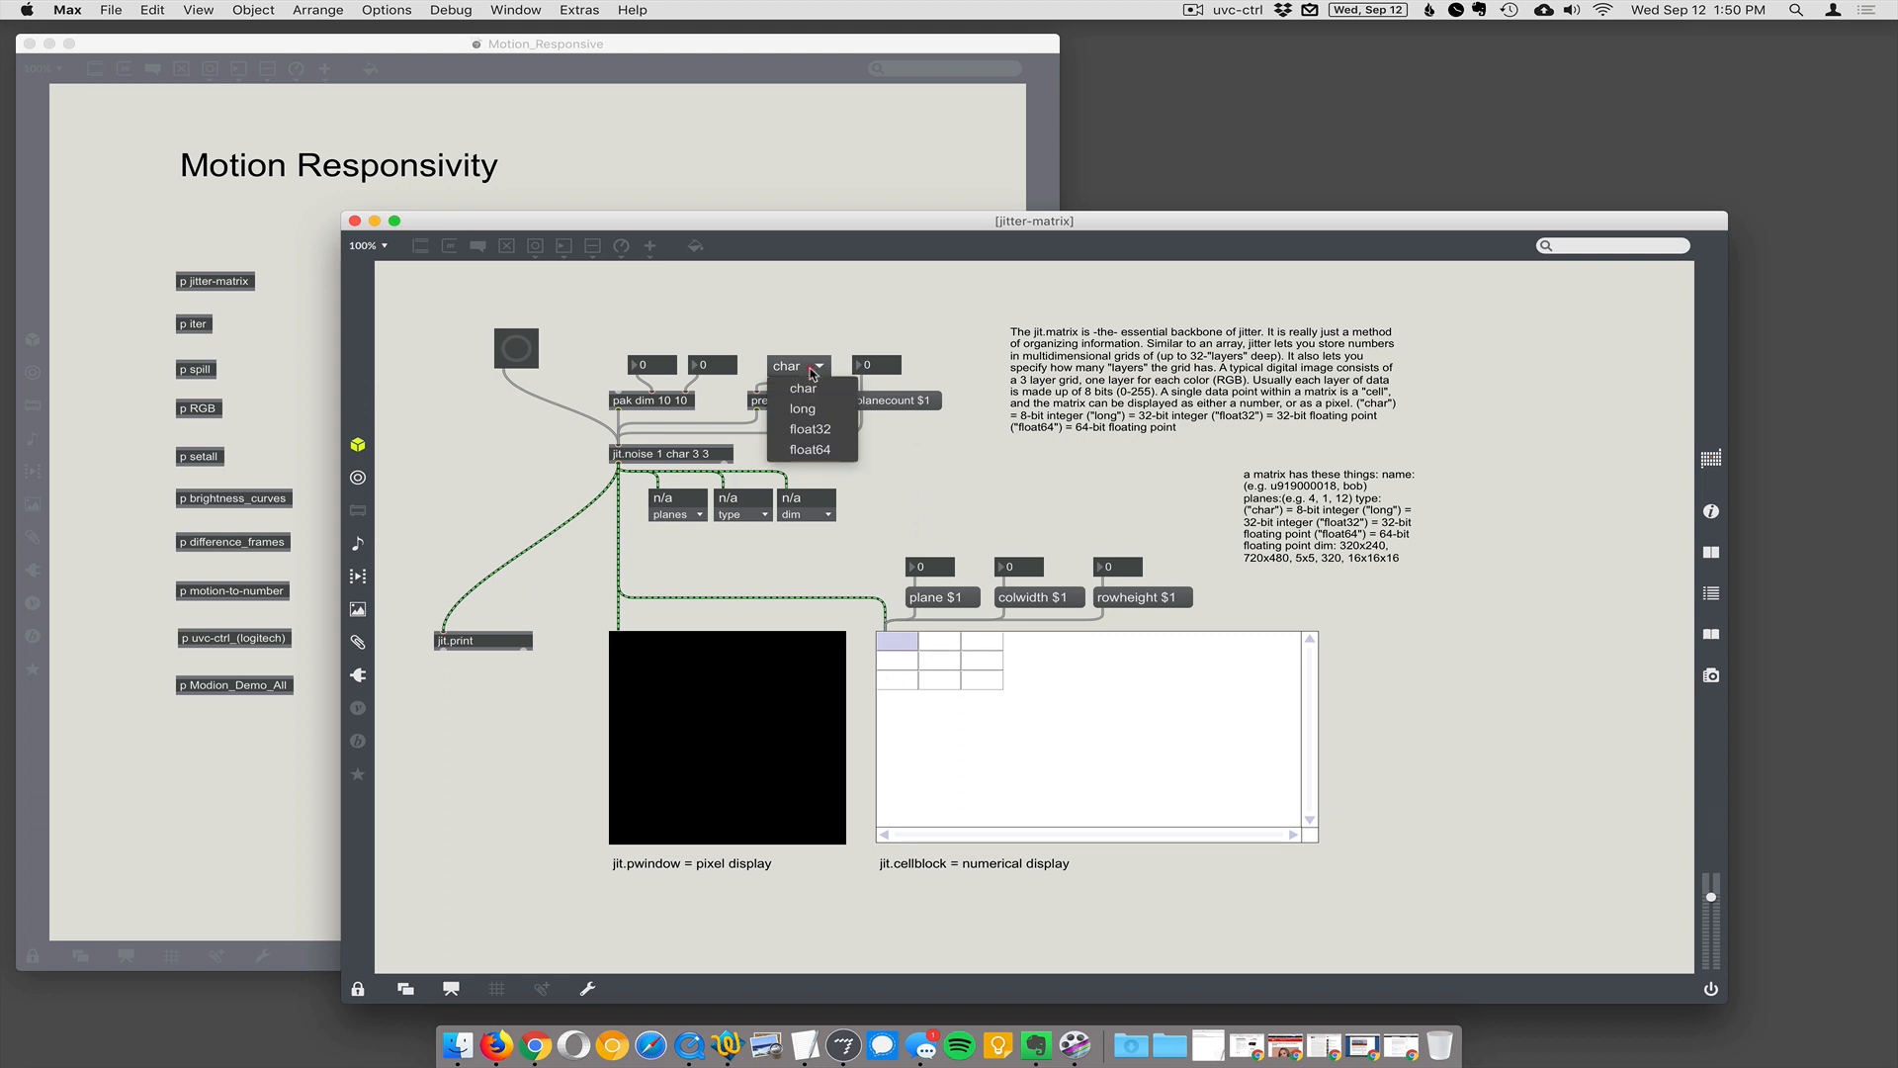
pyautogui.moveTo(821, 295)
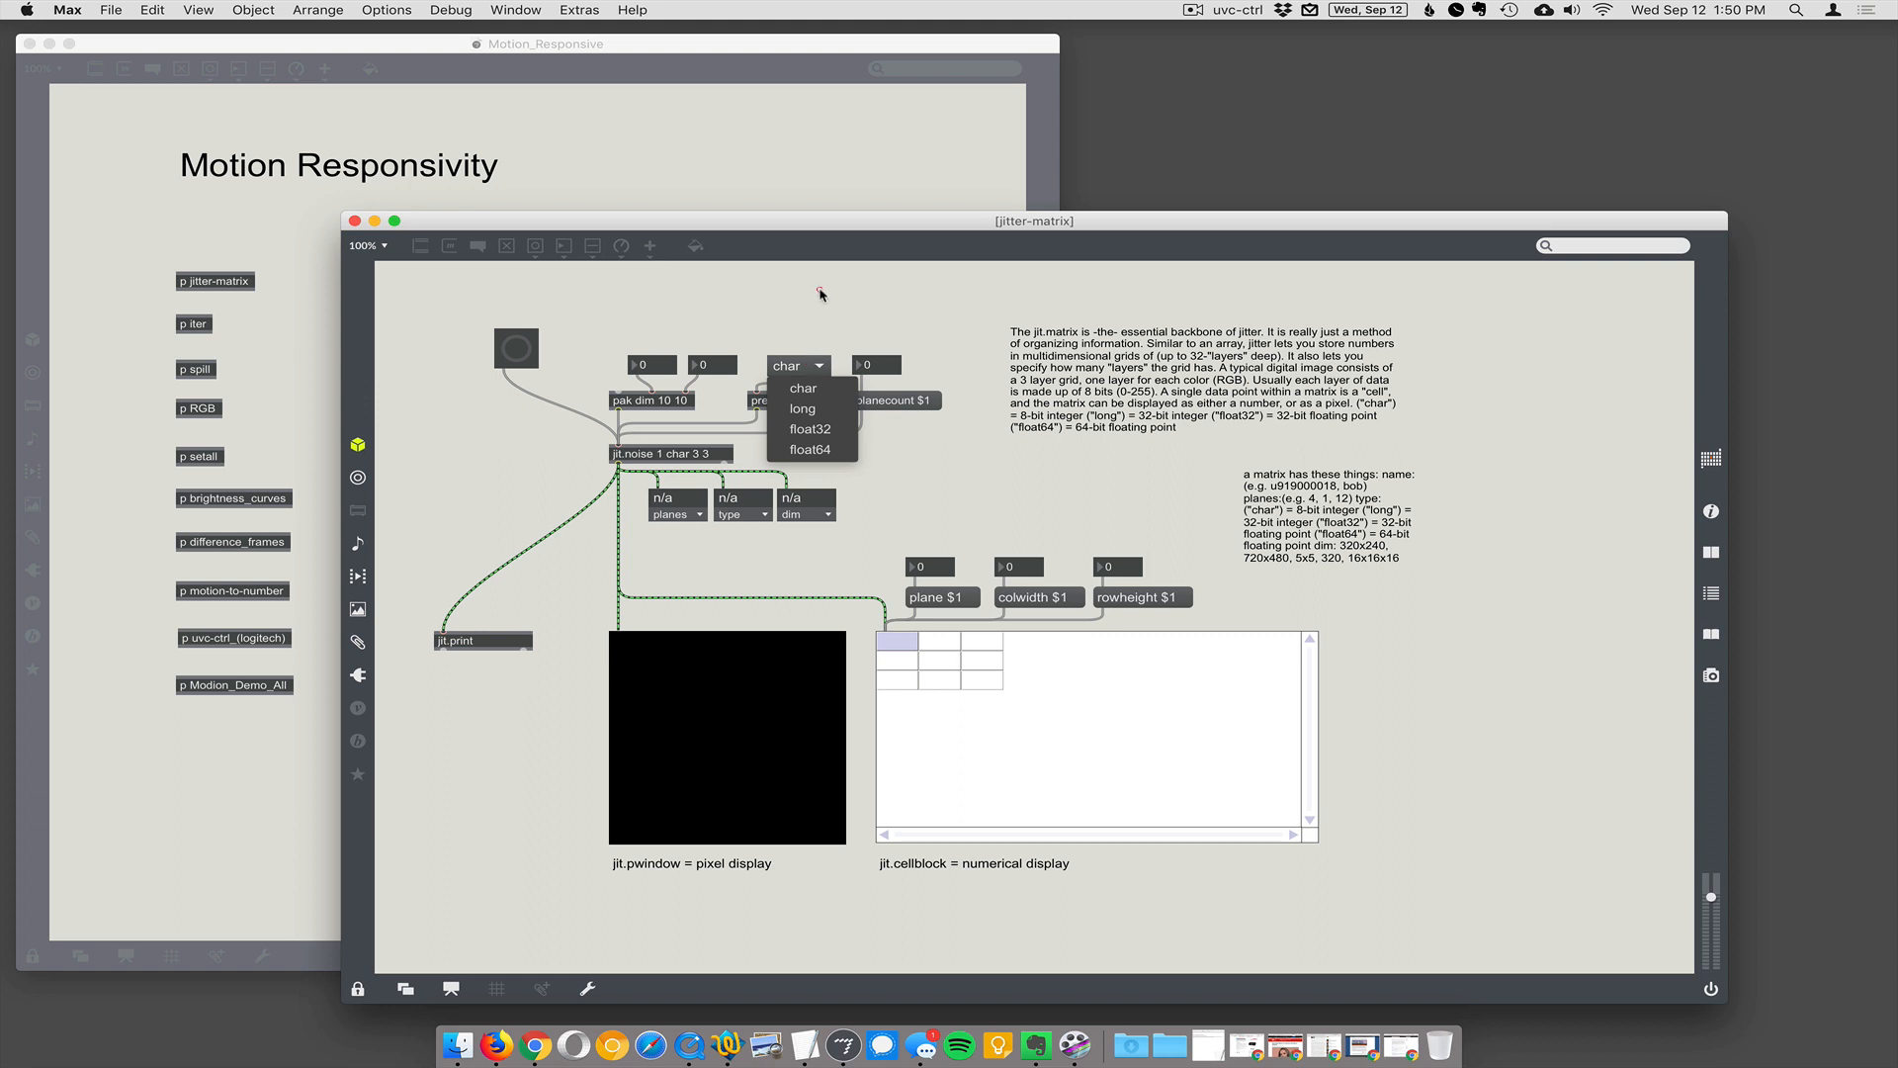
pyautogui.click(799, 388)
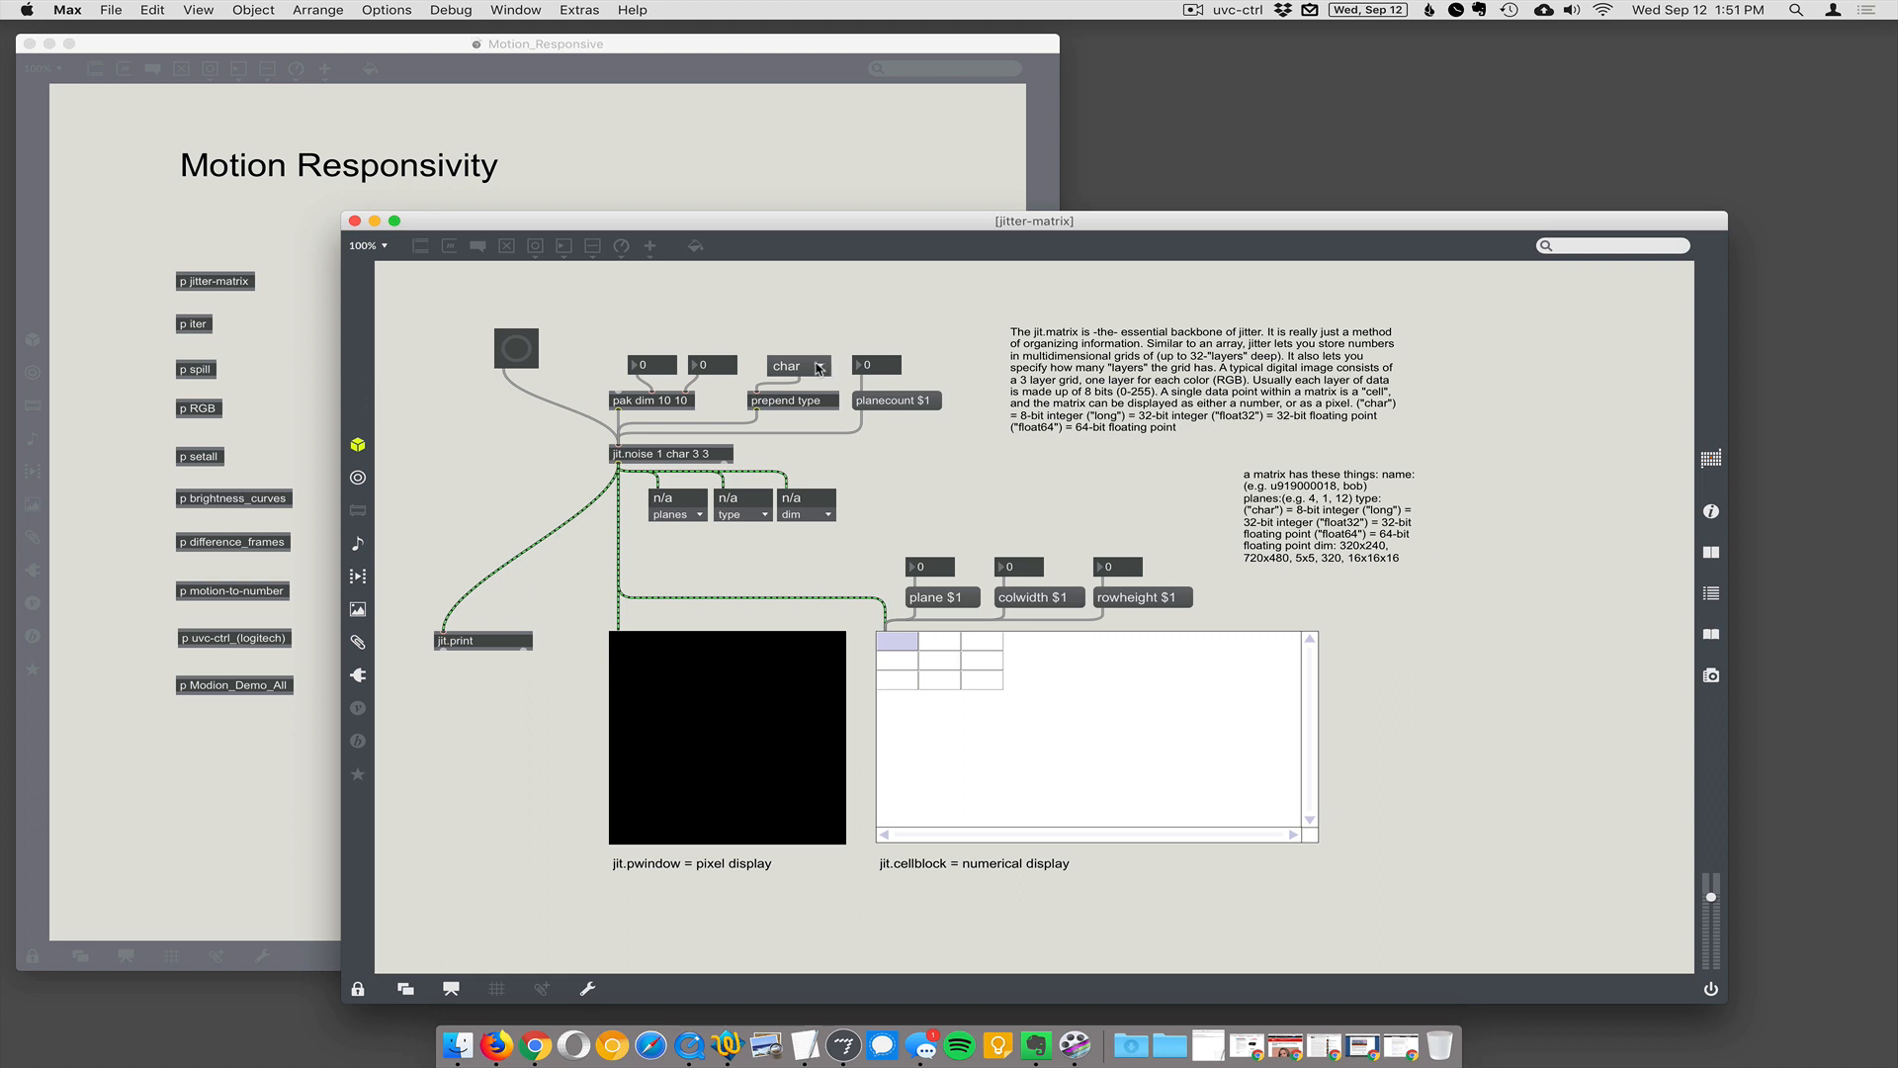
pyautogui.click(796, 365)
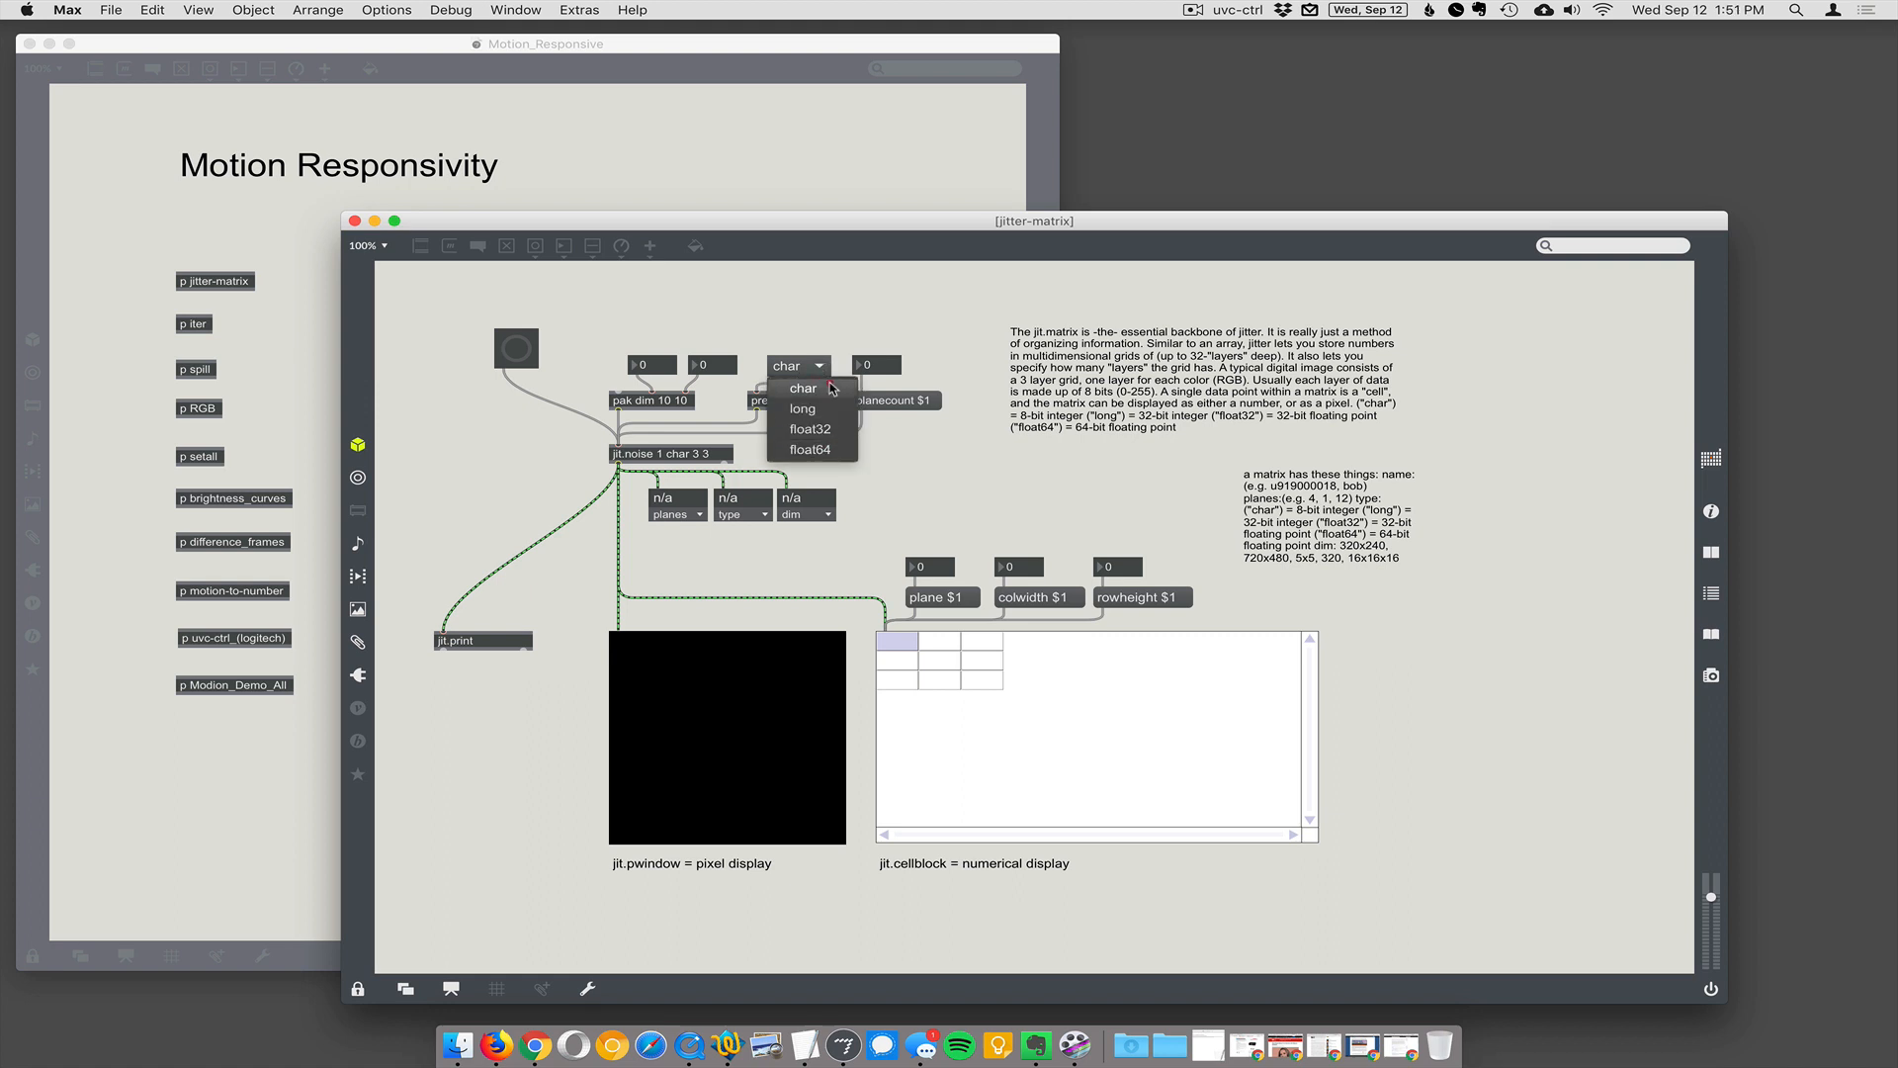
pyautogui.moveTo(843, 447)
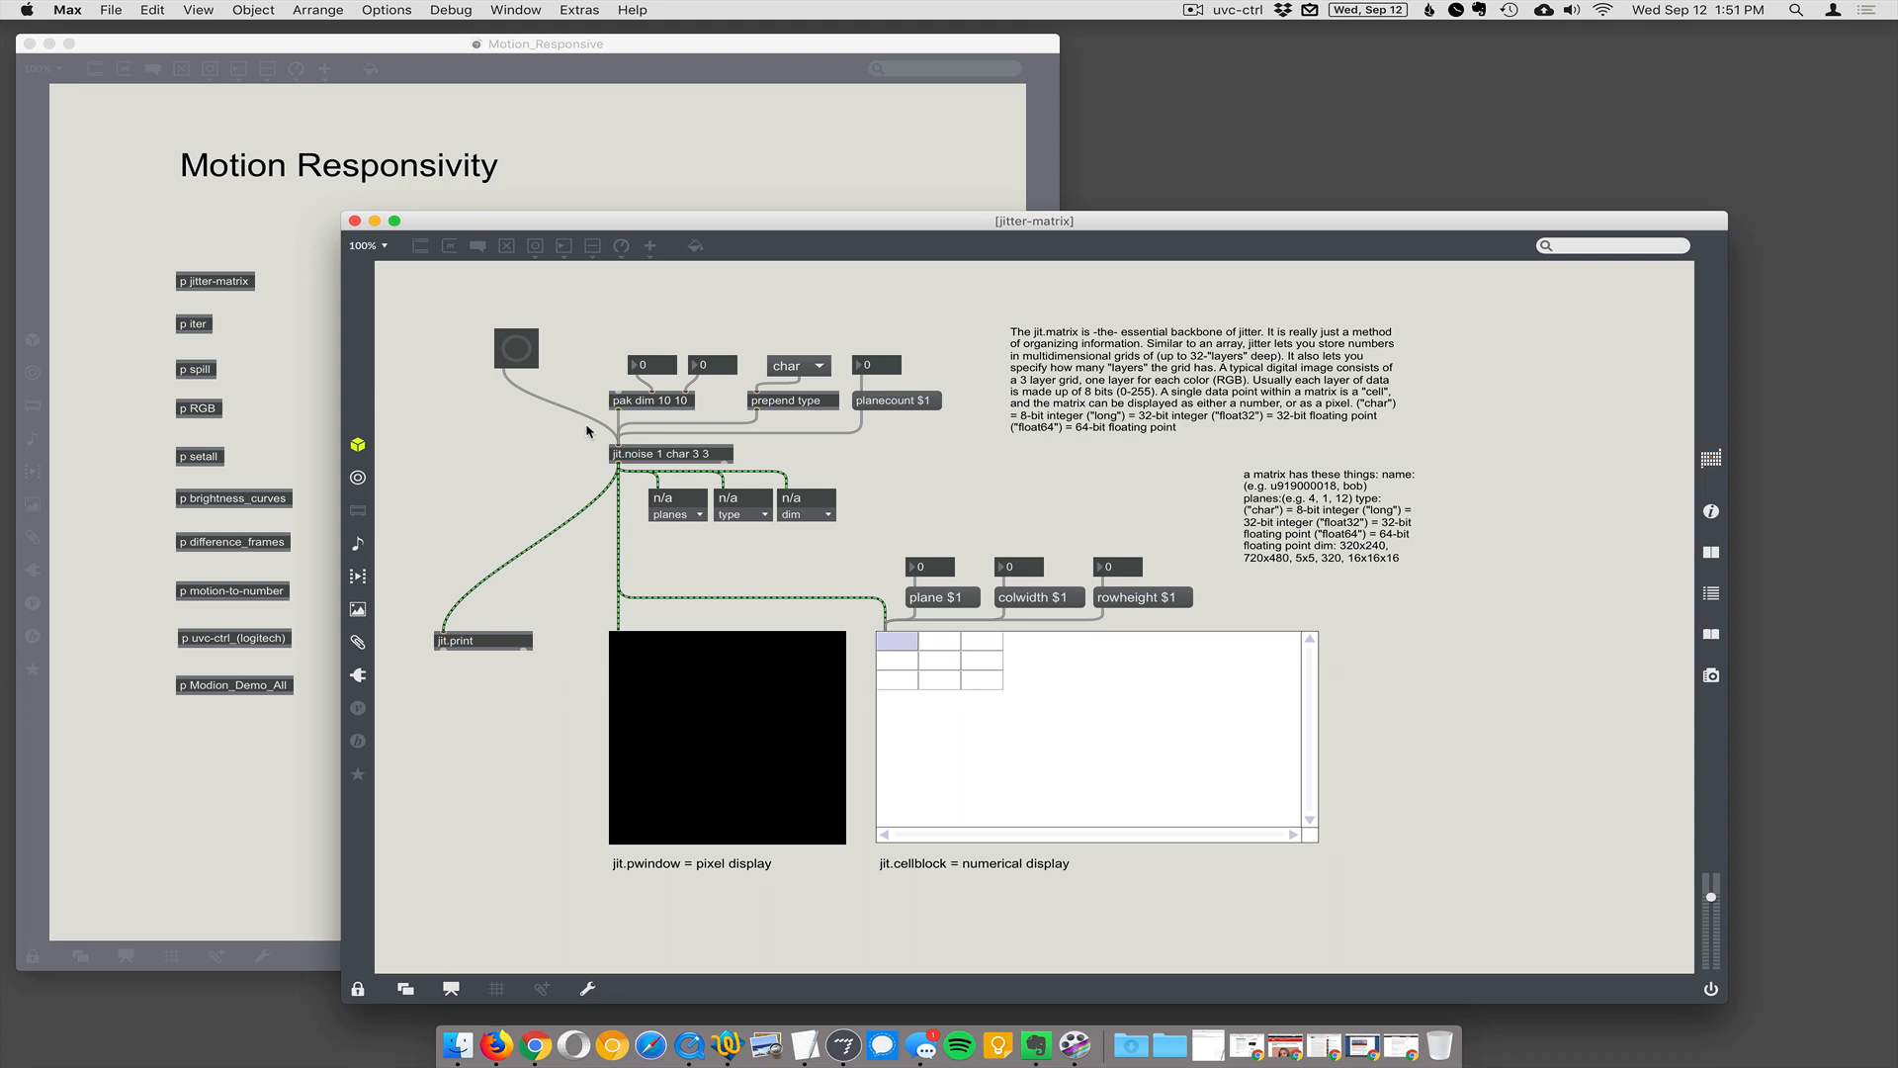
pyautogui.moveTo(805, 382)
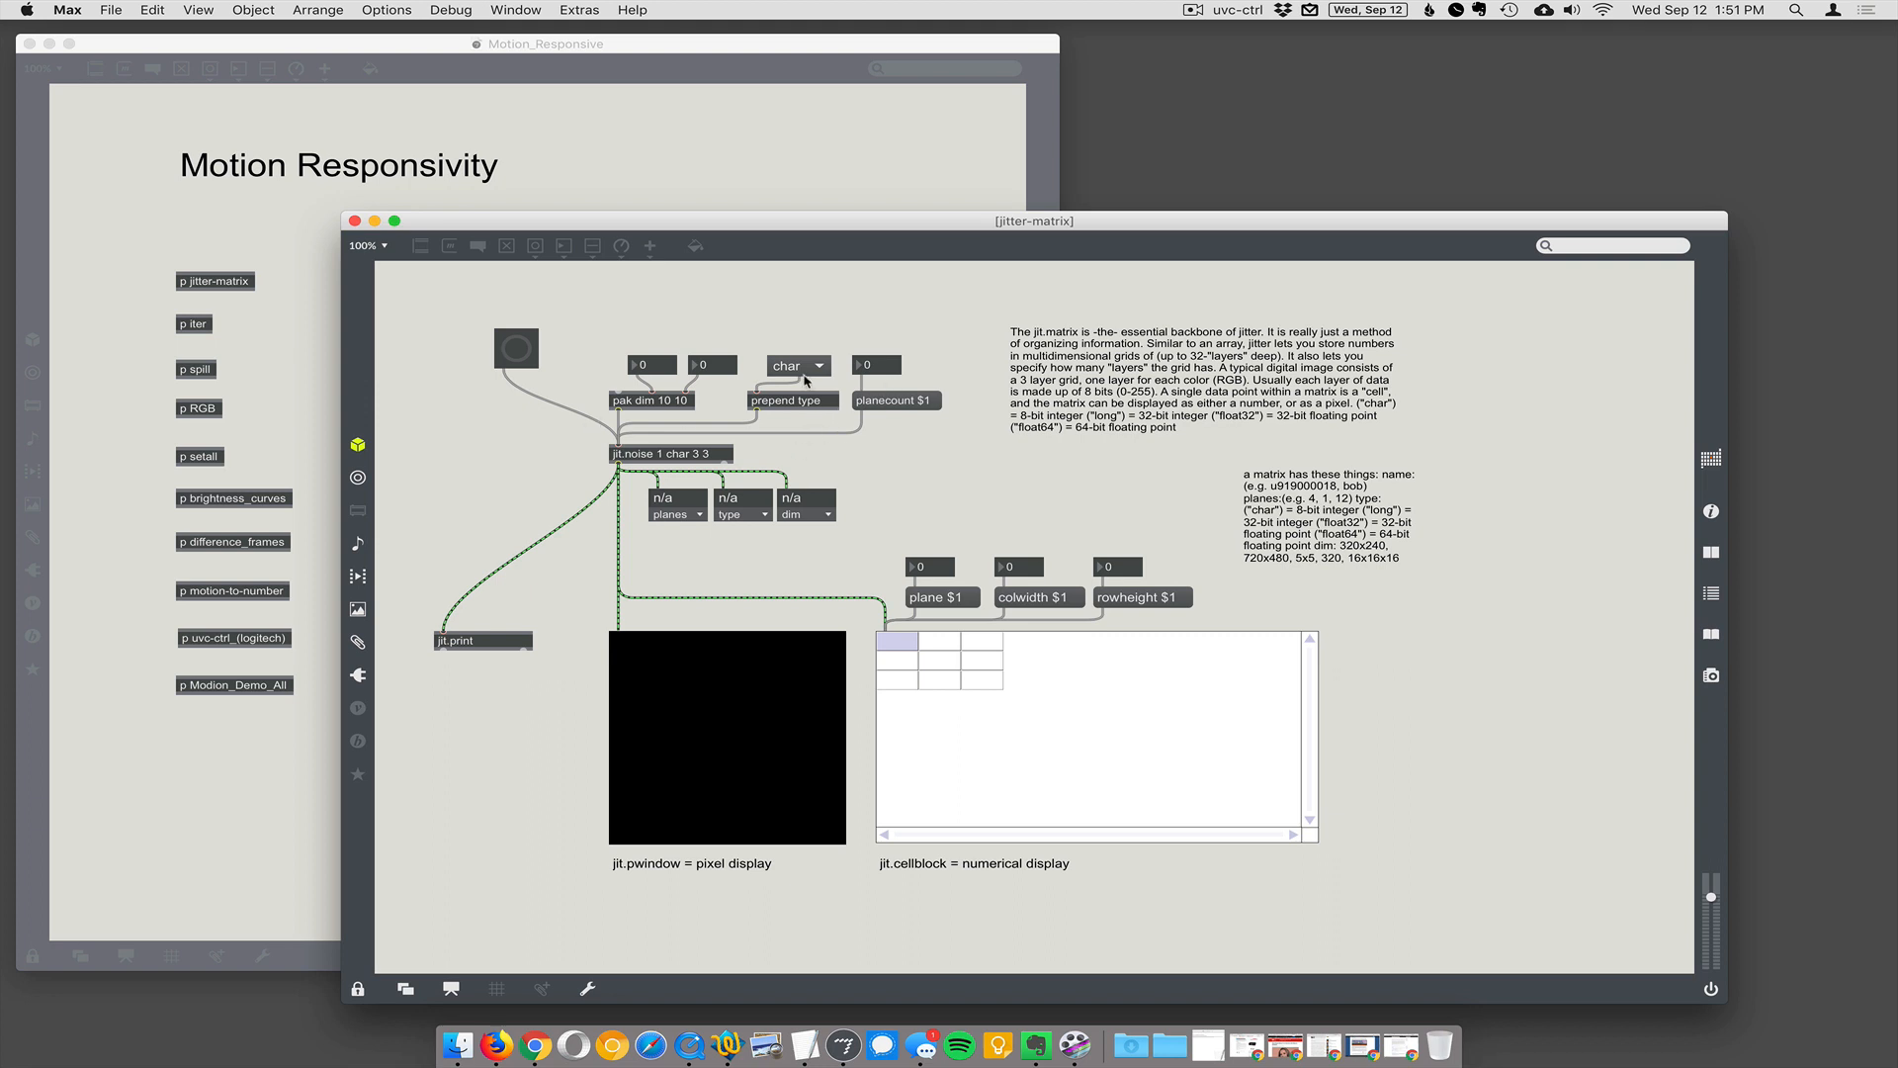
pyautogui.moveTo(662, 426)
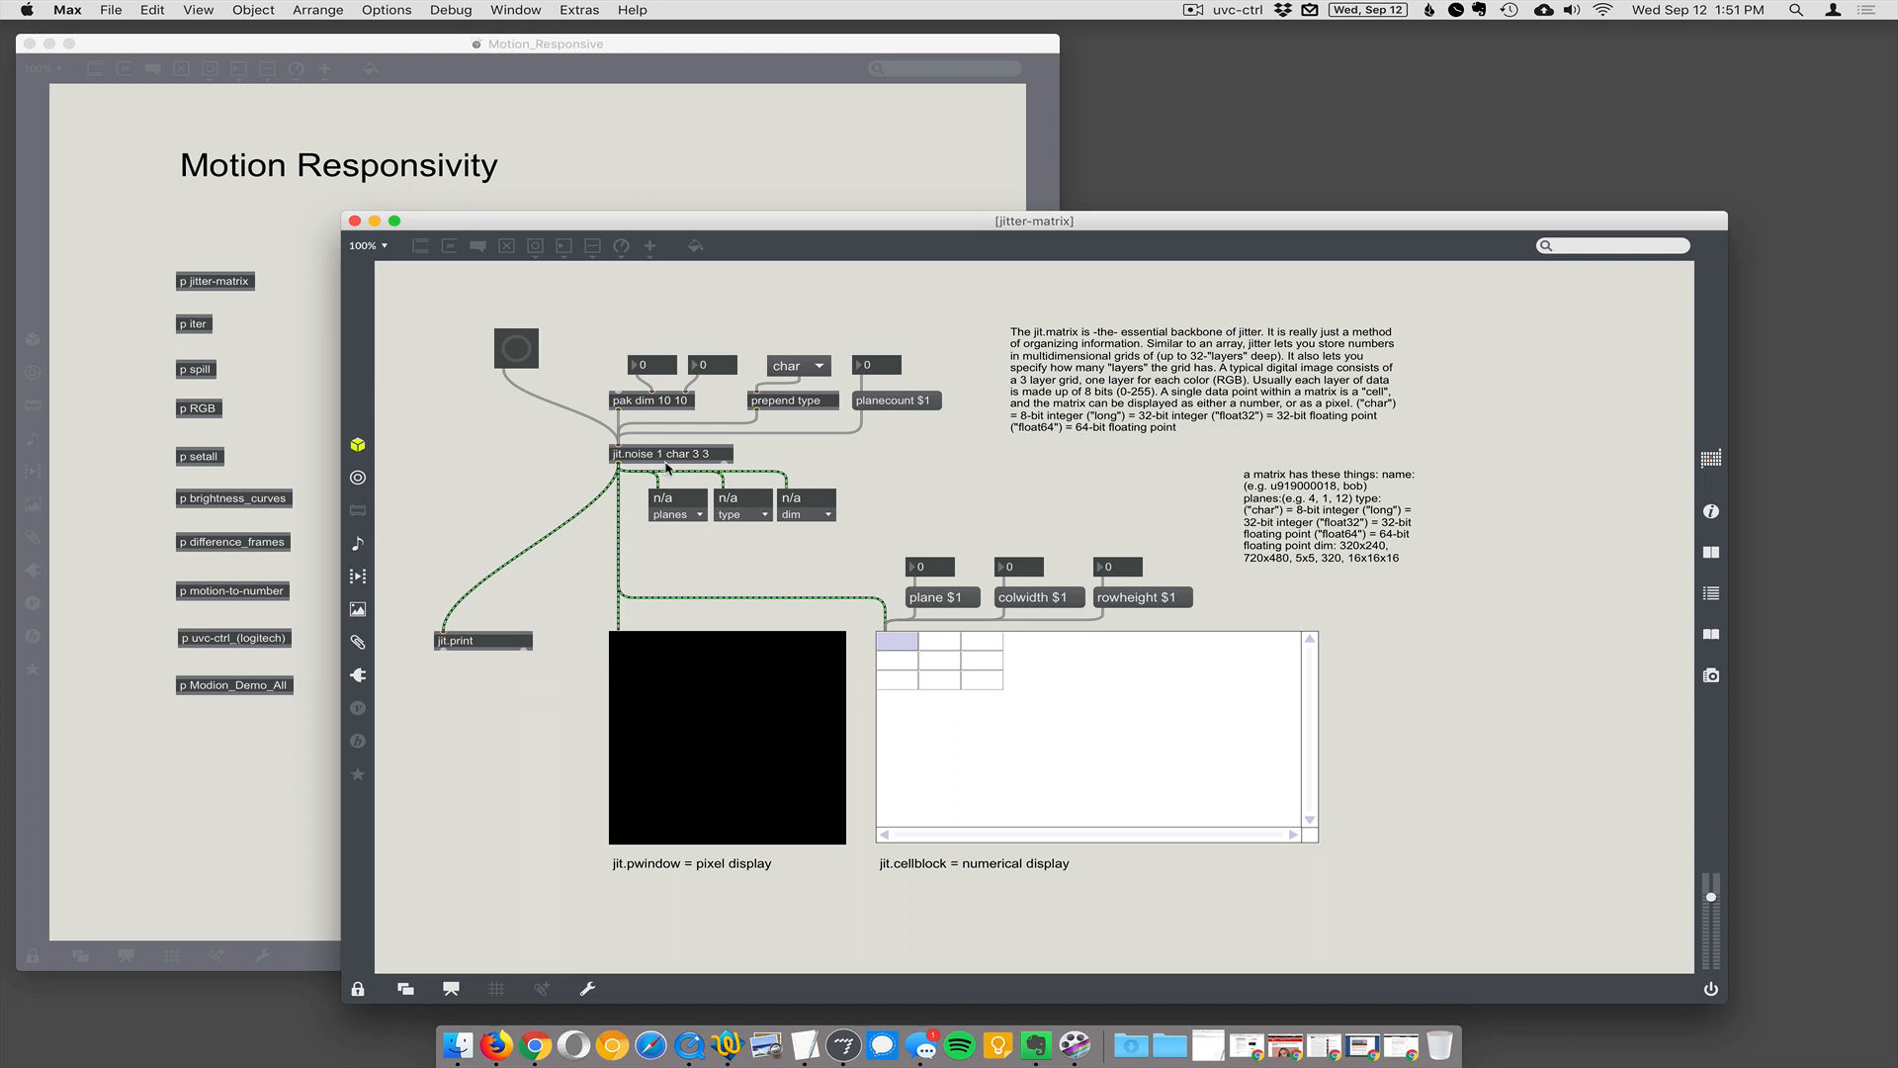
pyautogui.moveTo(708, 470)
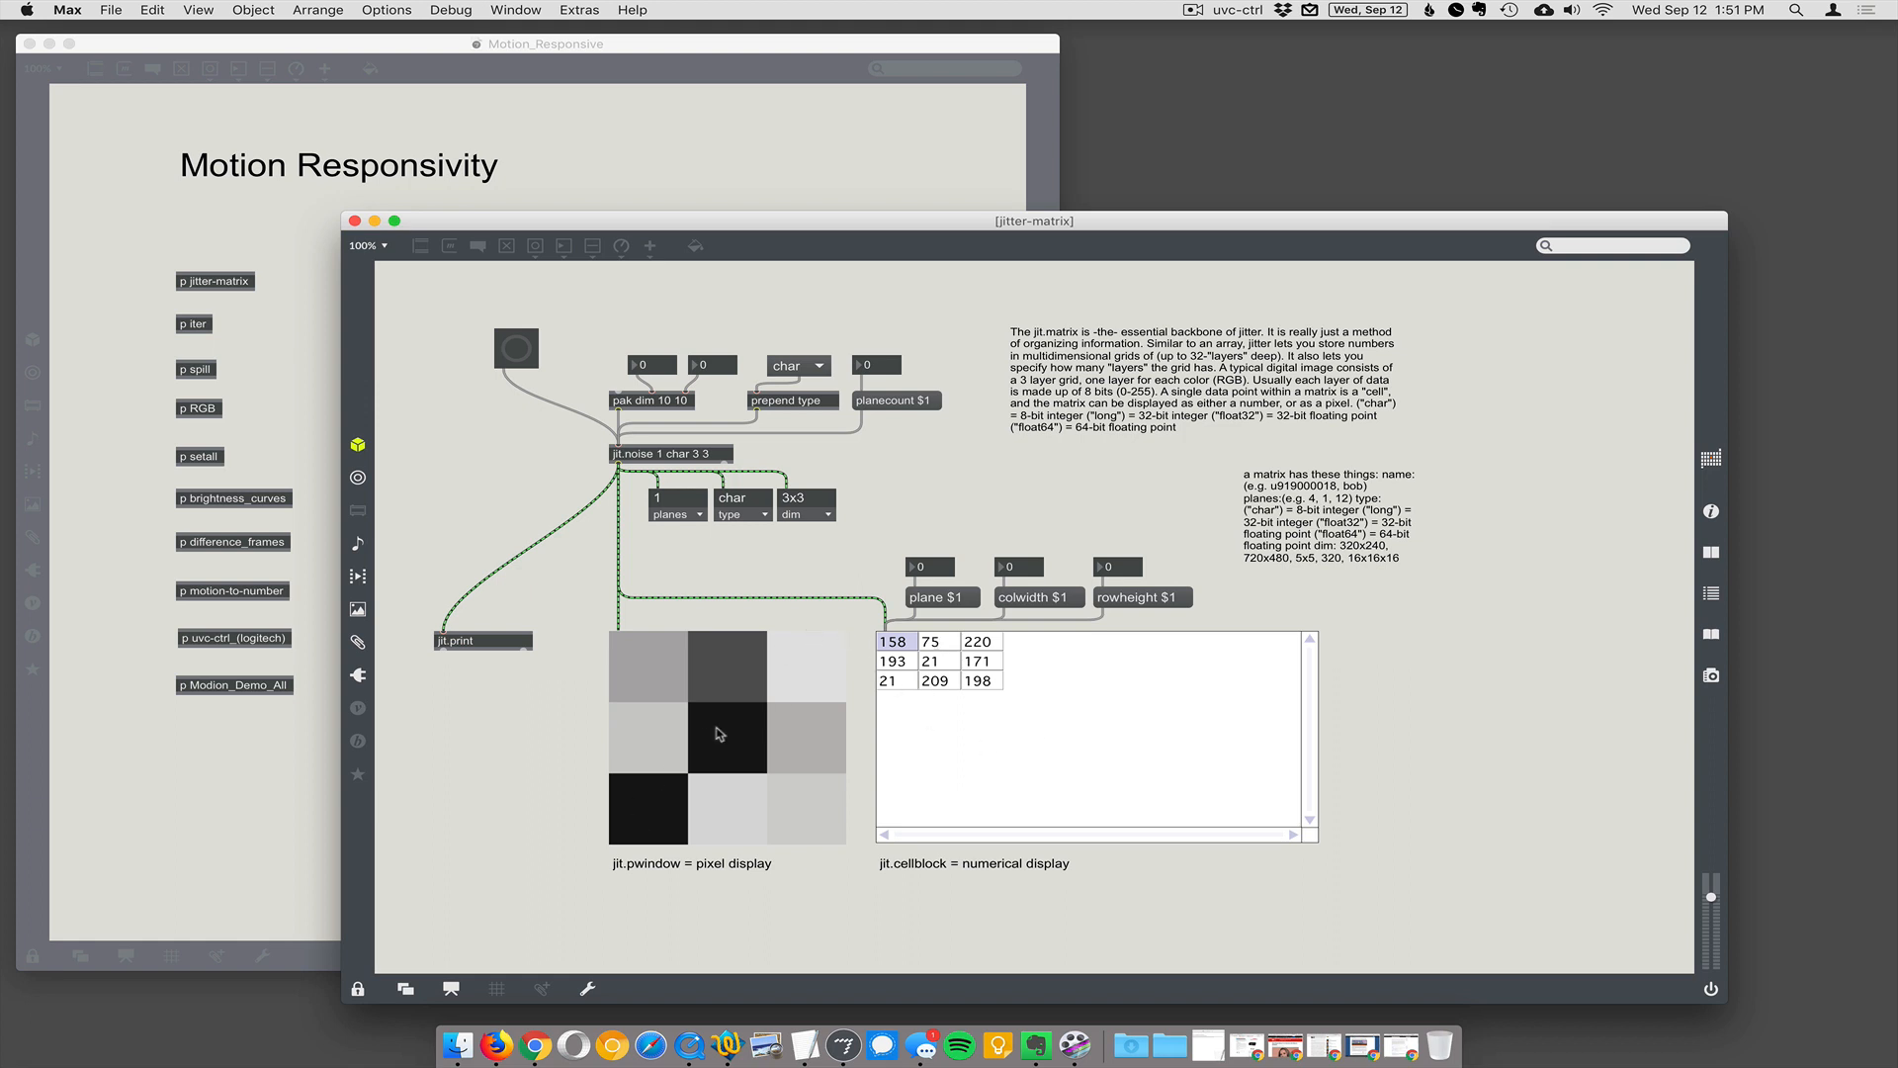
pyautogui.moveTo(632, 509)
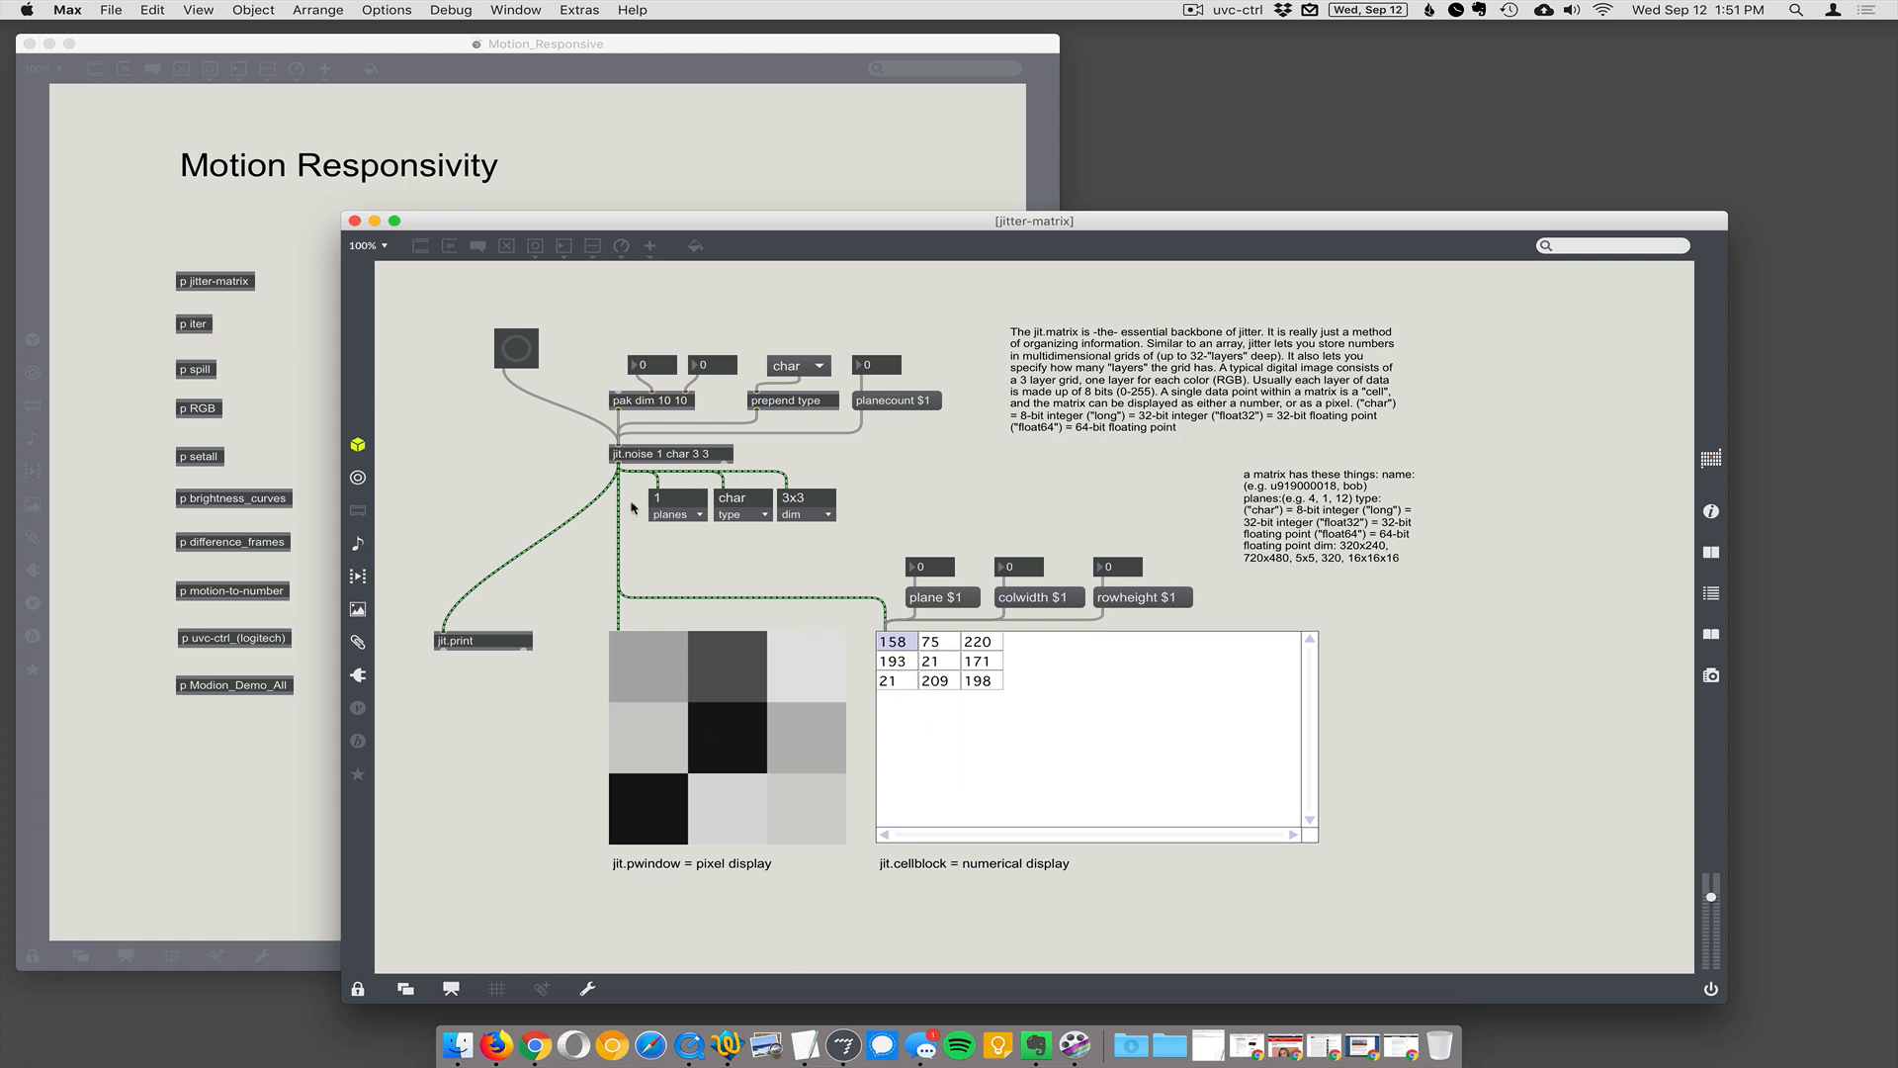
pyautogui.moveTo(646, 652)
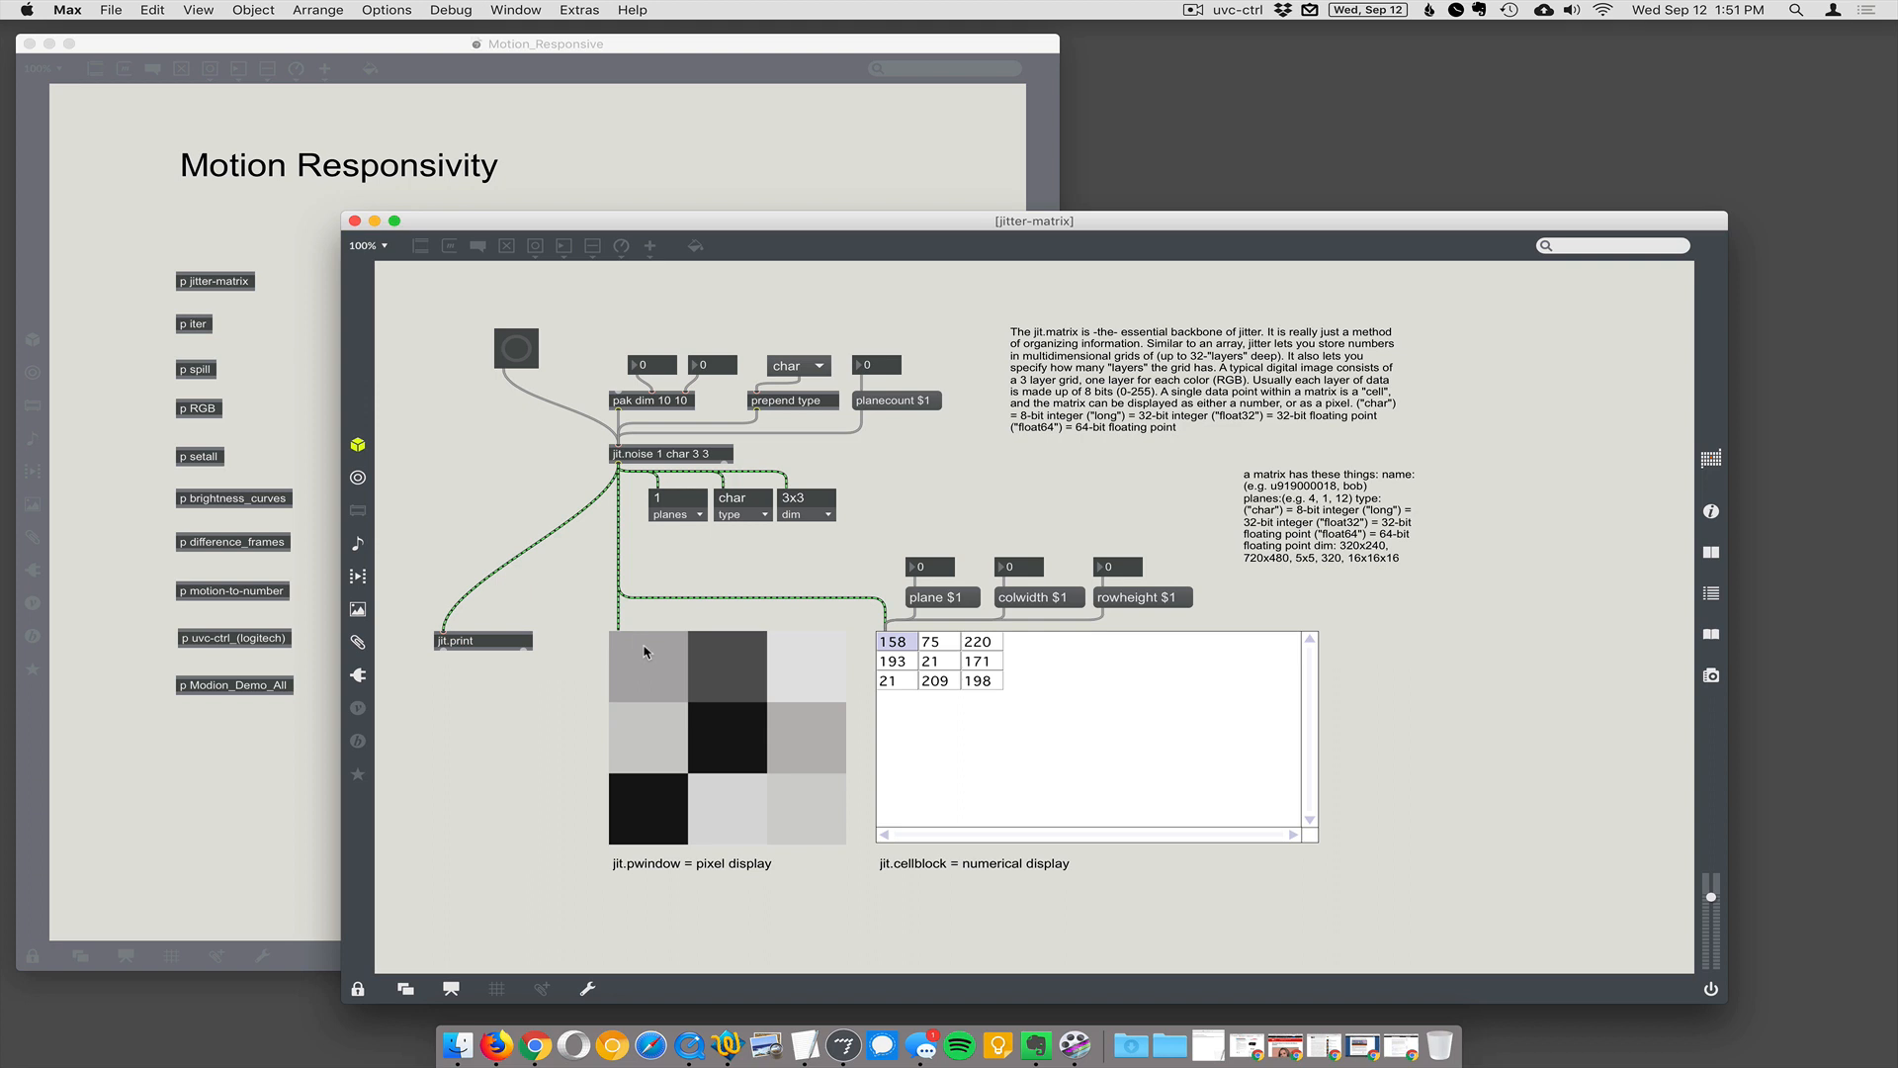
pyautogui.moveTo(643, 683)
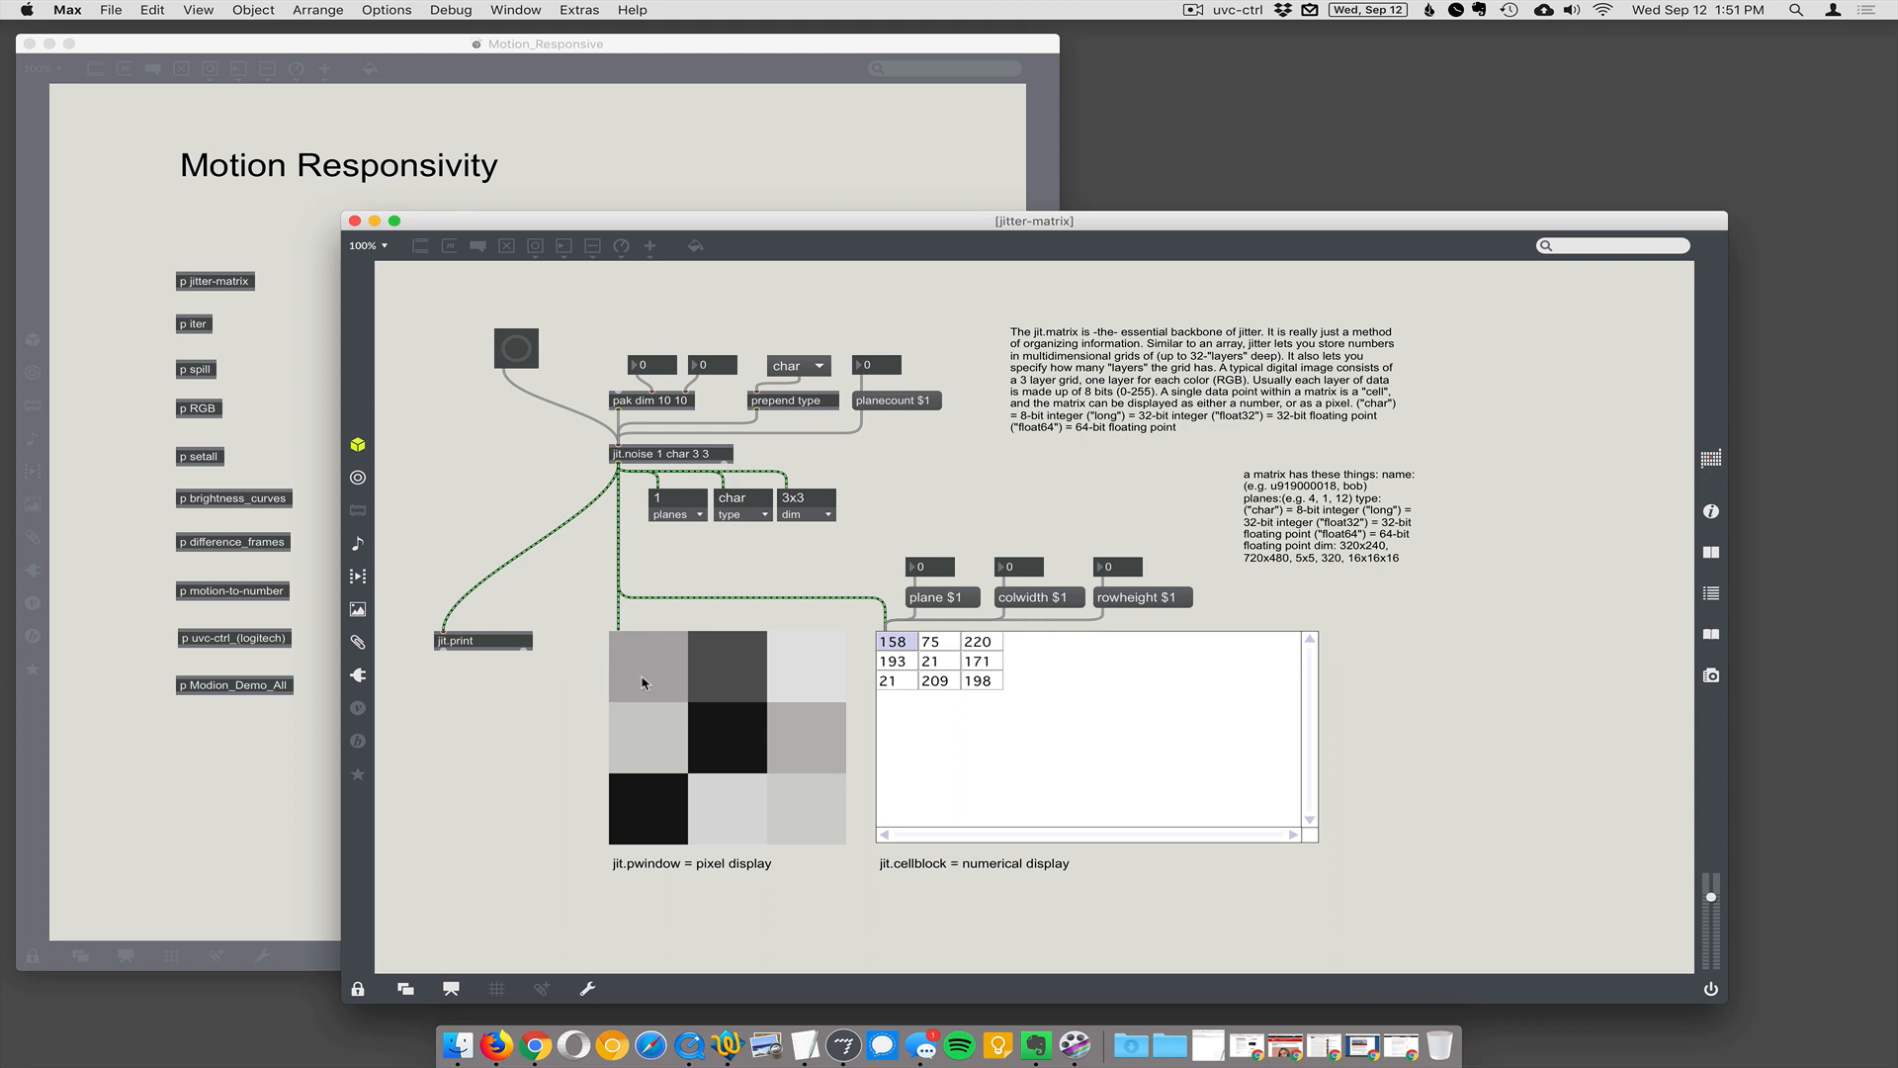
pyautogui.moveTo(600, 673)
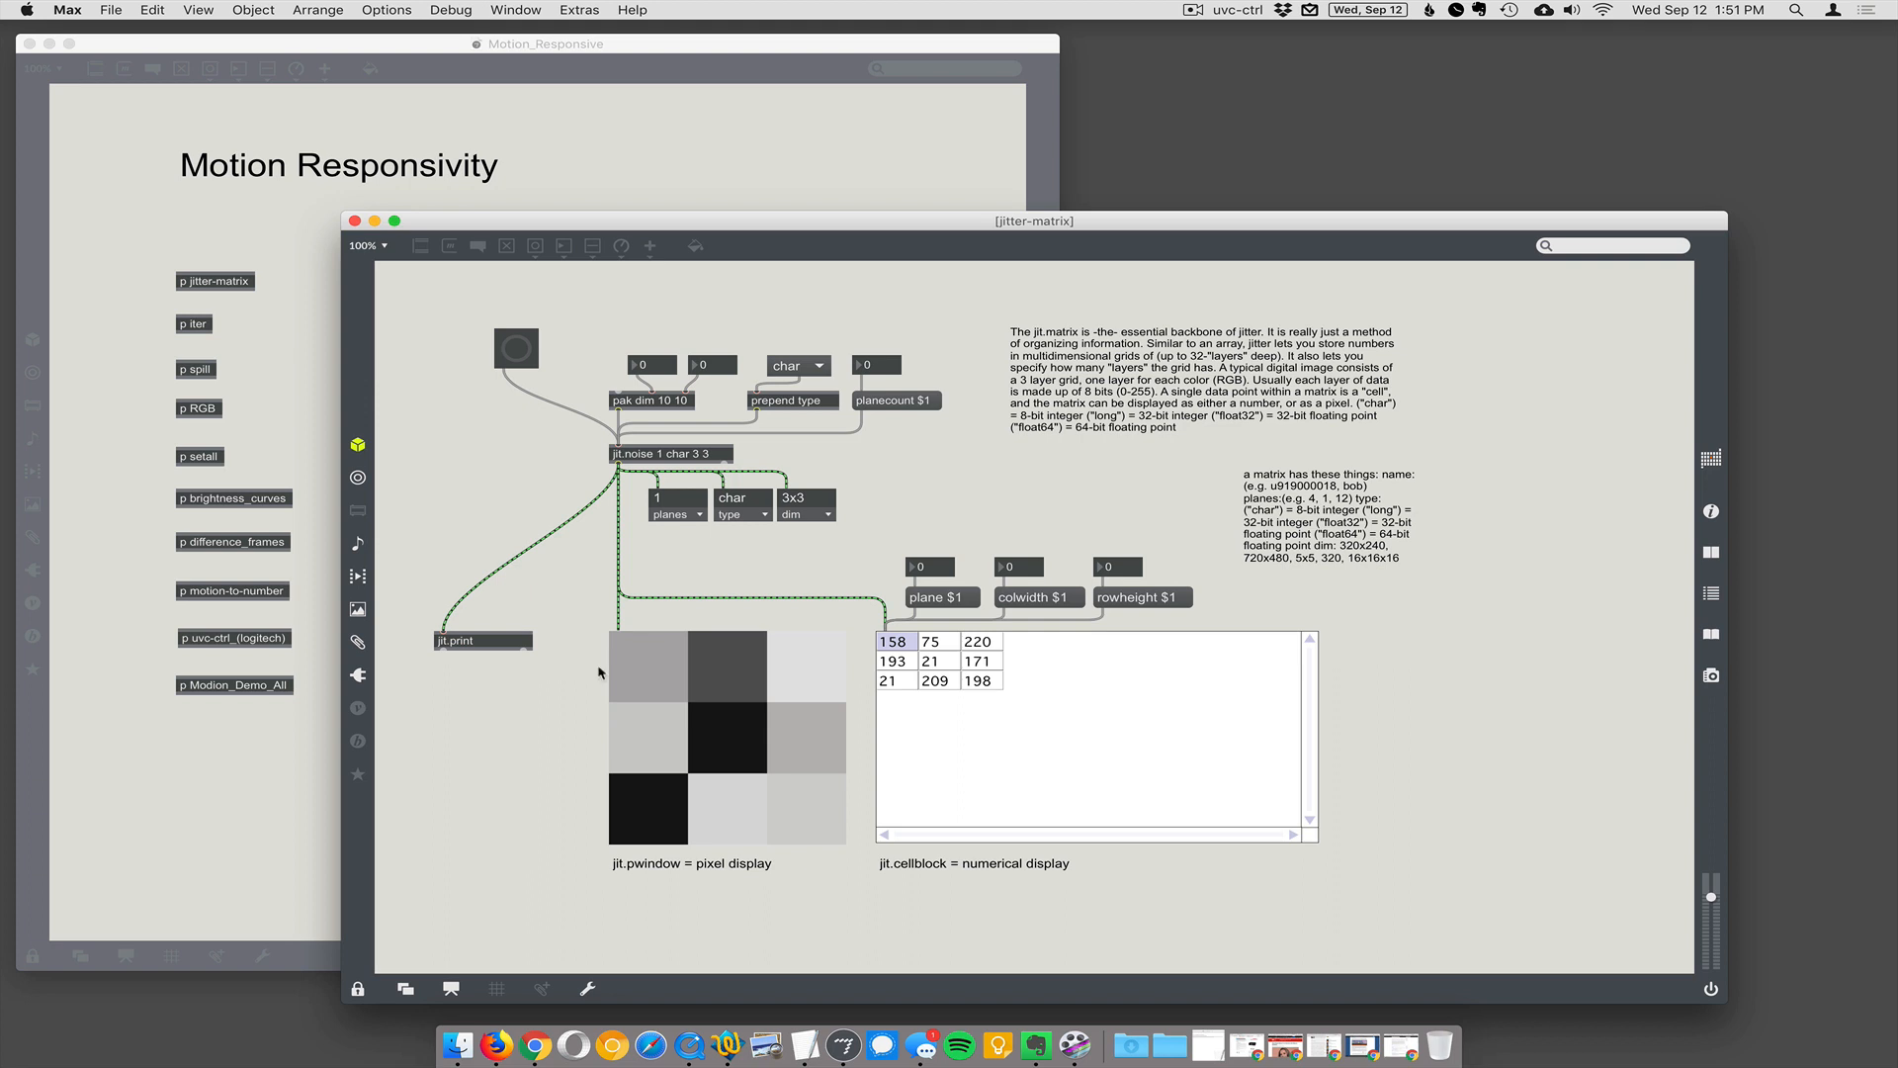
pyautogui.moveTo(992, 659)
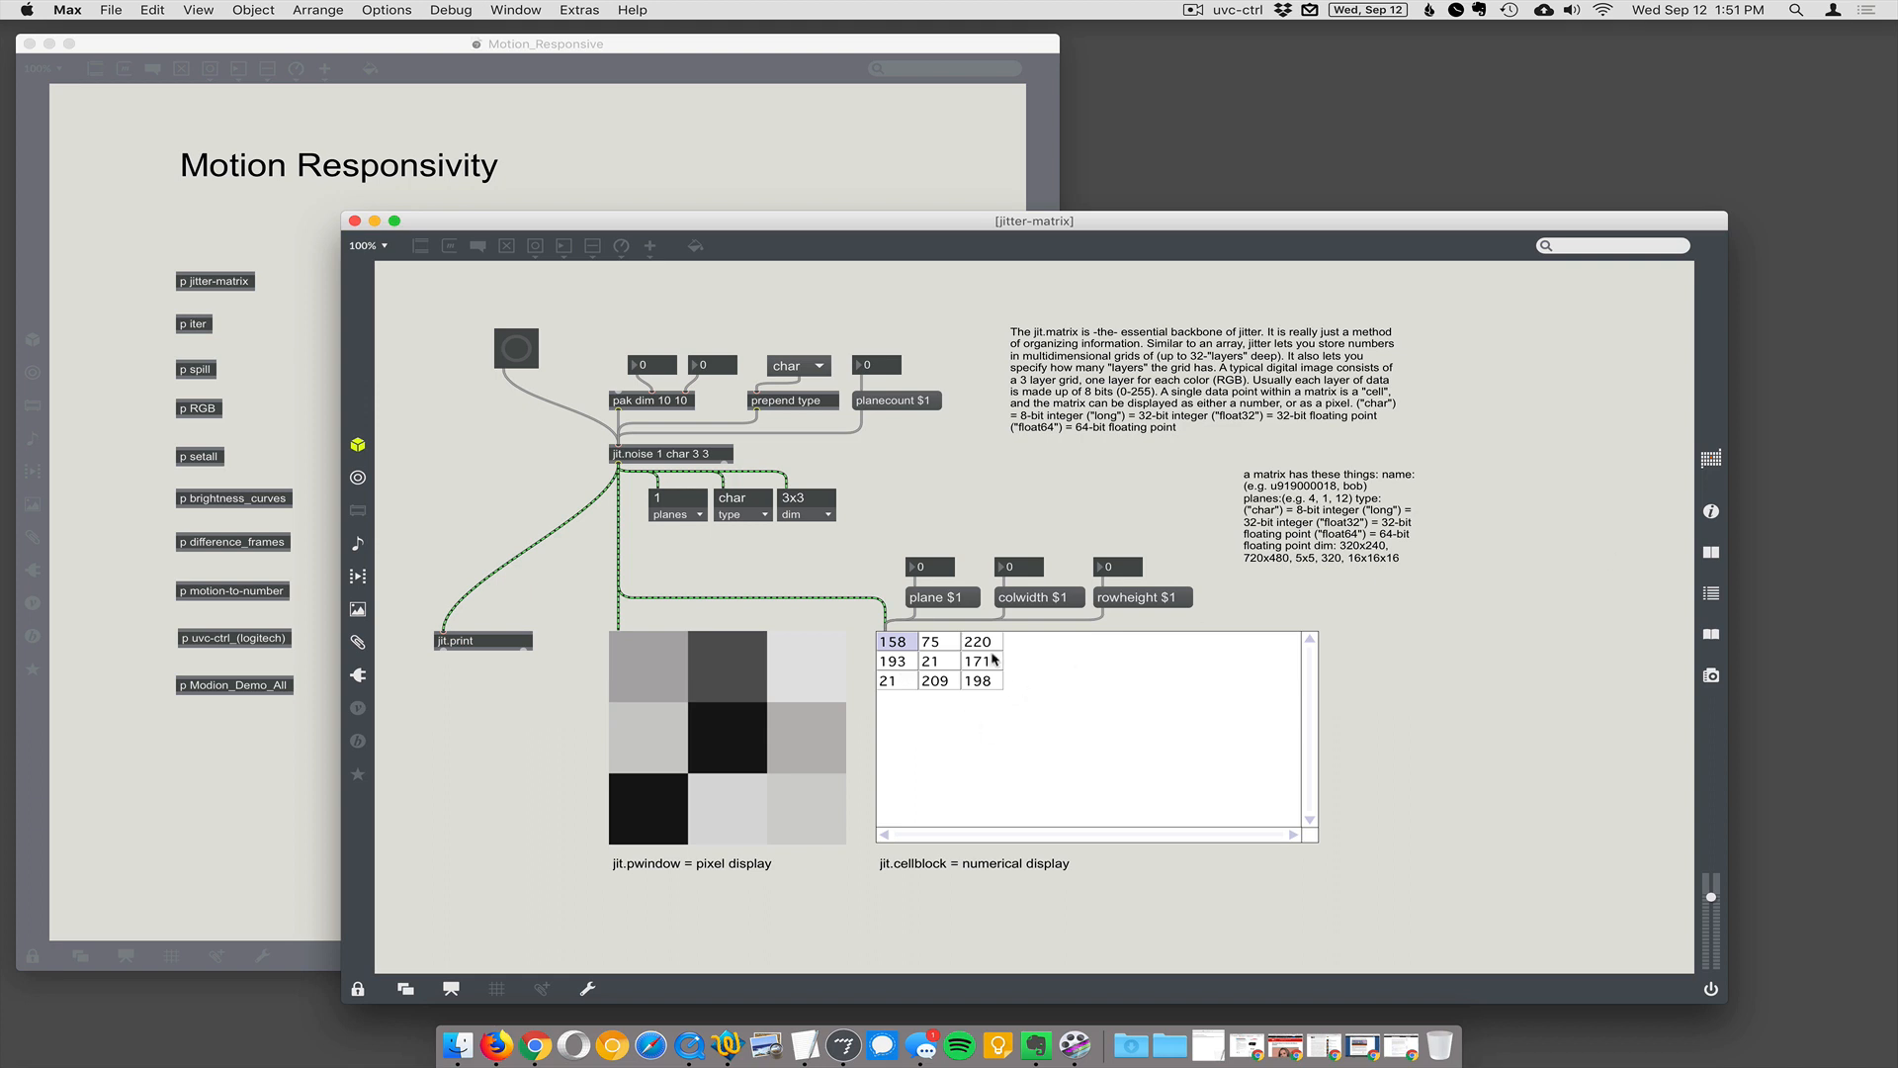
pyautogui.moveTo(913, 668)
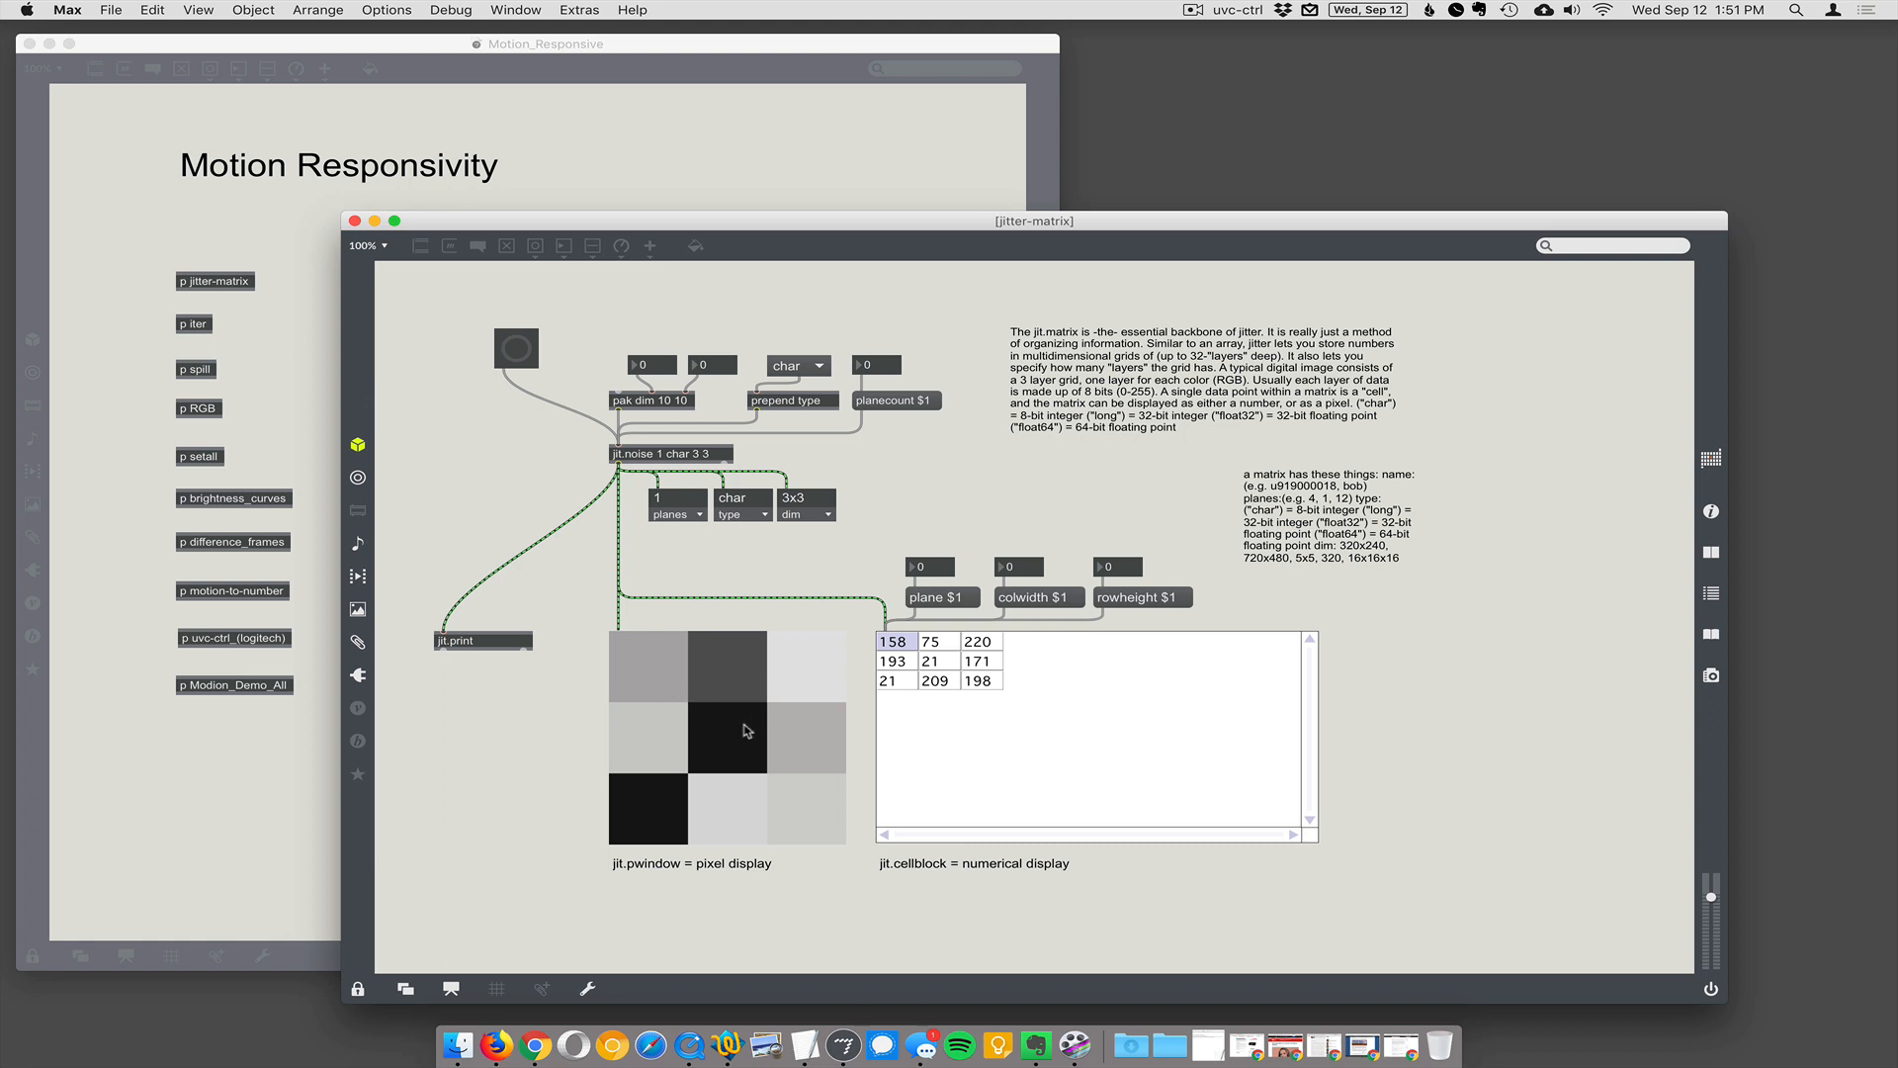
pyautogui.moveTo(1083, 849)
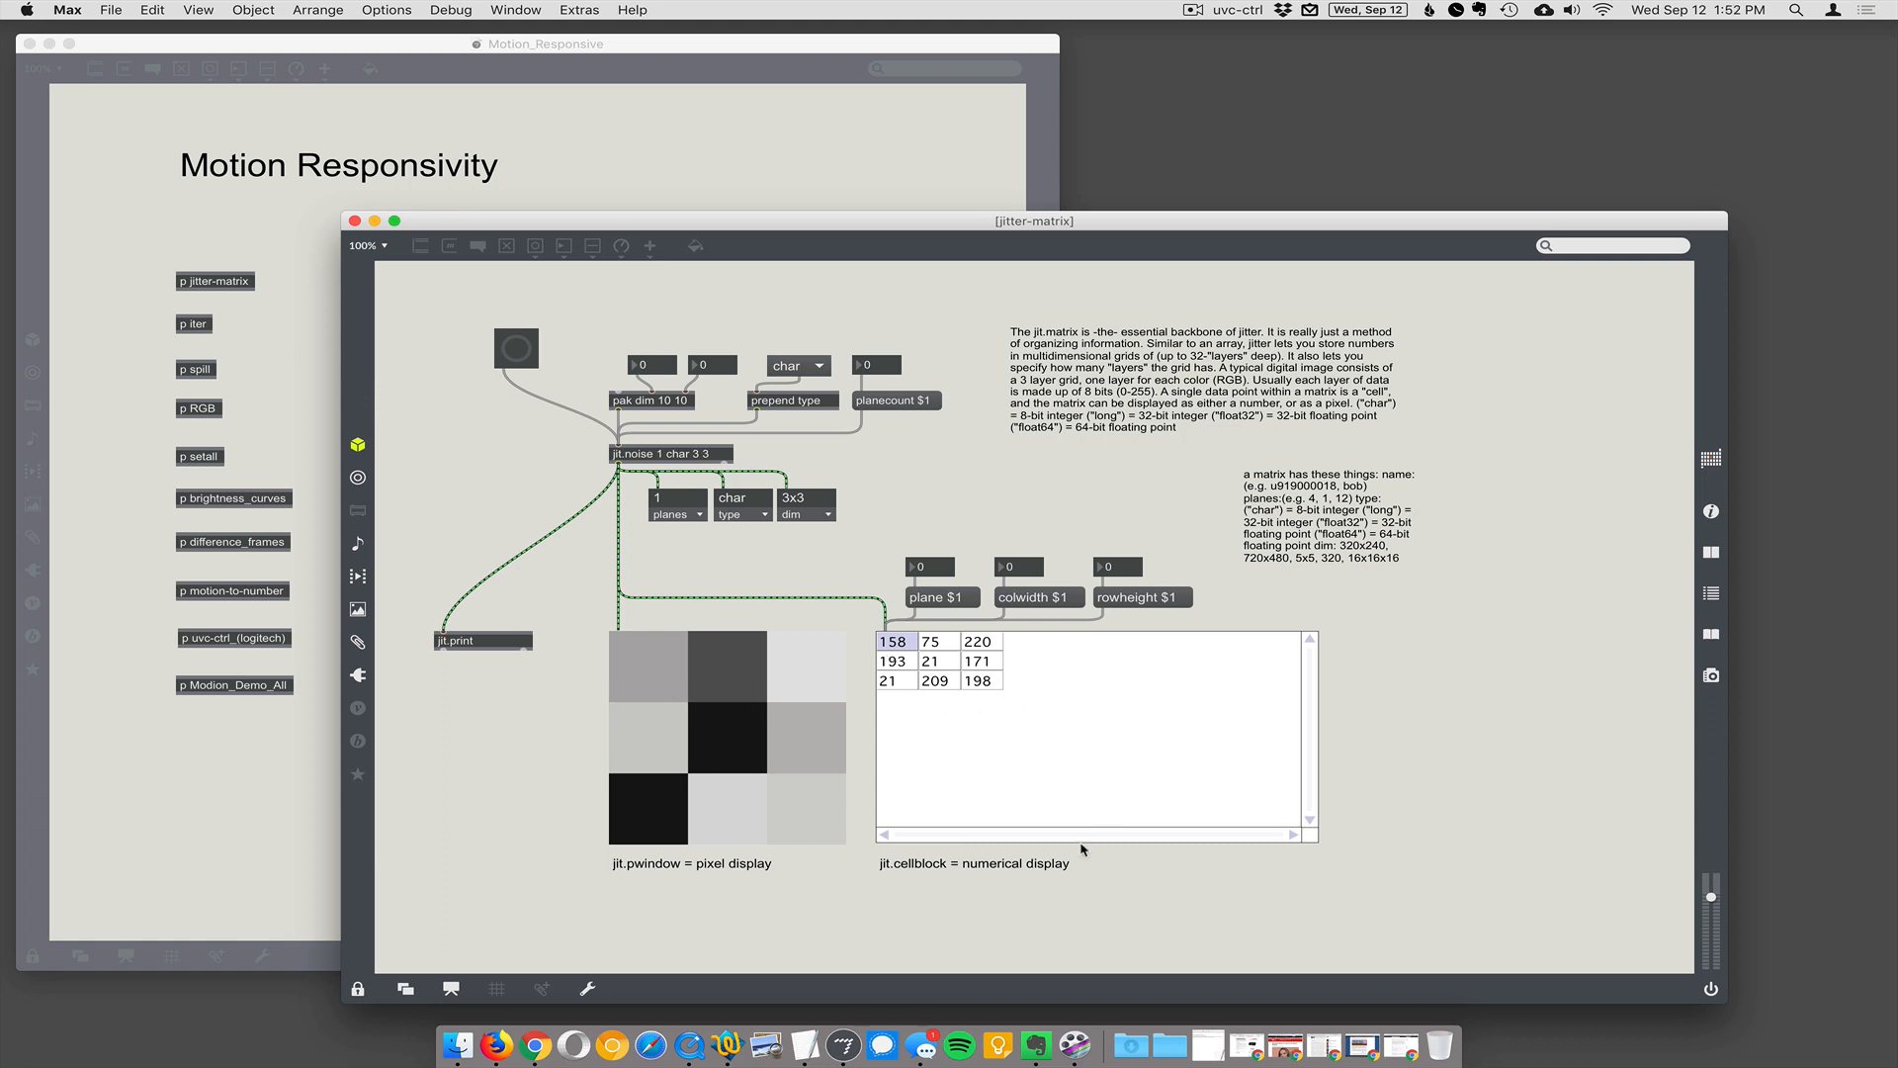
pyautogui.moveTo(1002, 878)
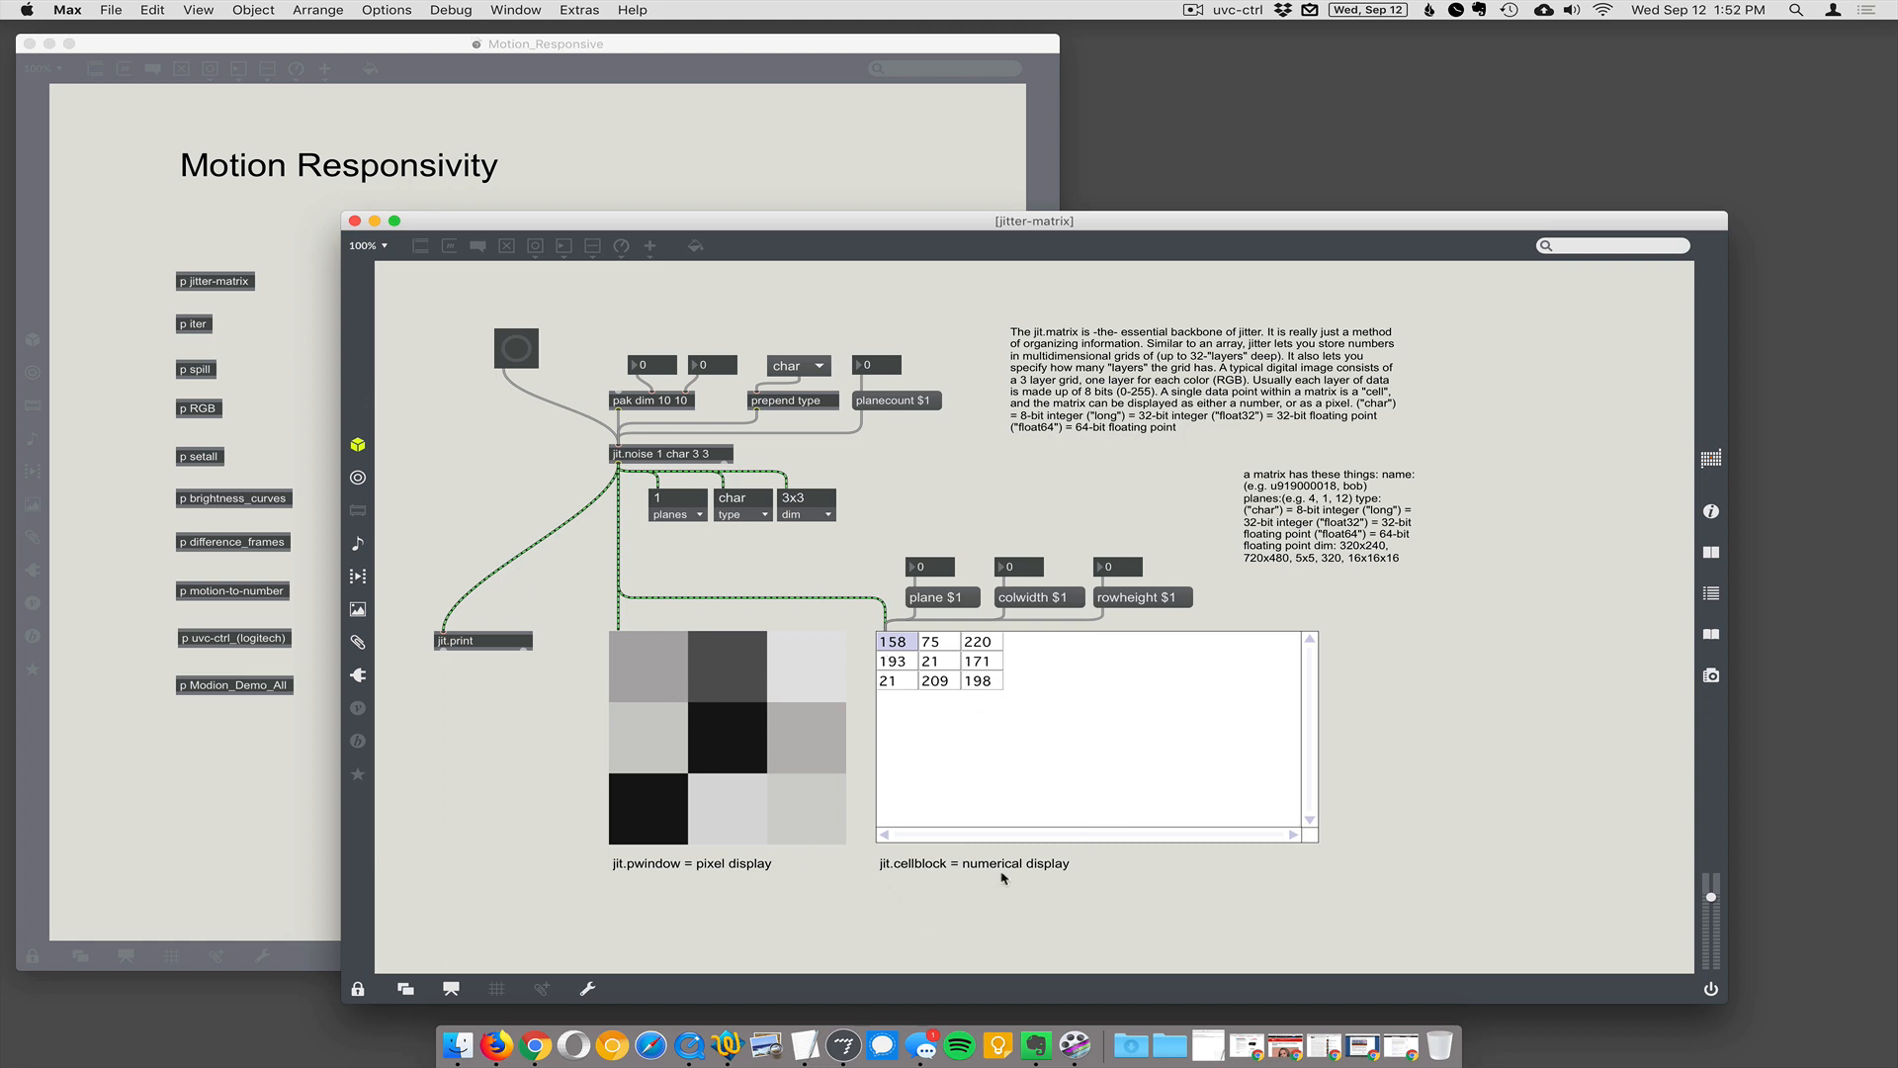
pyautogui.moveTo(1132, 723)
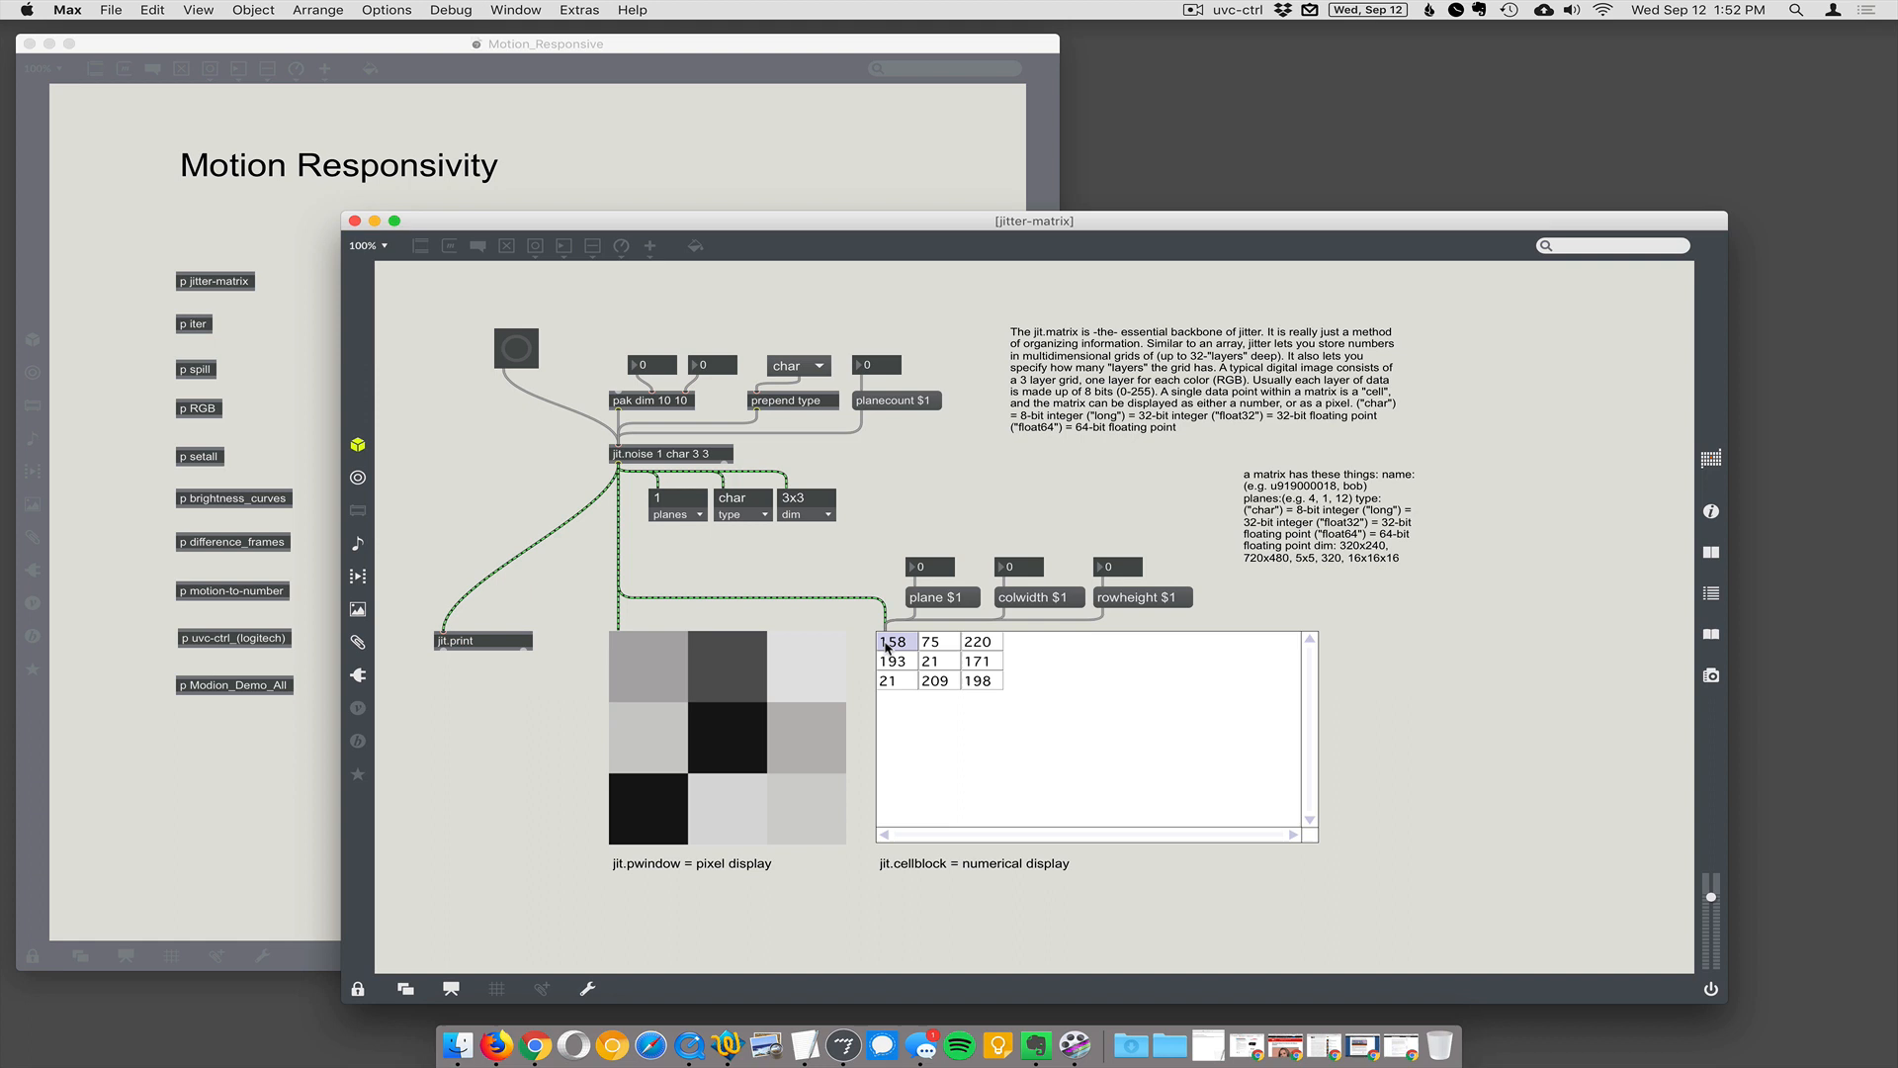
pyautogui.moveTo(642, 676)
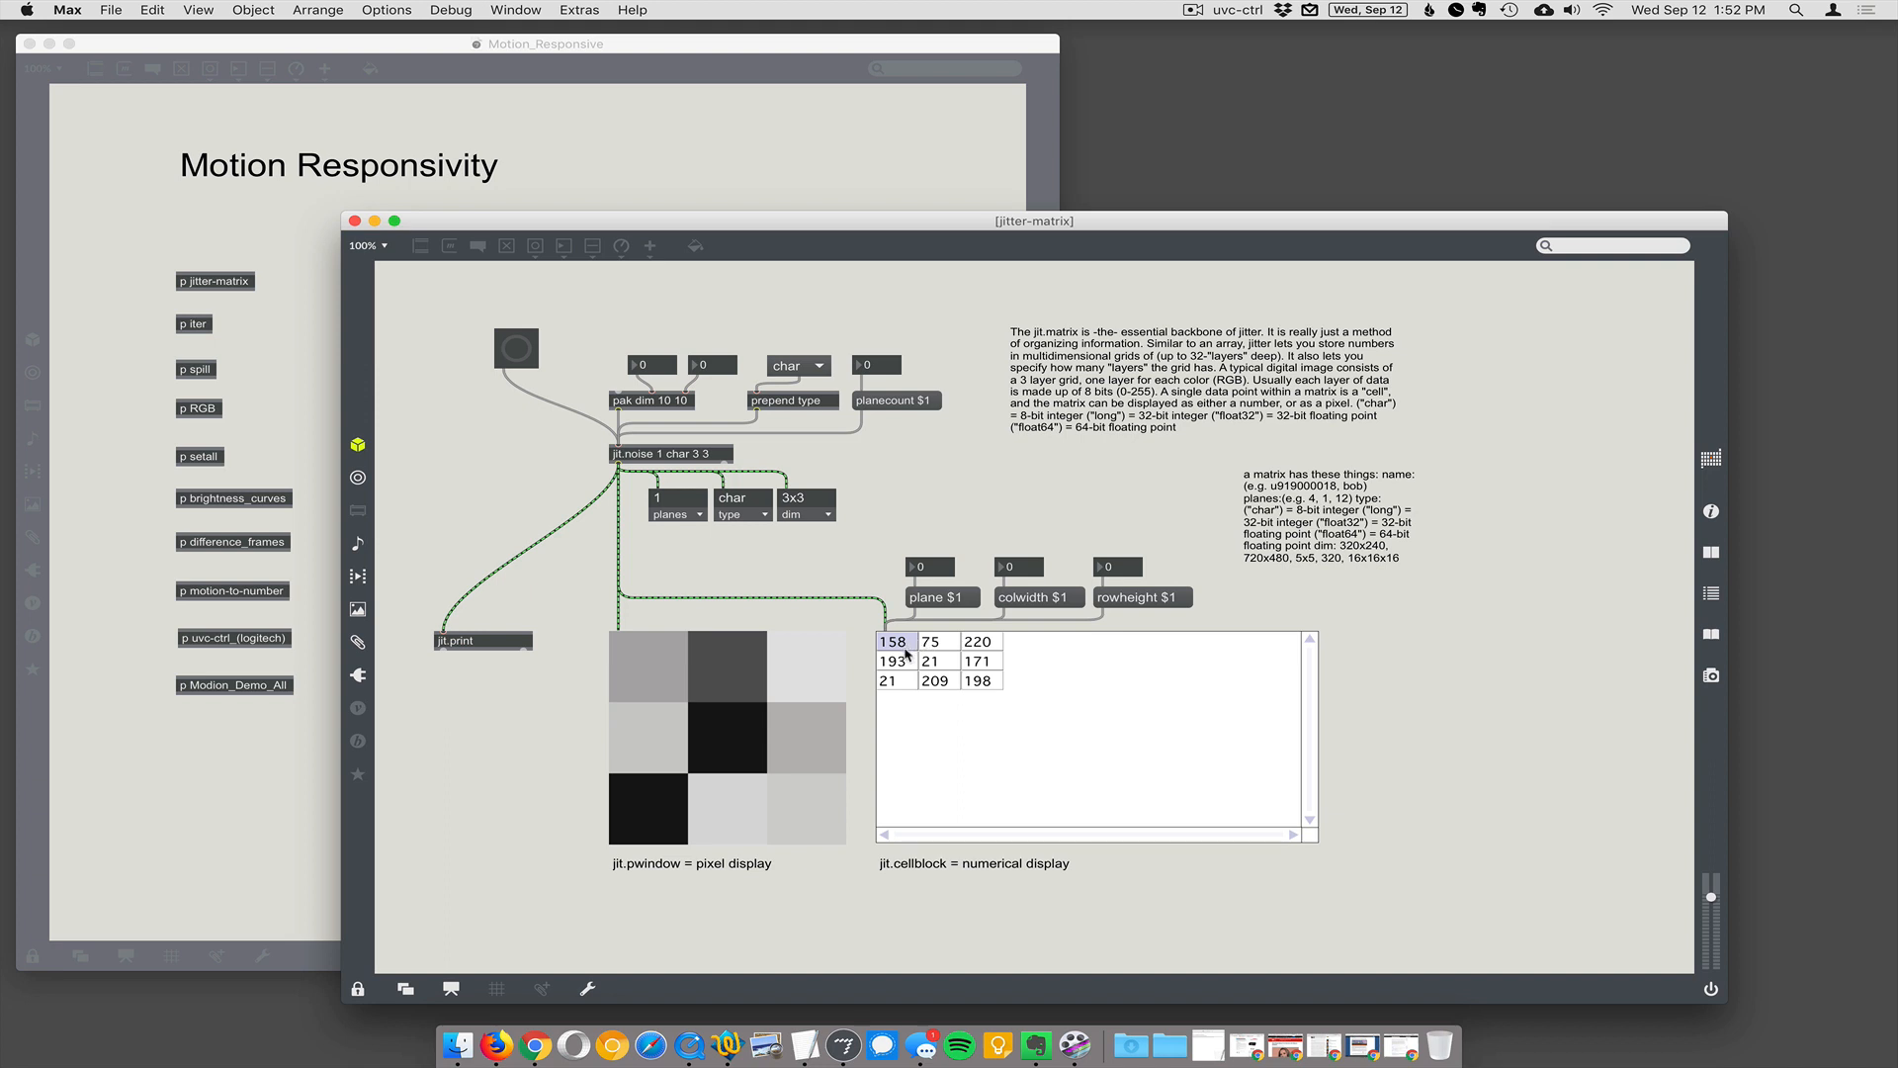
pyautogui.moveTo(657, 828)
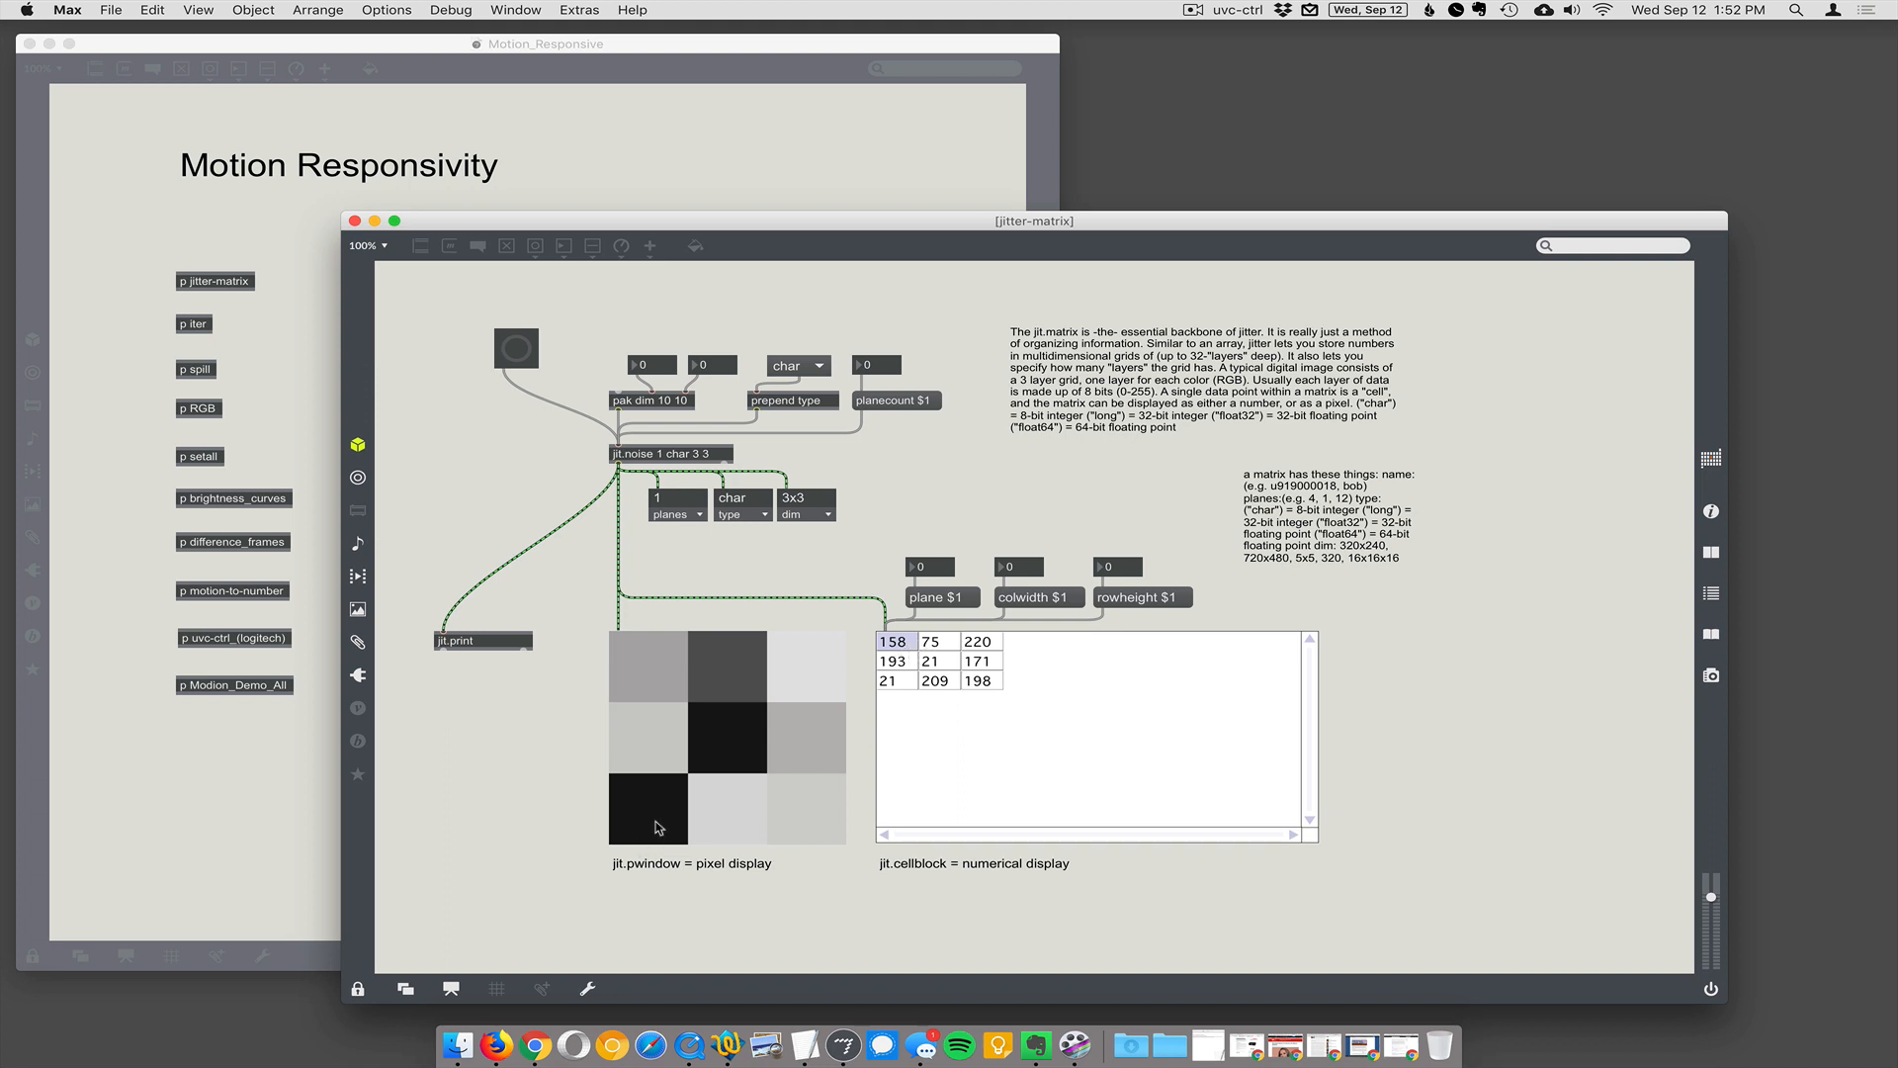
pyautogui.moveTo(742, 821)
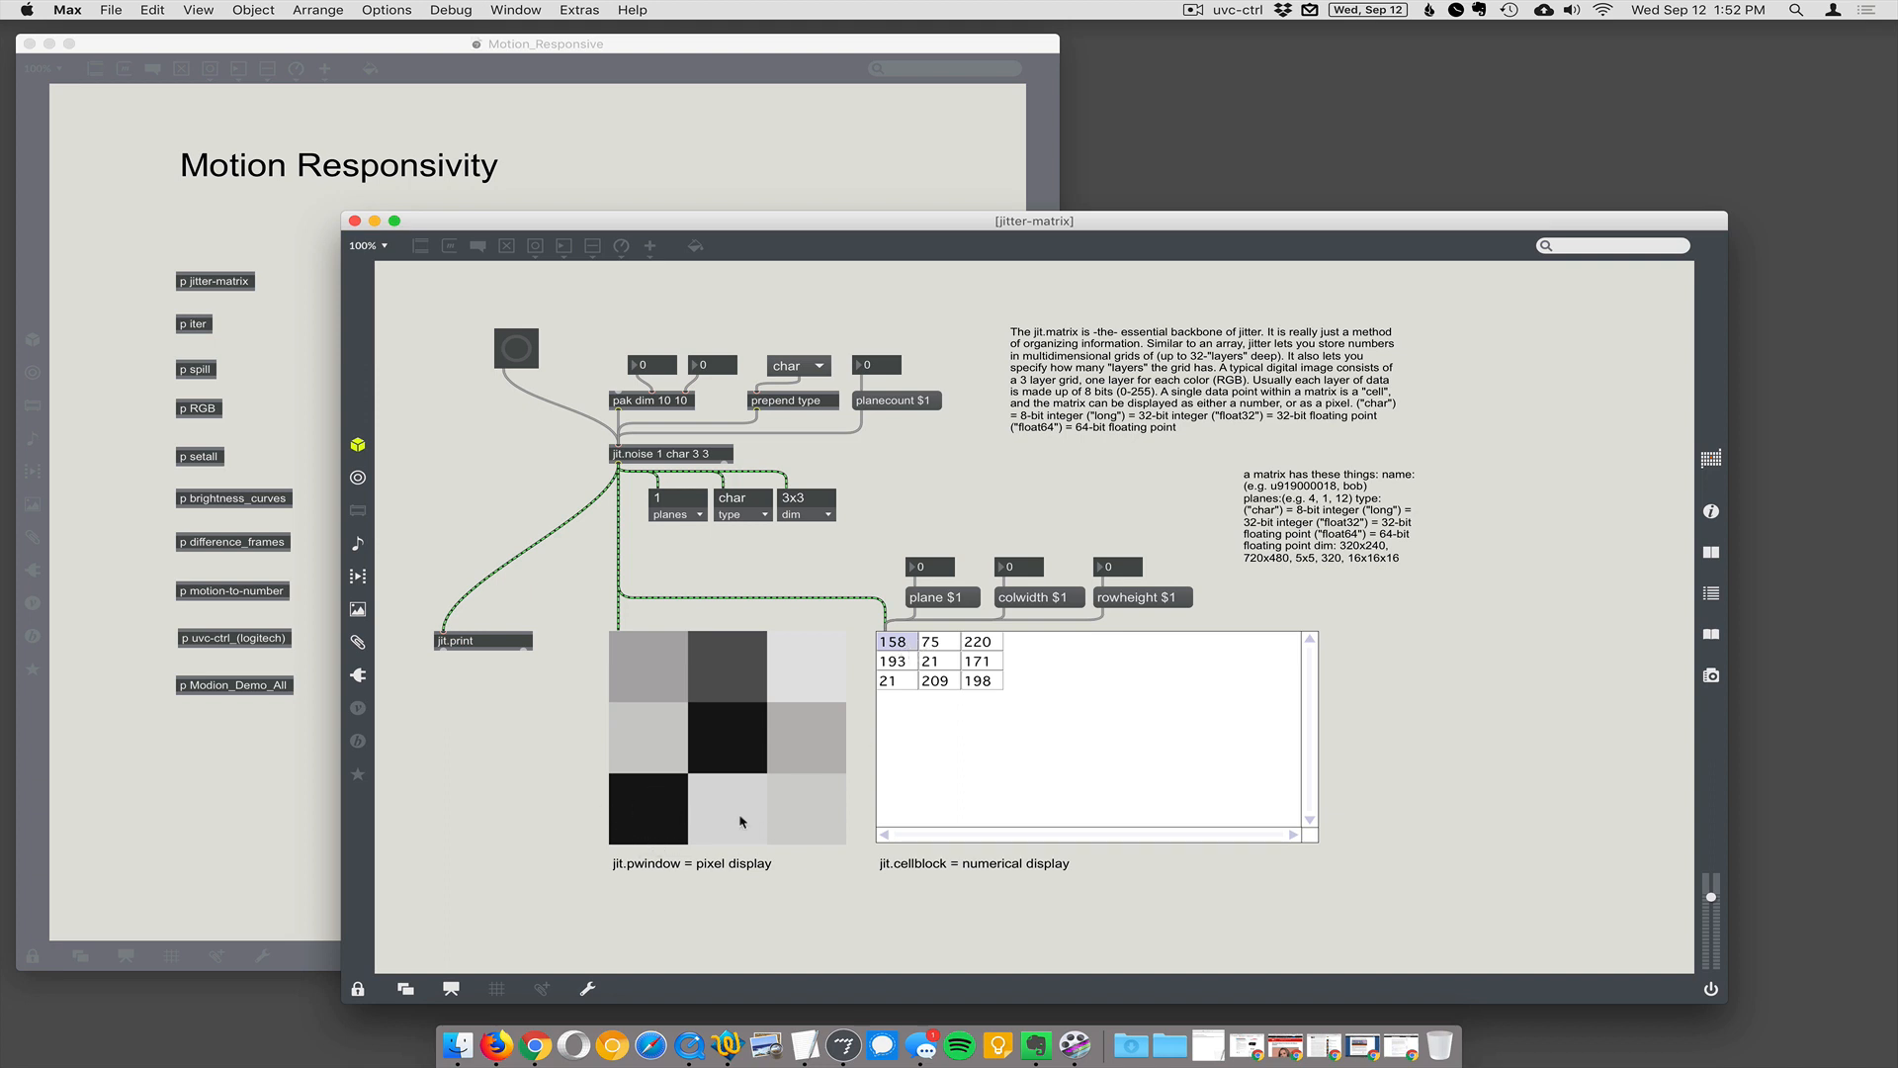
pyautogui.moveTo(892, 690)
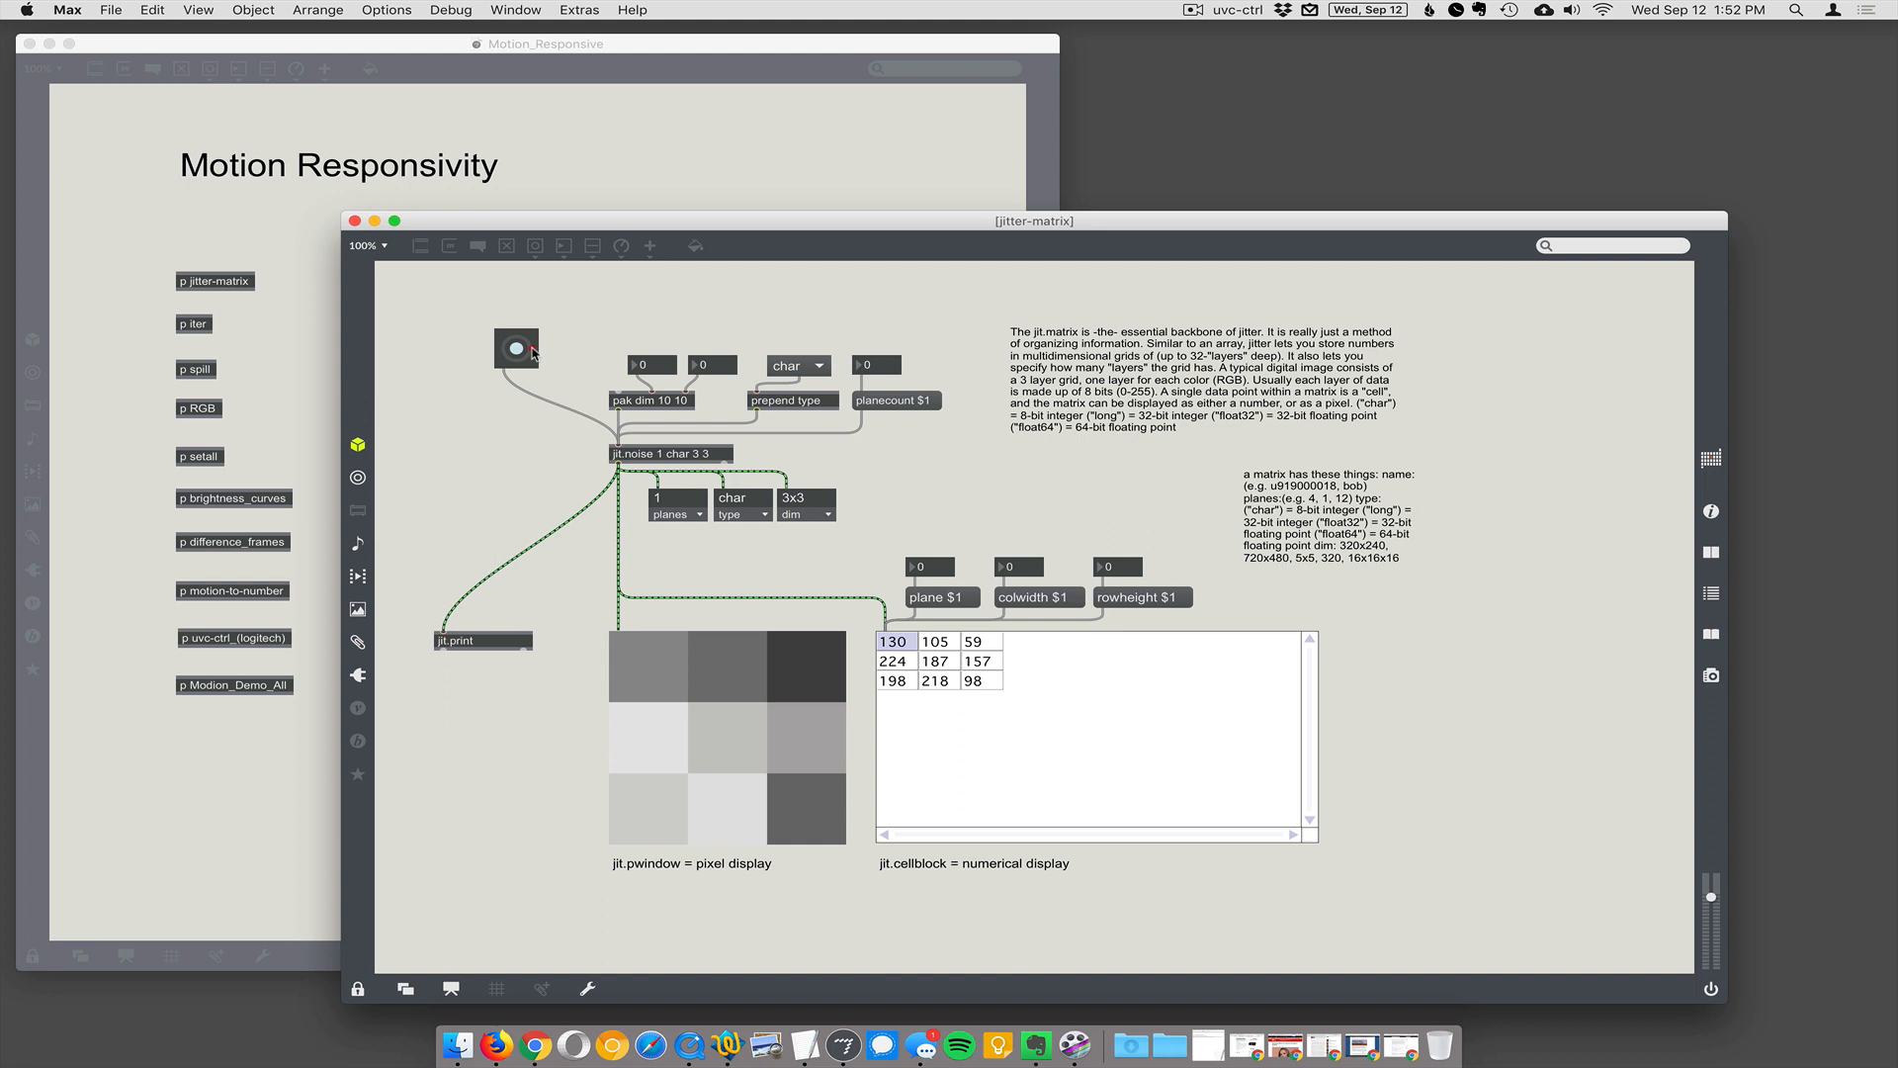
# - Bang jit.noise three times for new 3x3 grayscale matrices, then unlock the patch
pyautogui.click(514, 350)
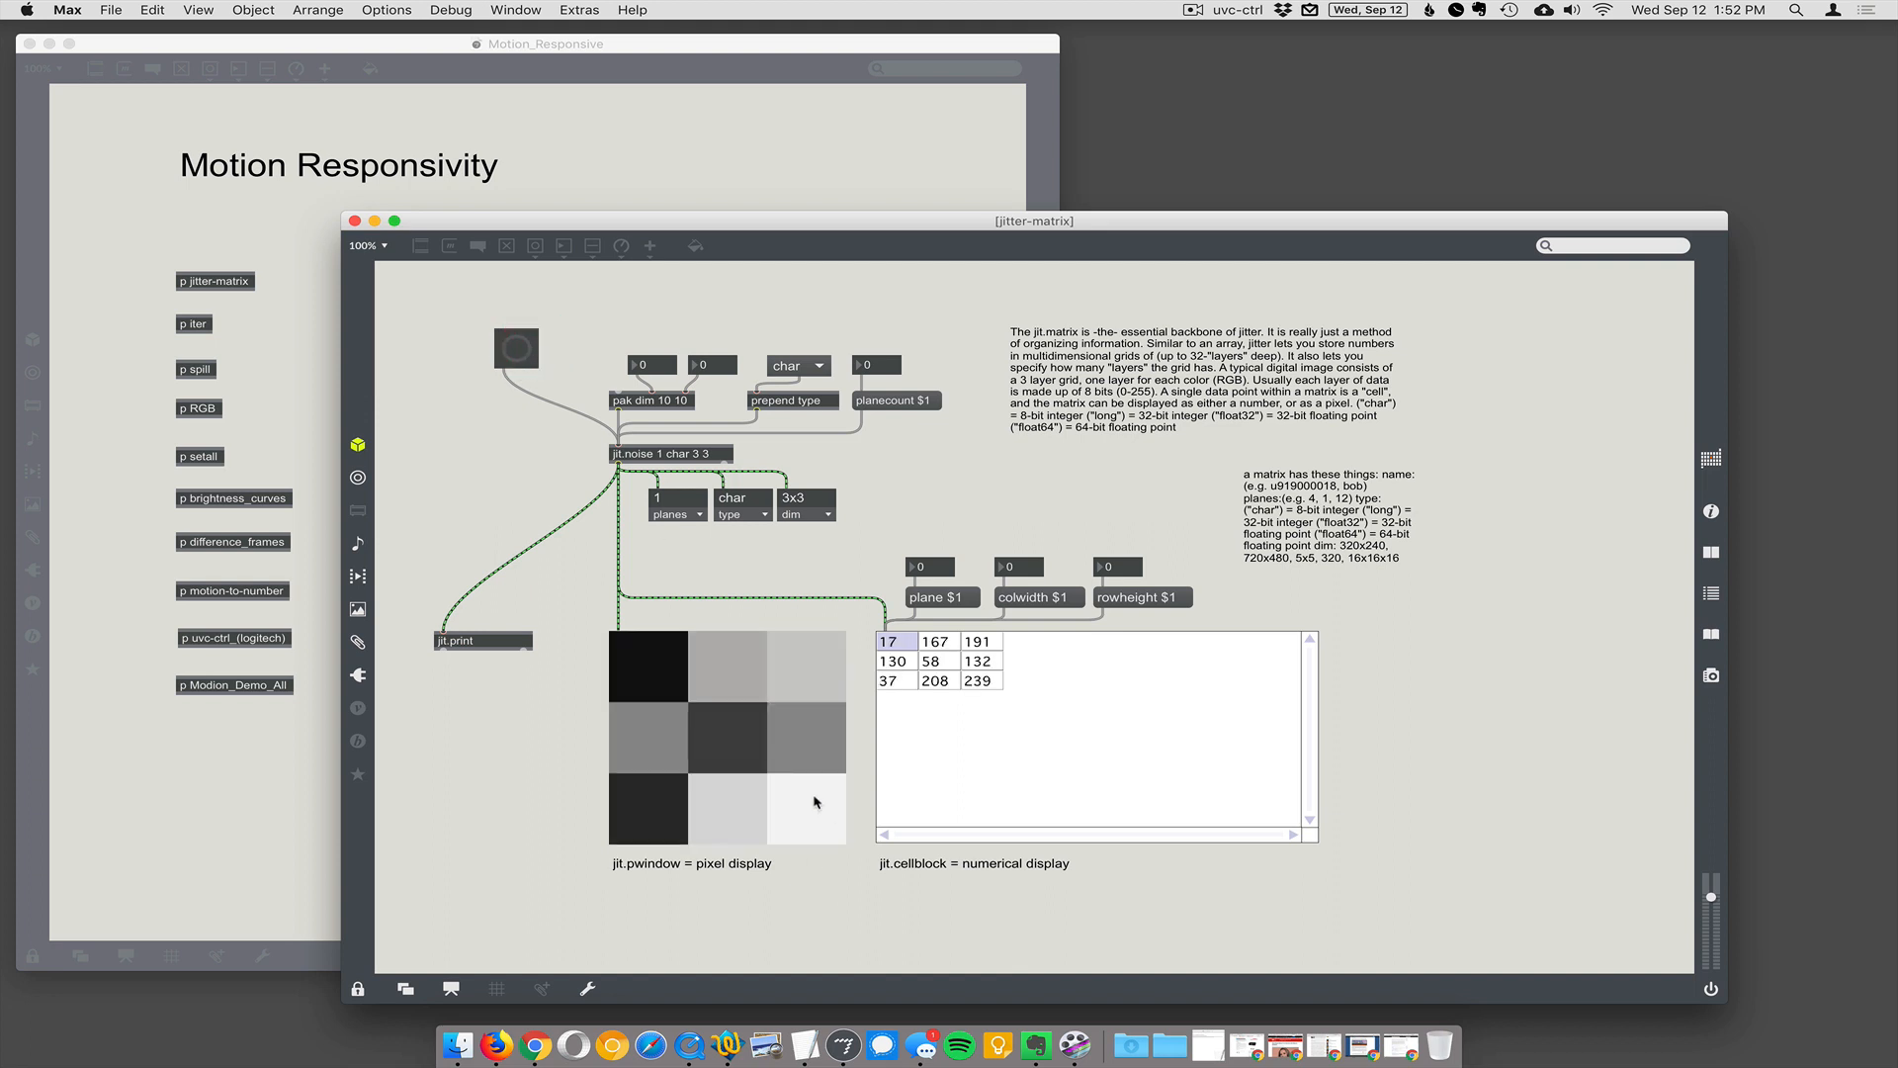
pyautogui.moveTo(993, 690)
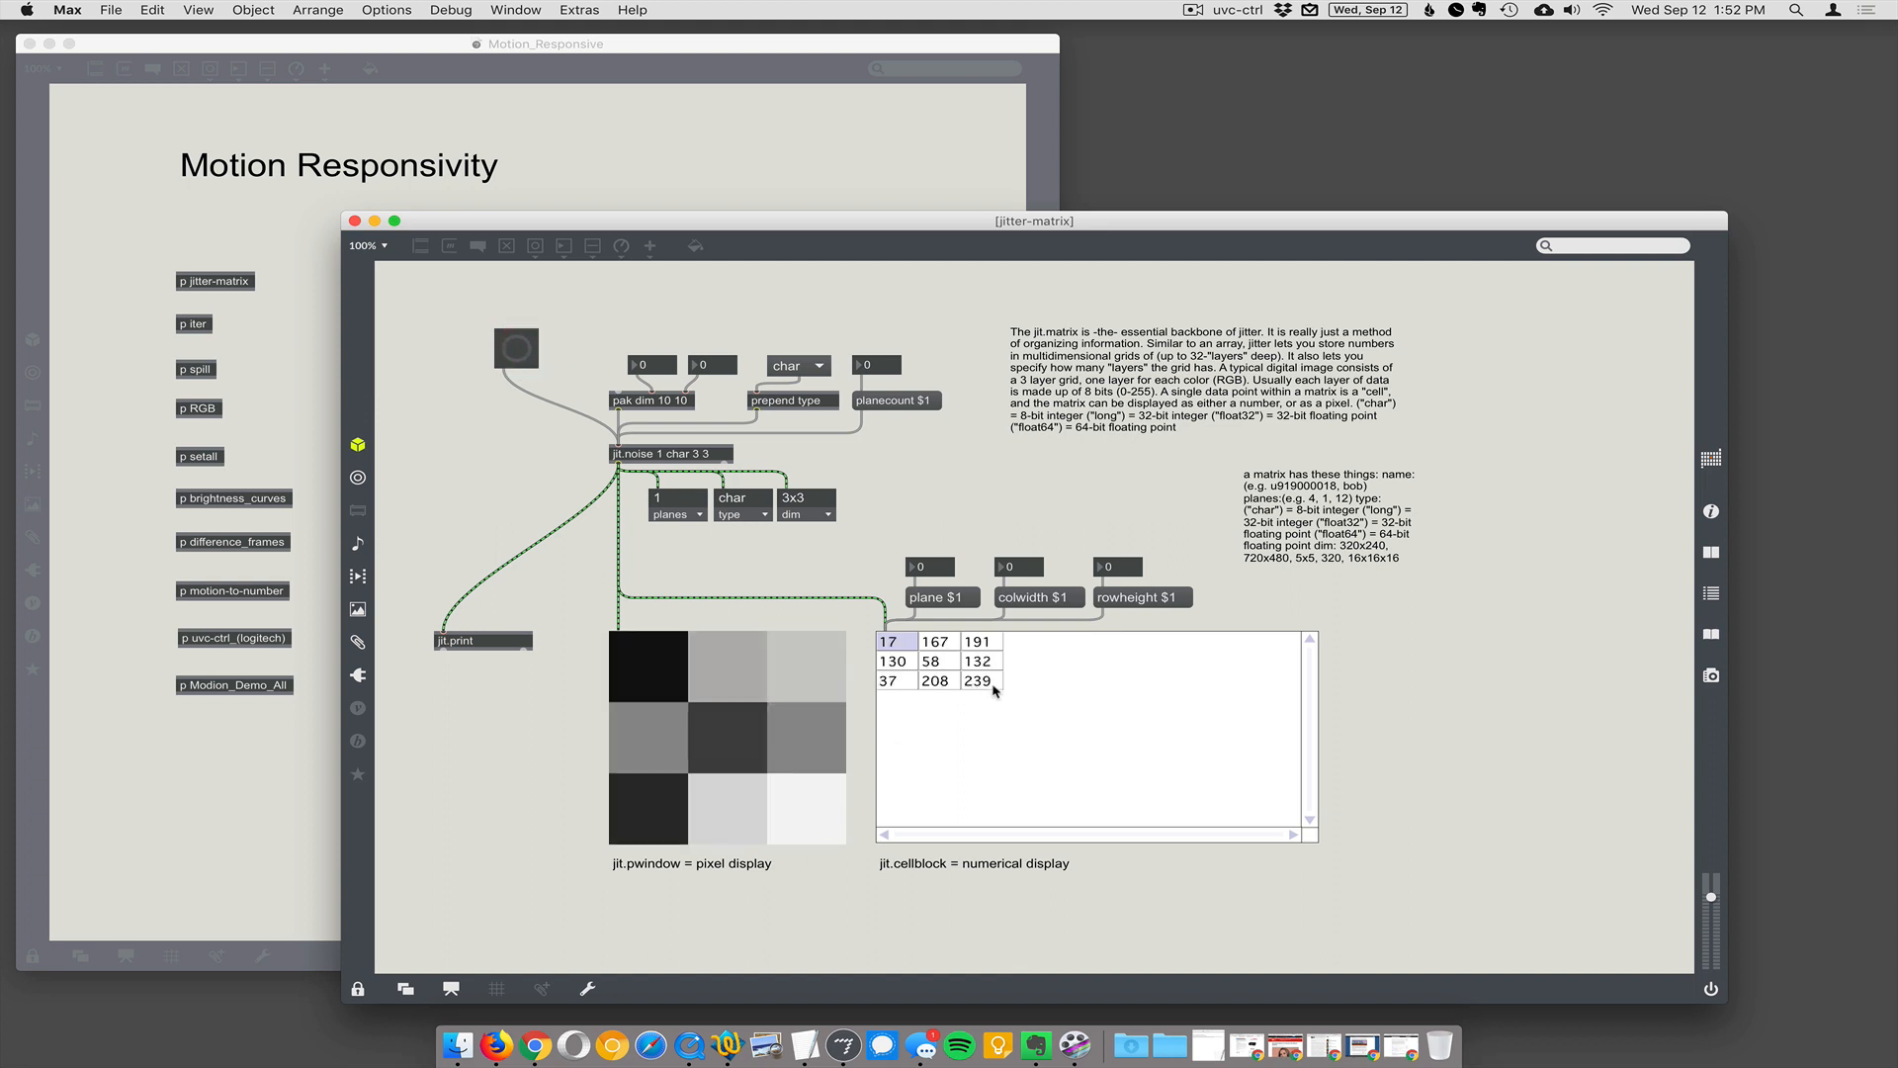
pyautogui.click(516, 351)
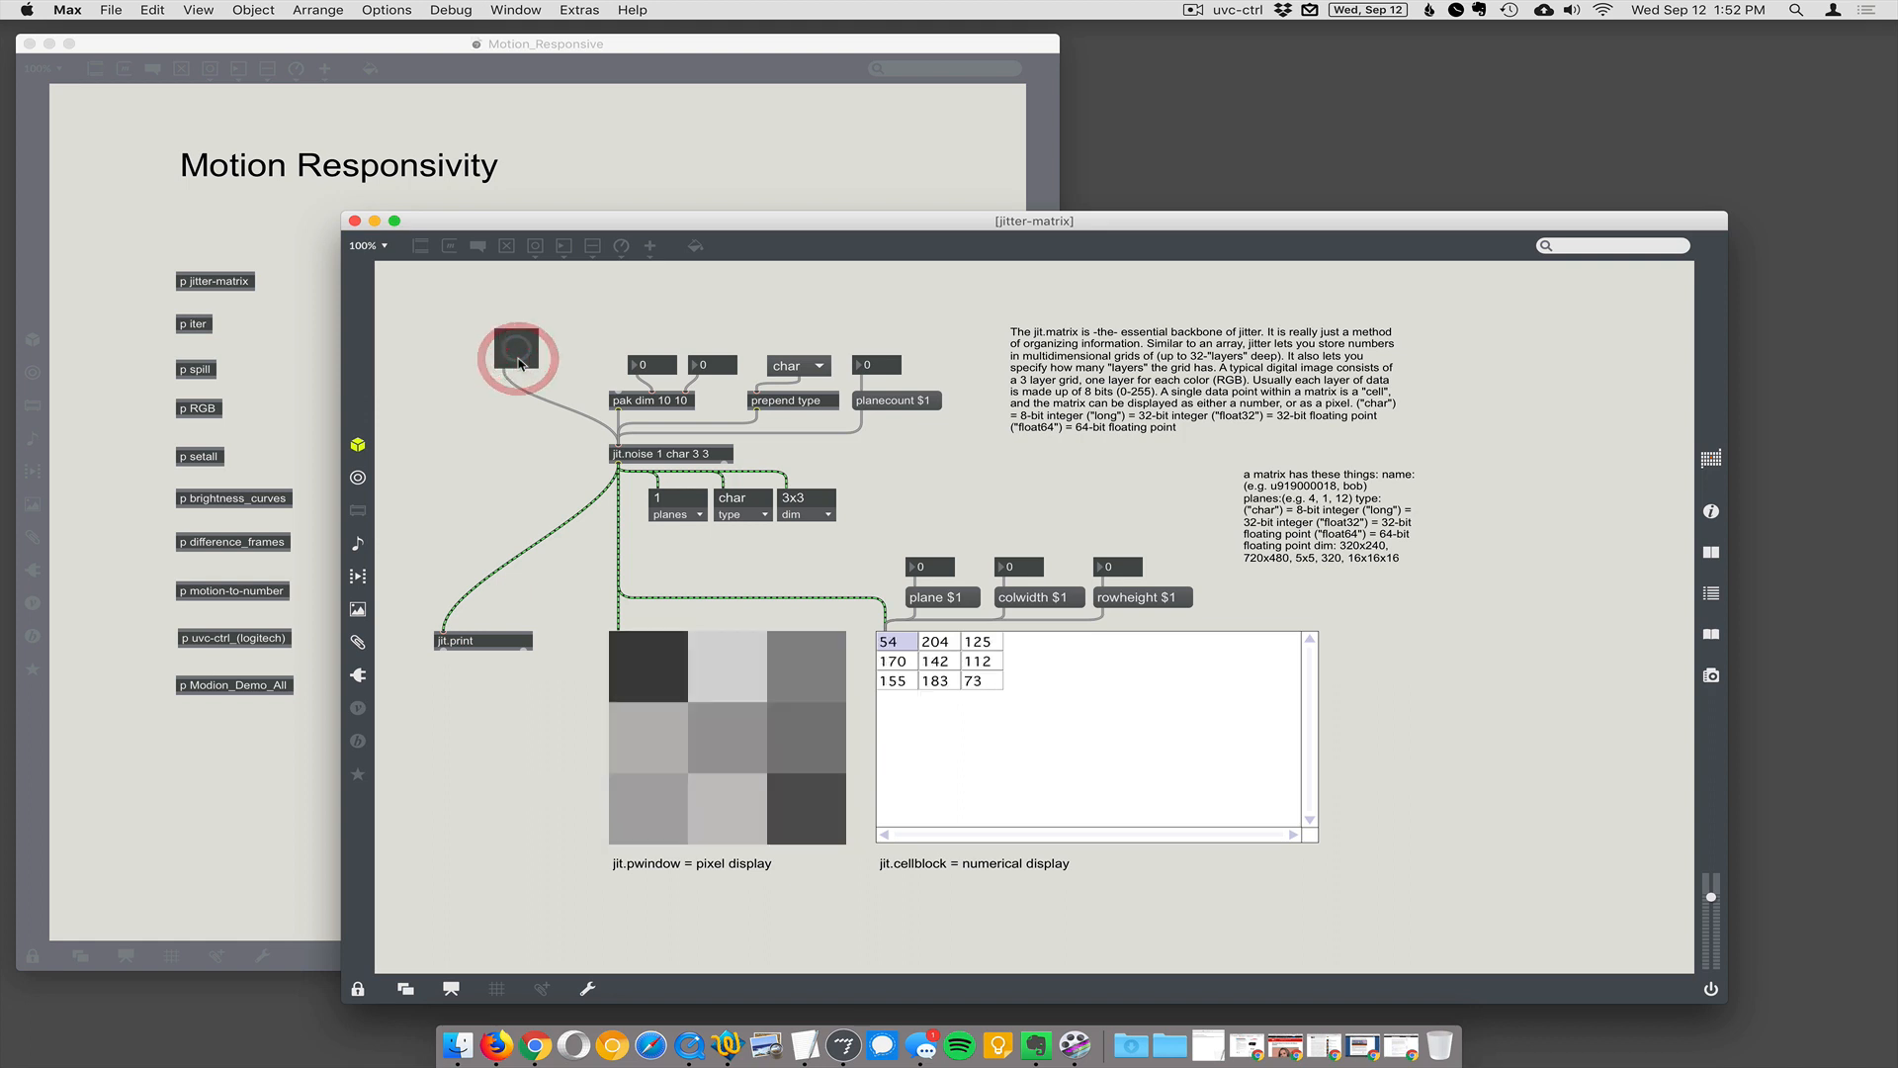
pyautogui.click(516, 356)
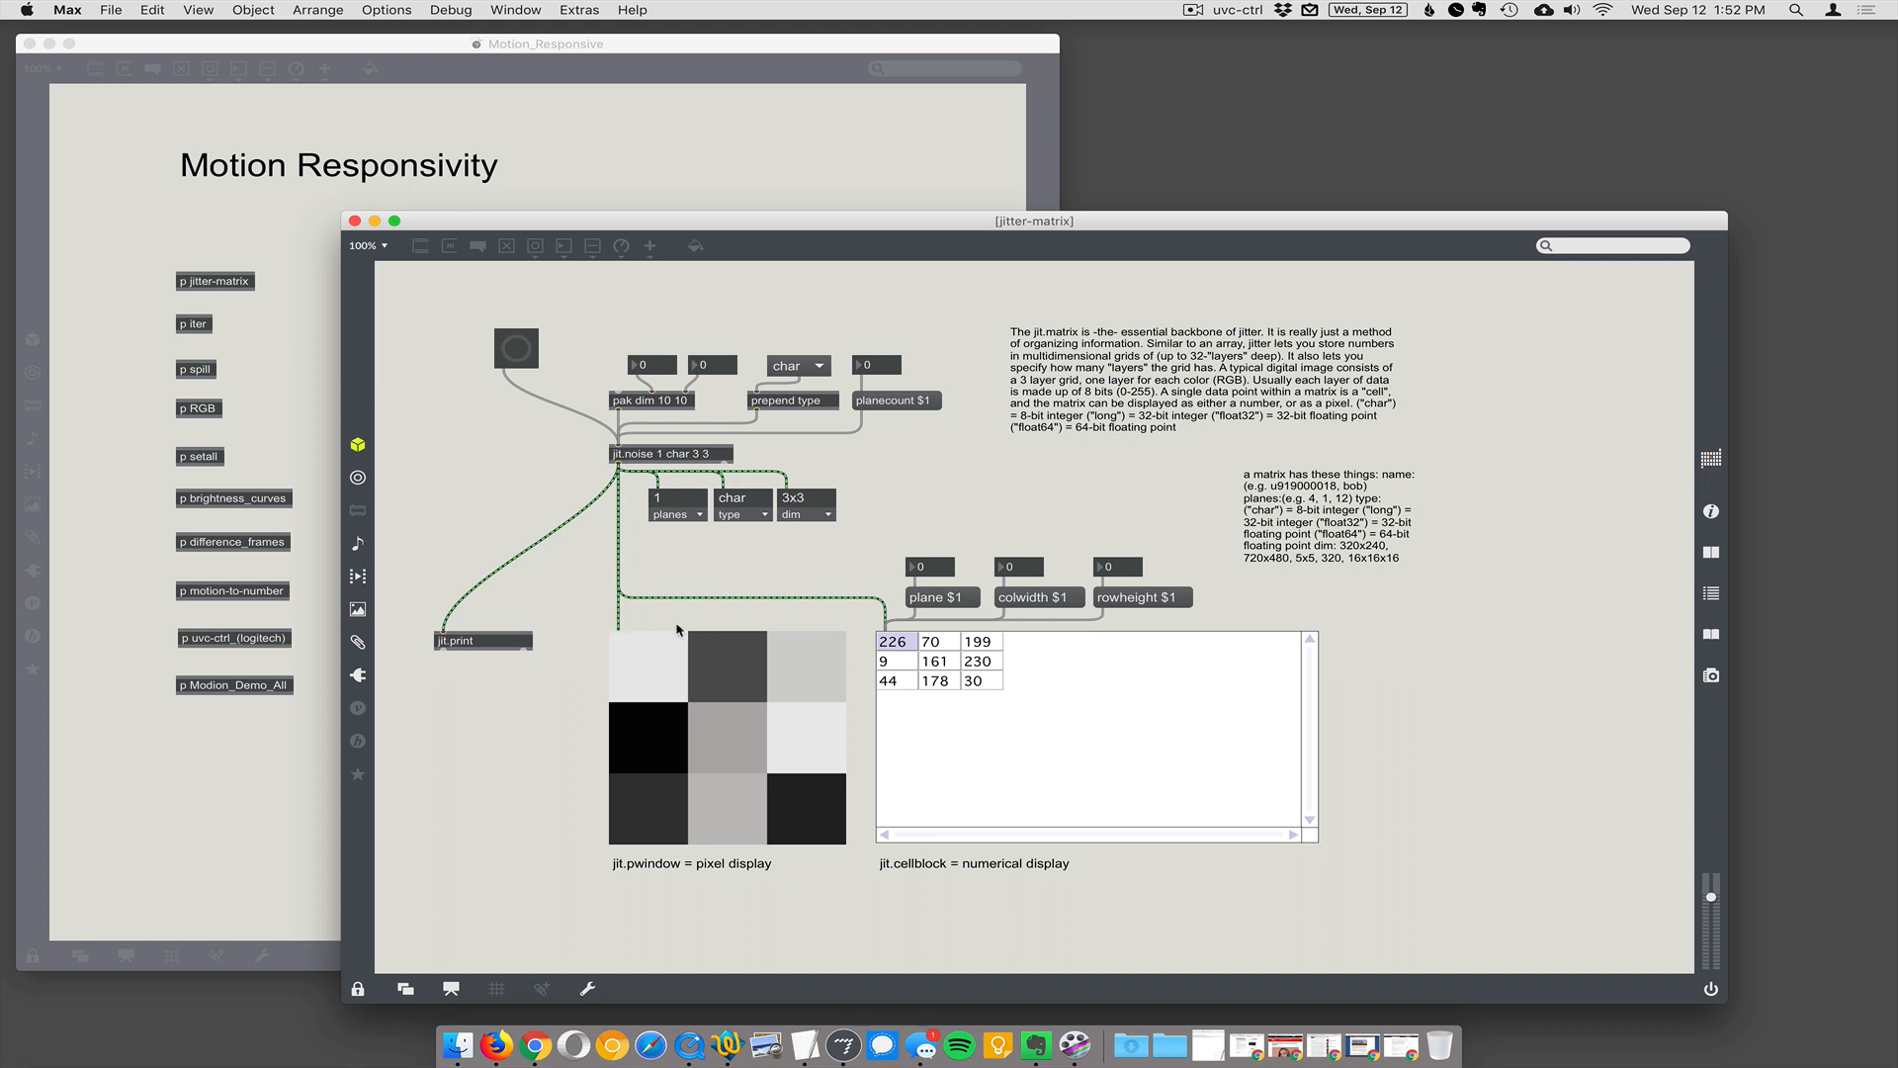
pyautogui.press('cmd+e')
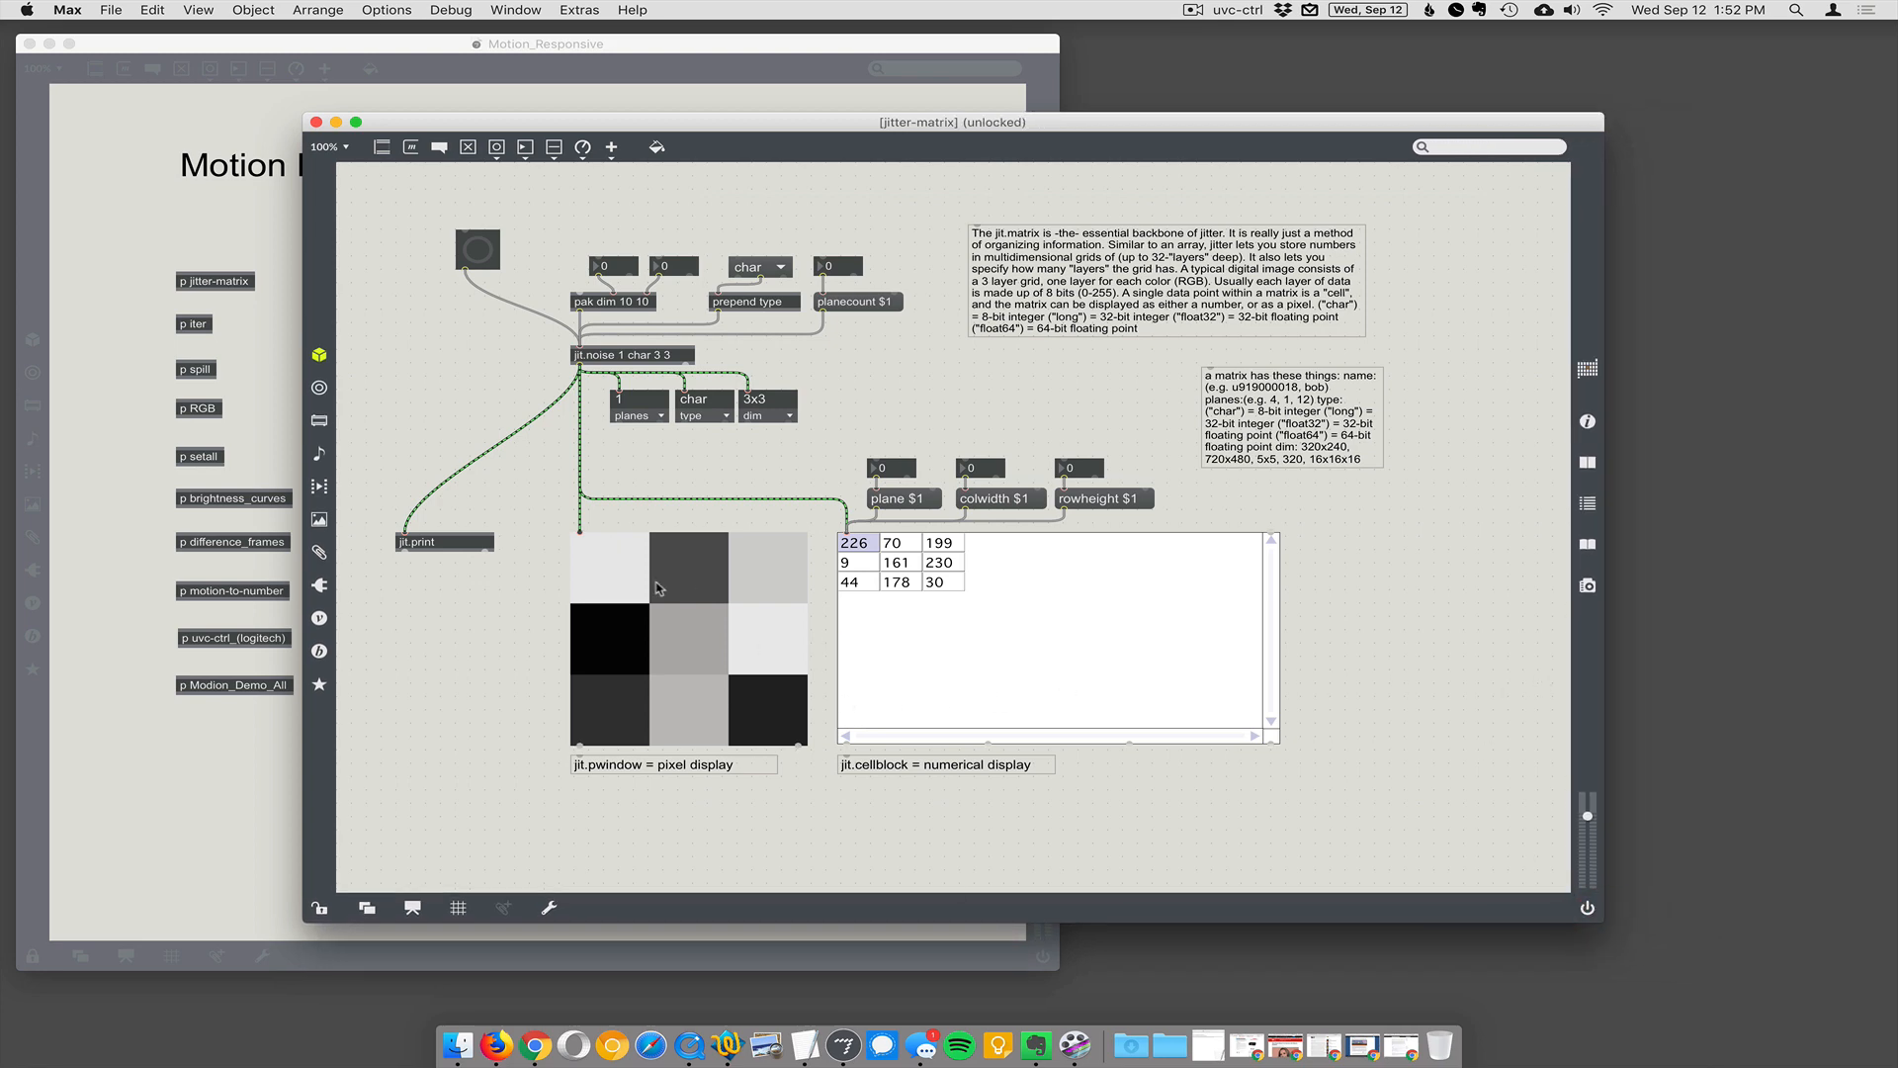
pyautogui.moveTo(862, 710)
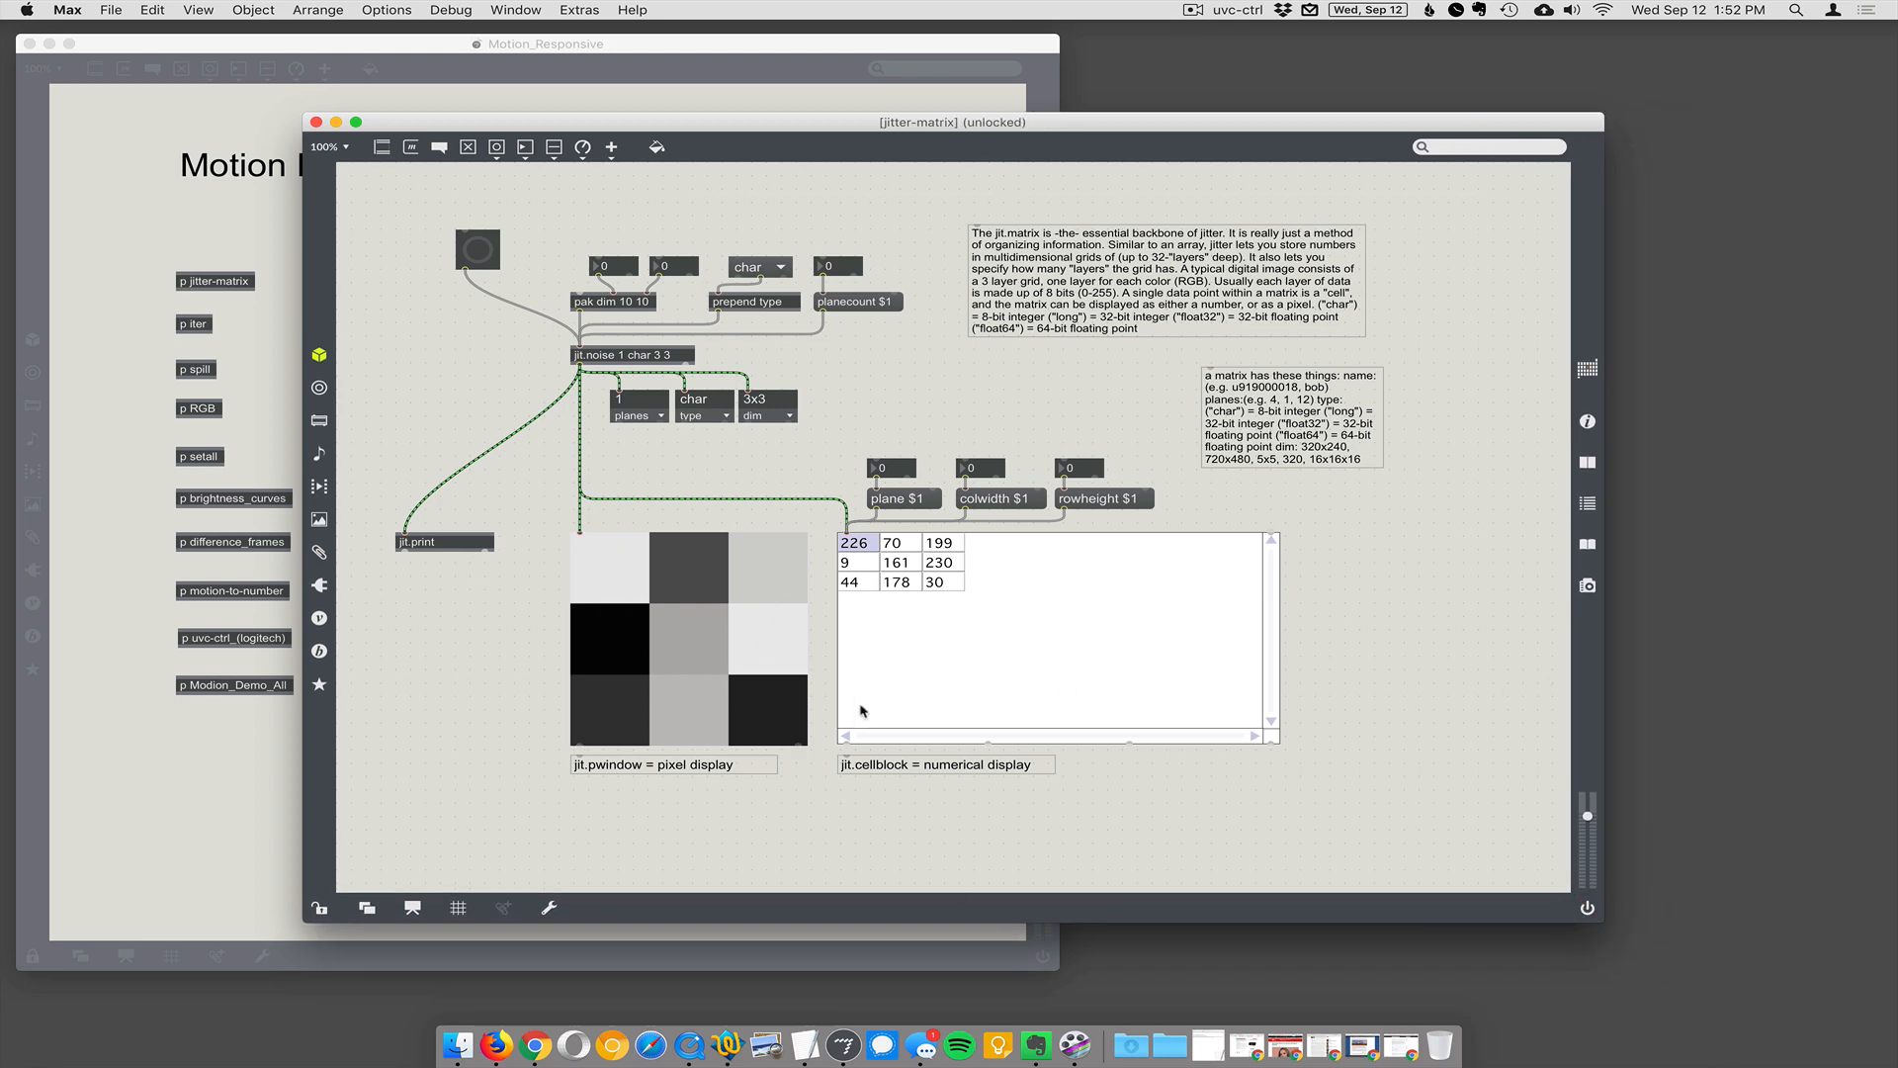
pyautogui.moveTo(821, 583)
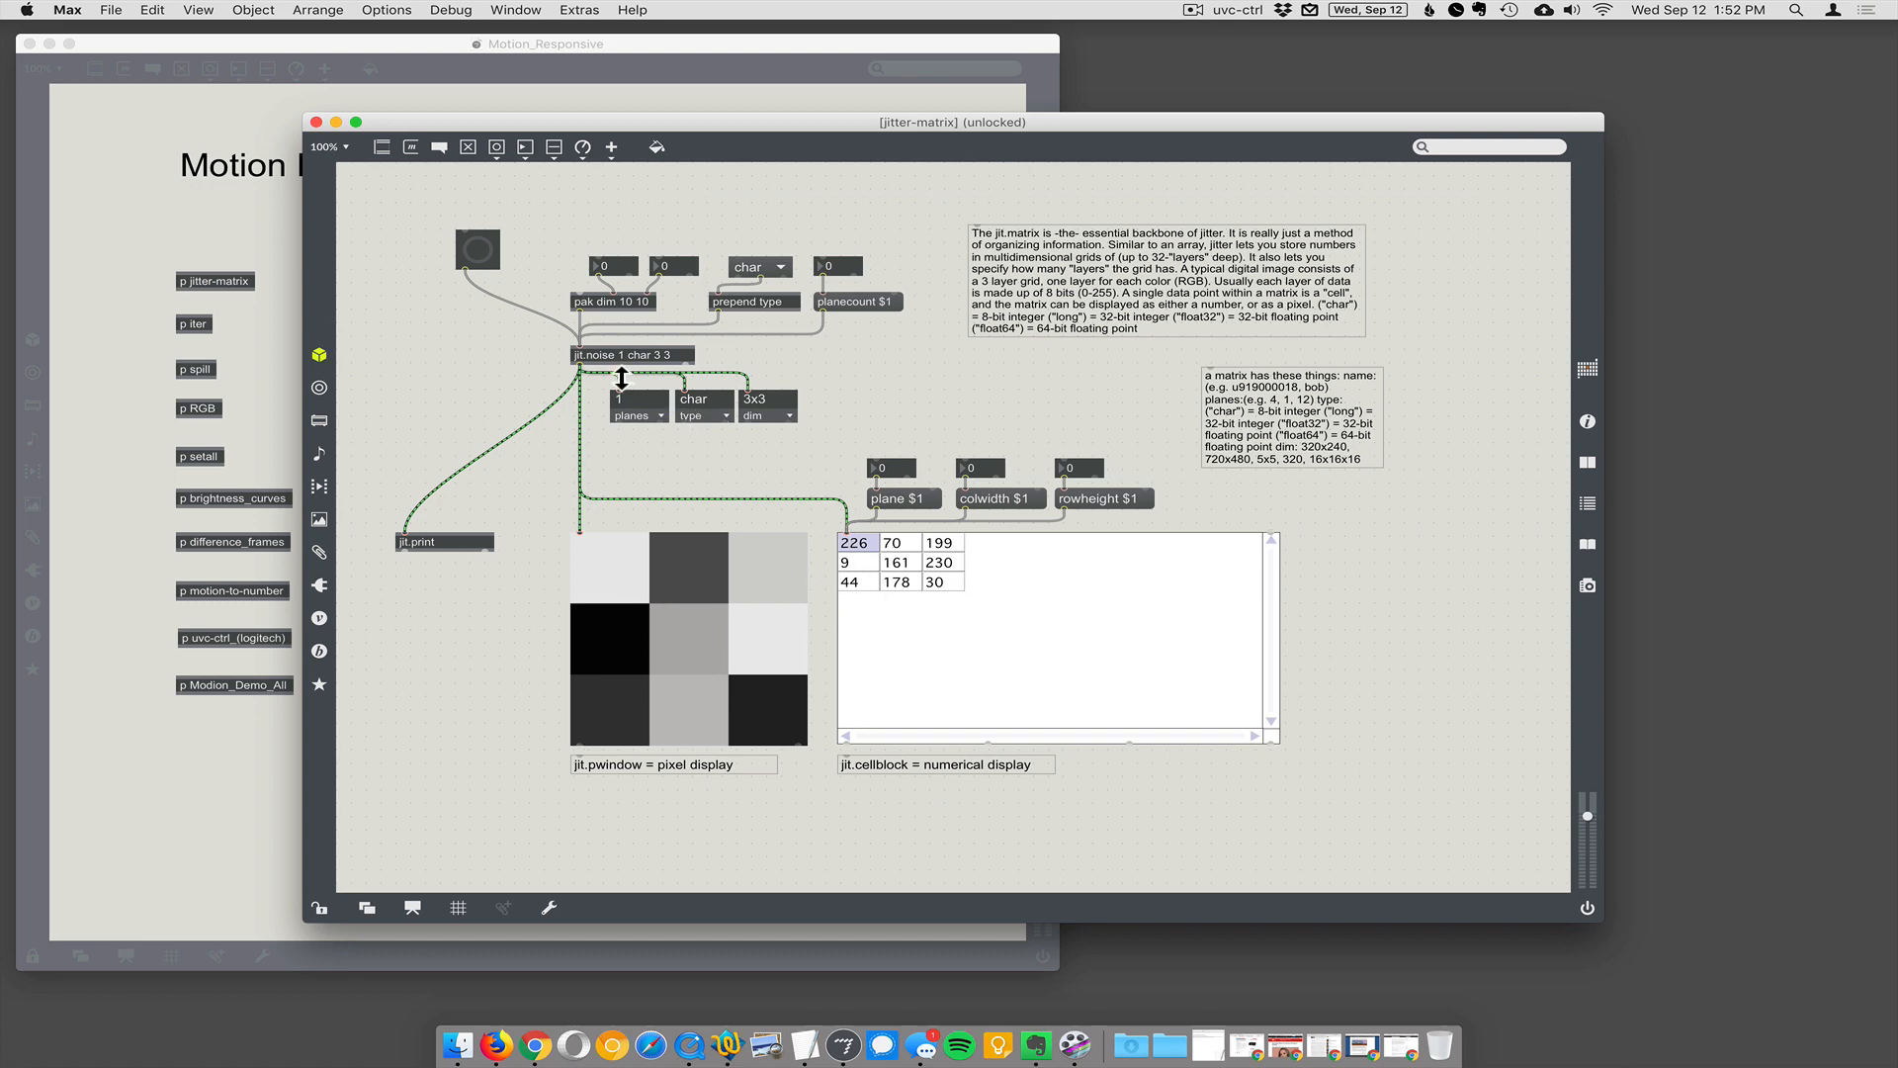
pyautogui.moveTo(712, 430)
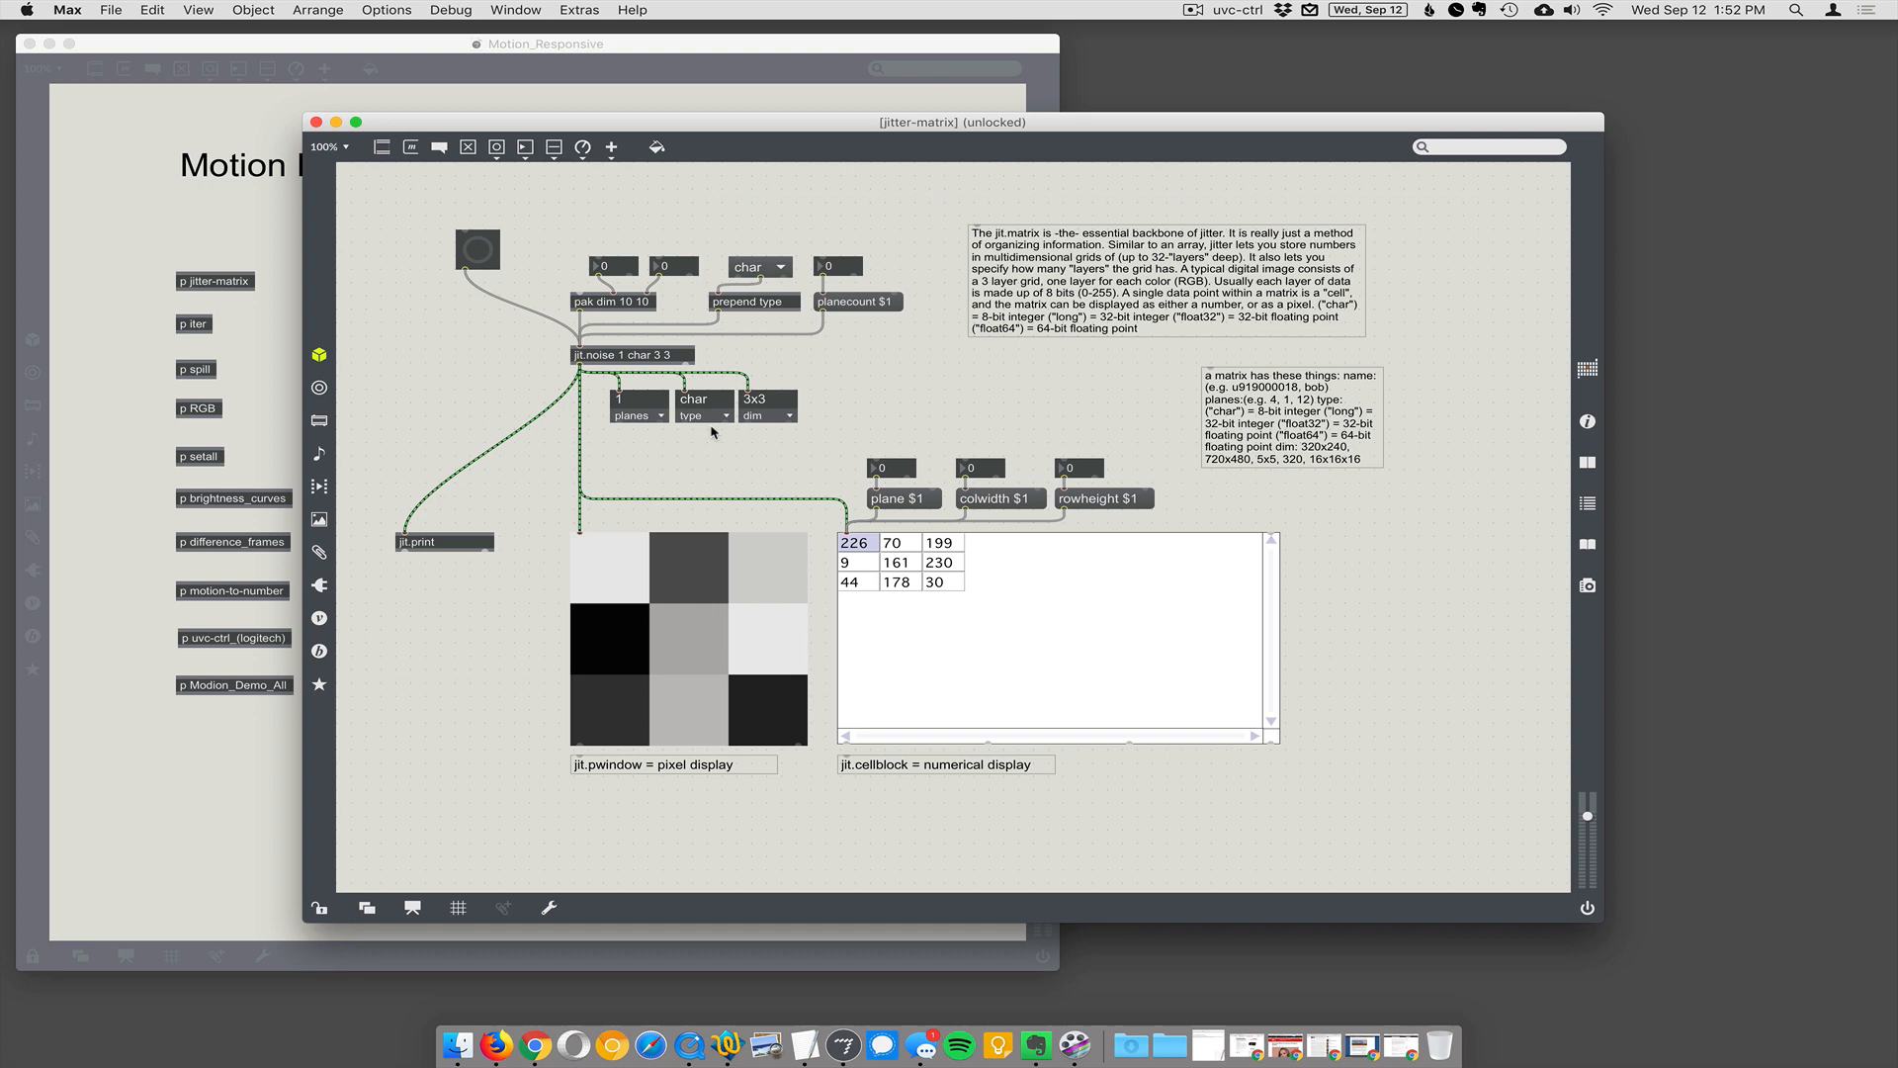
pyautogui.moveTo(642, 667)
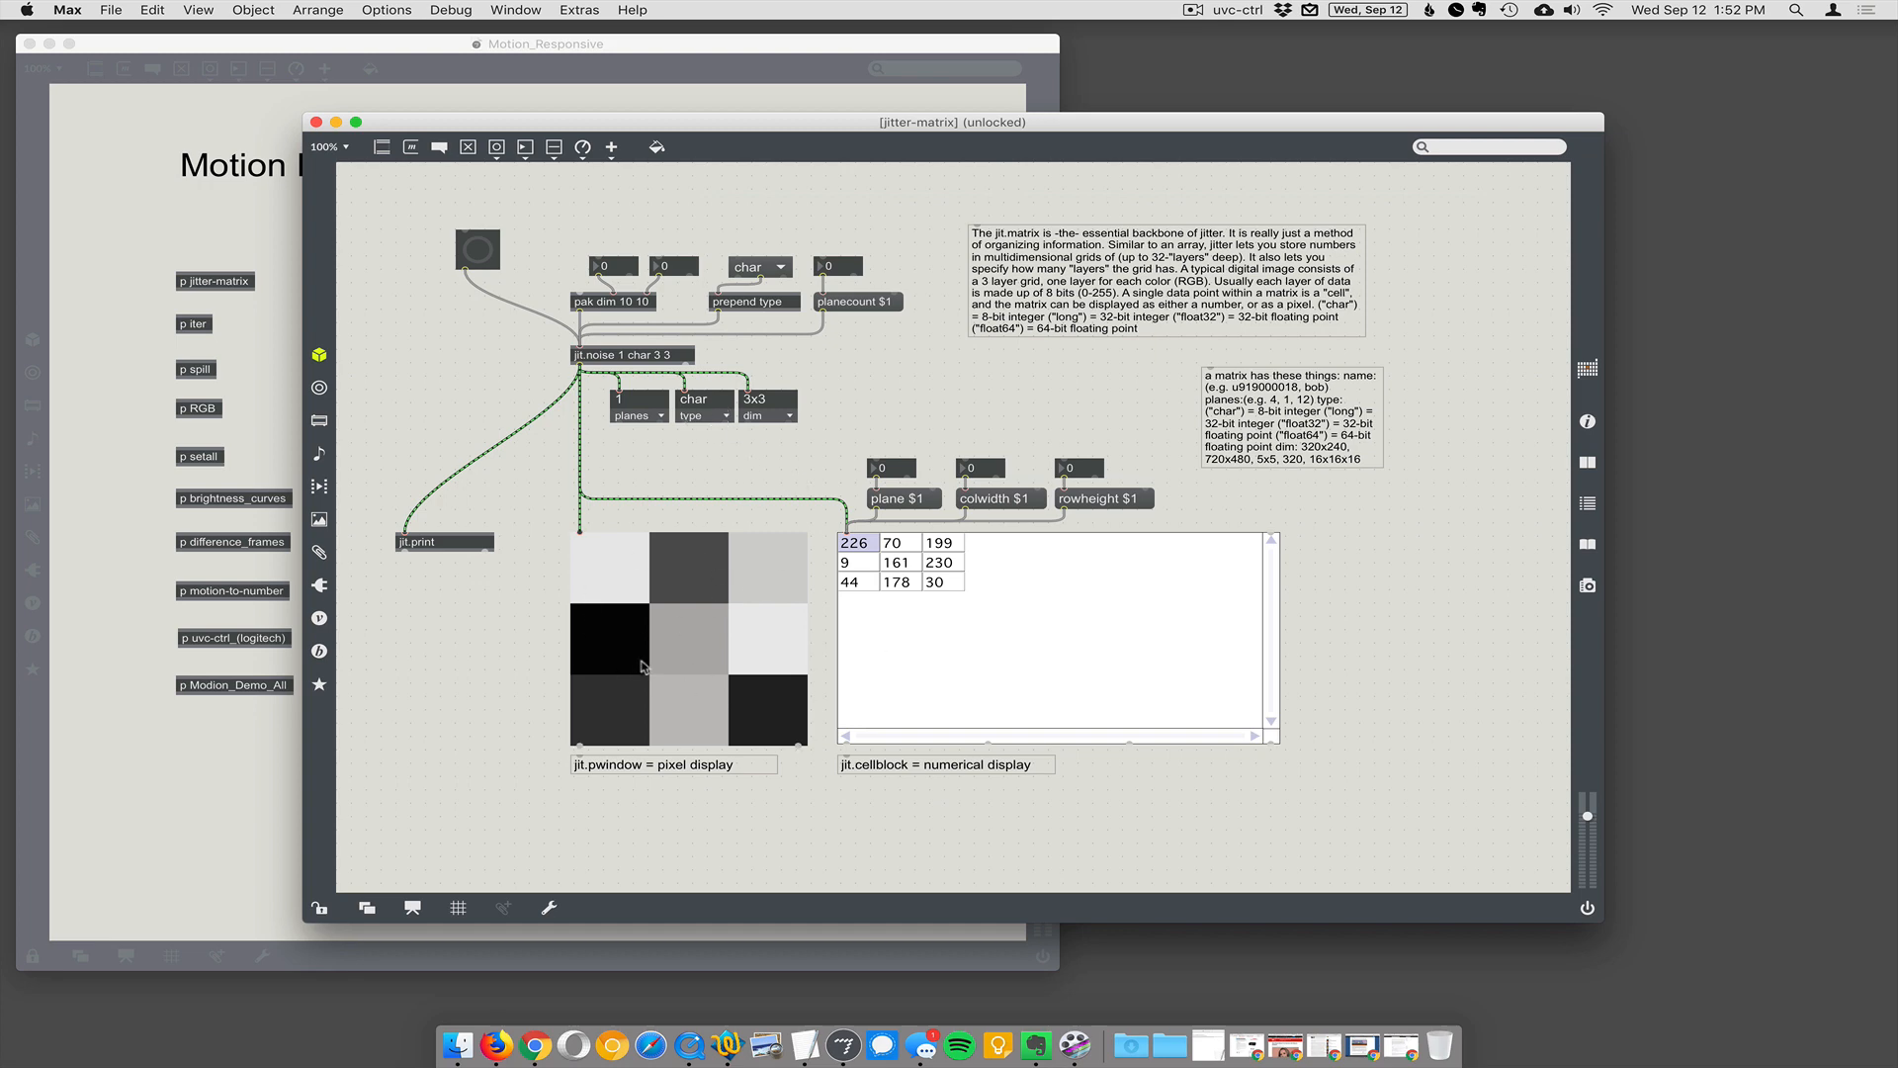
pyautogui.moveTo(888, 647)
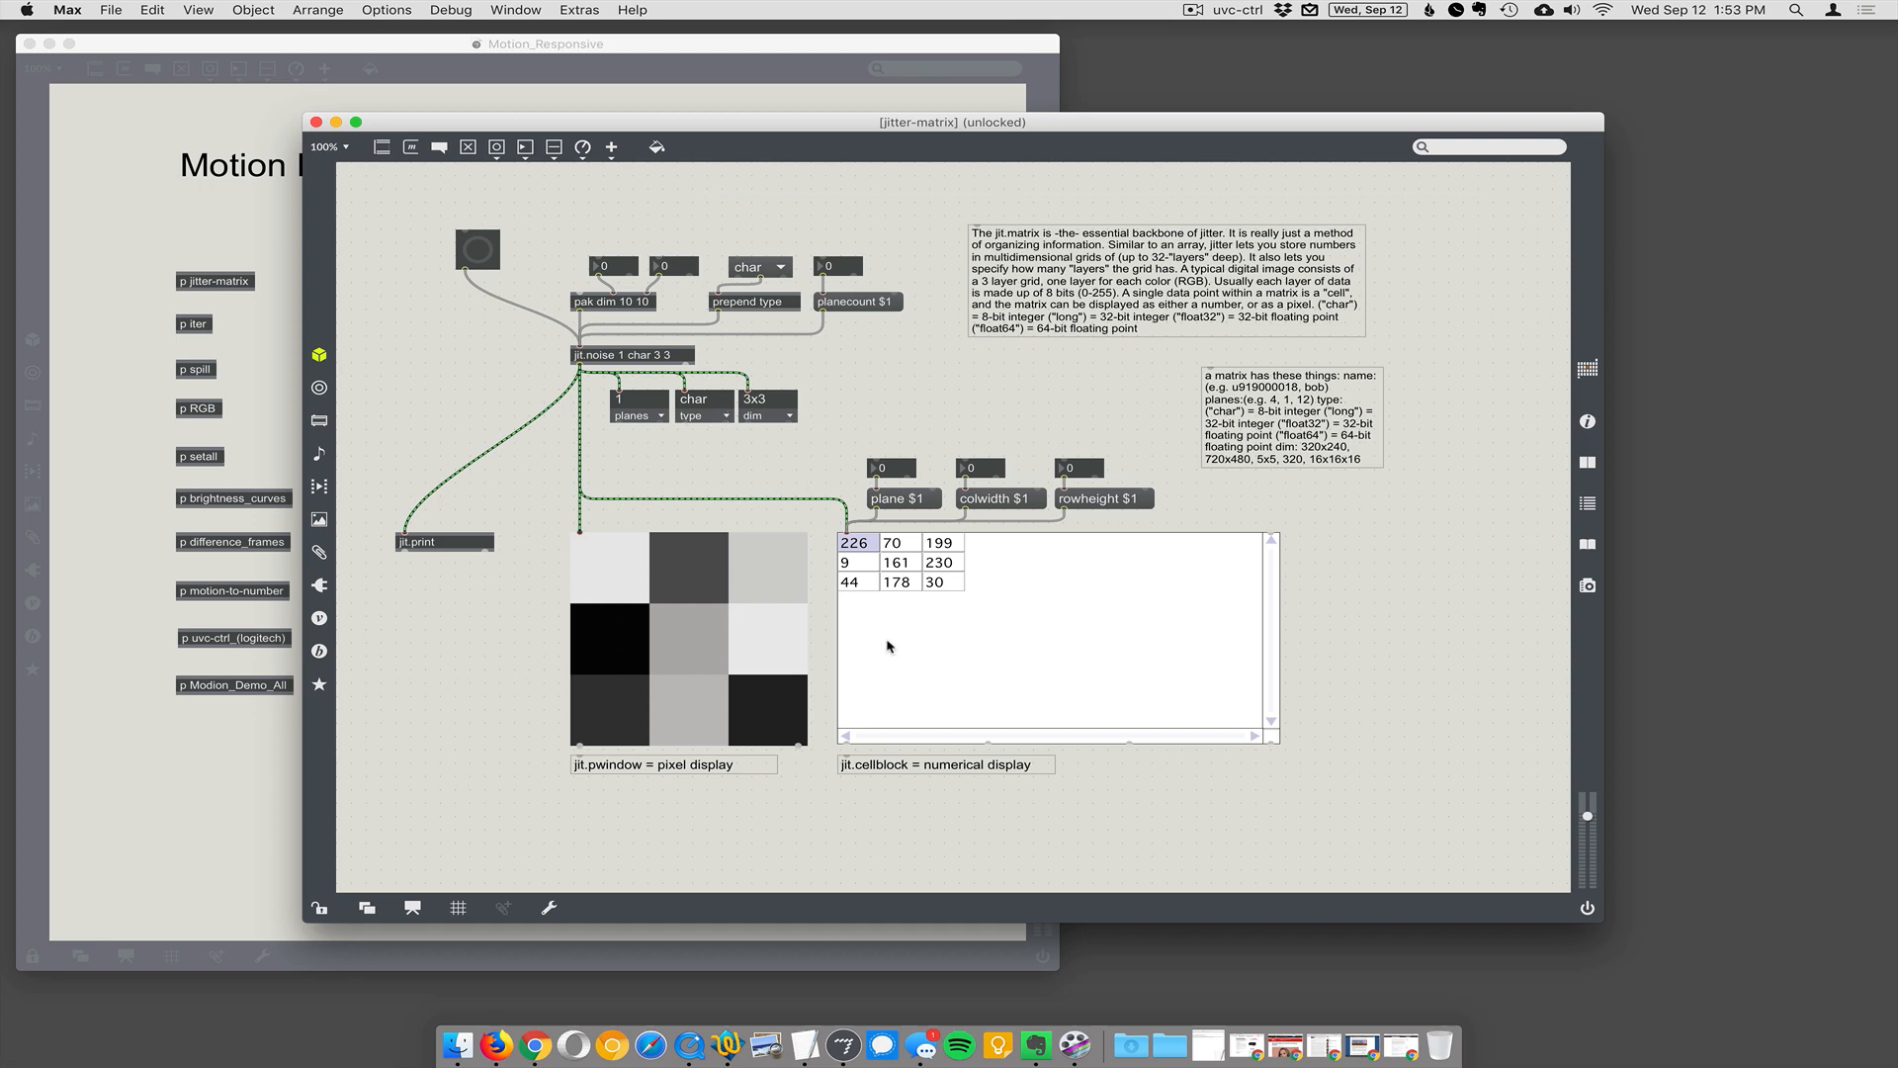
pyautogui.moveTo(917, 604)
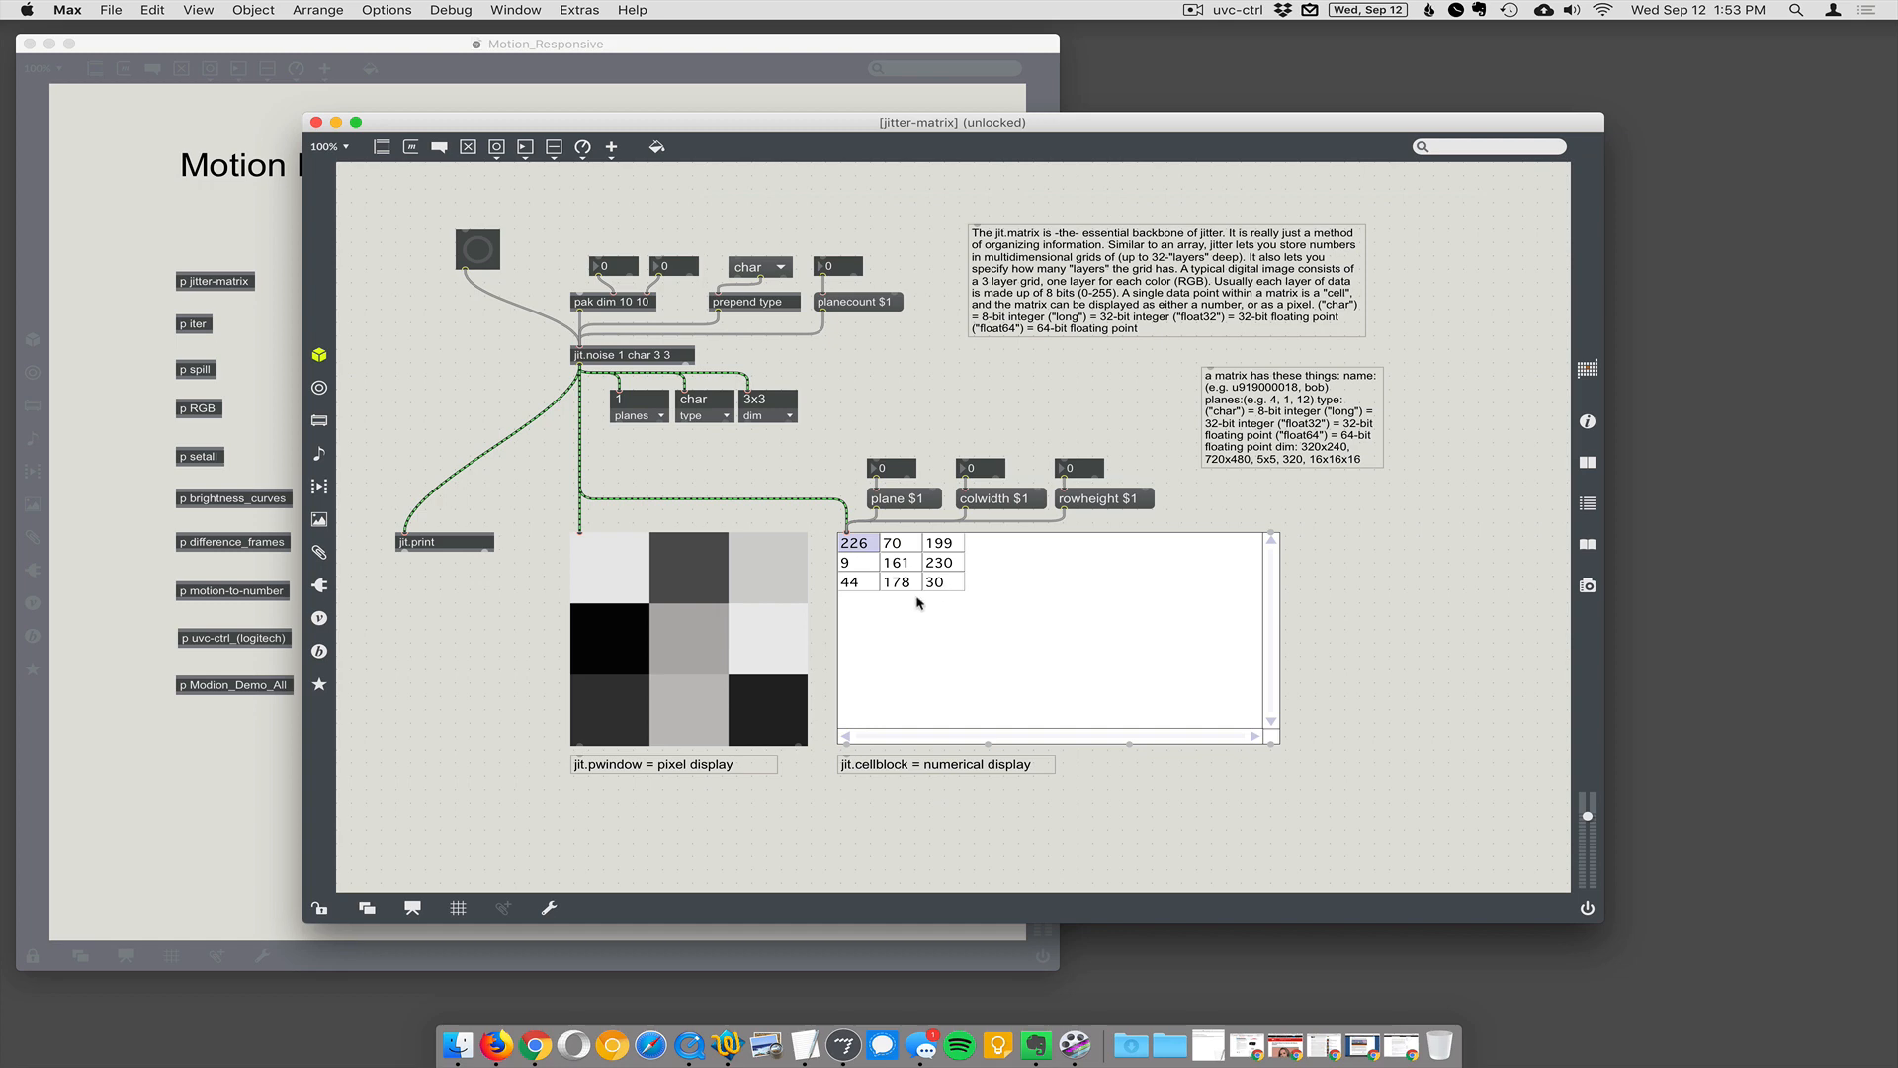
pyautogui.moveTo(1030, 387)
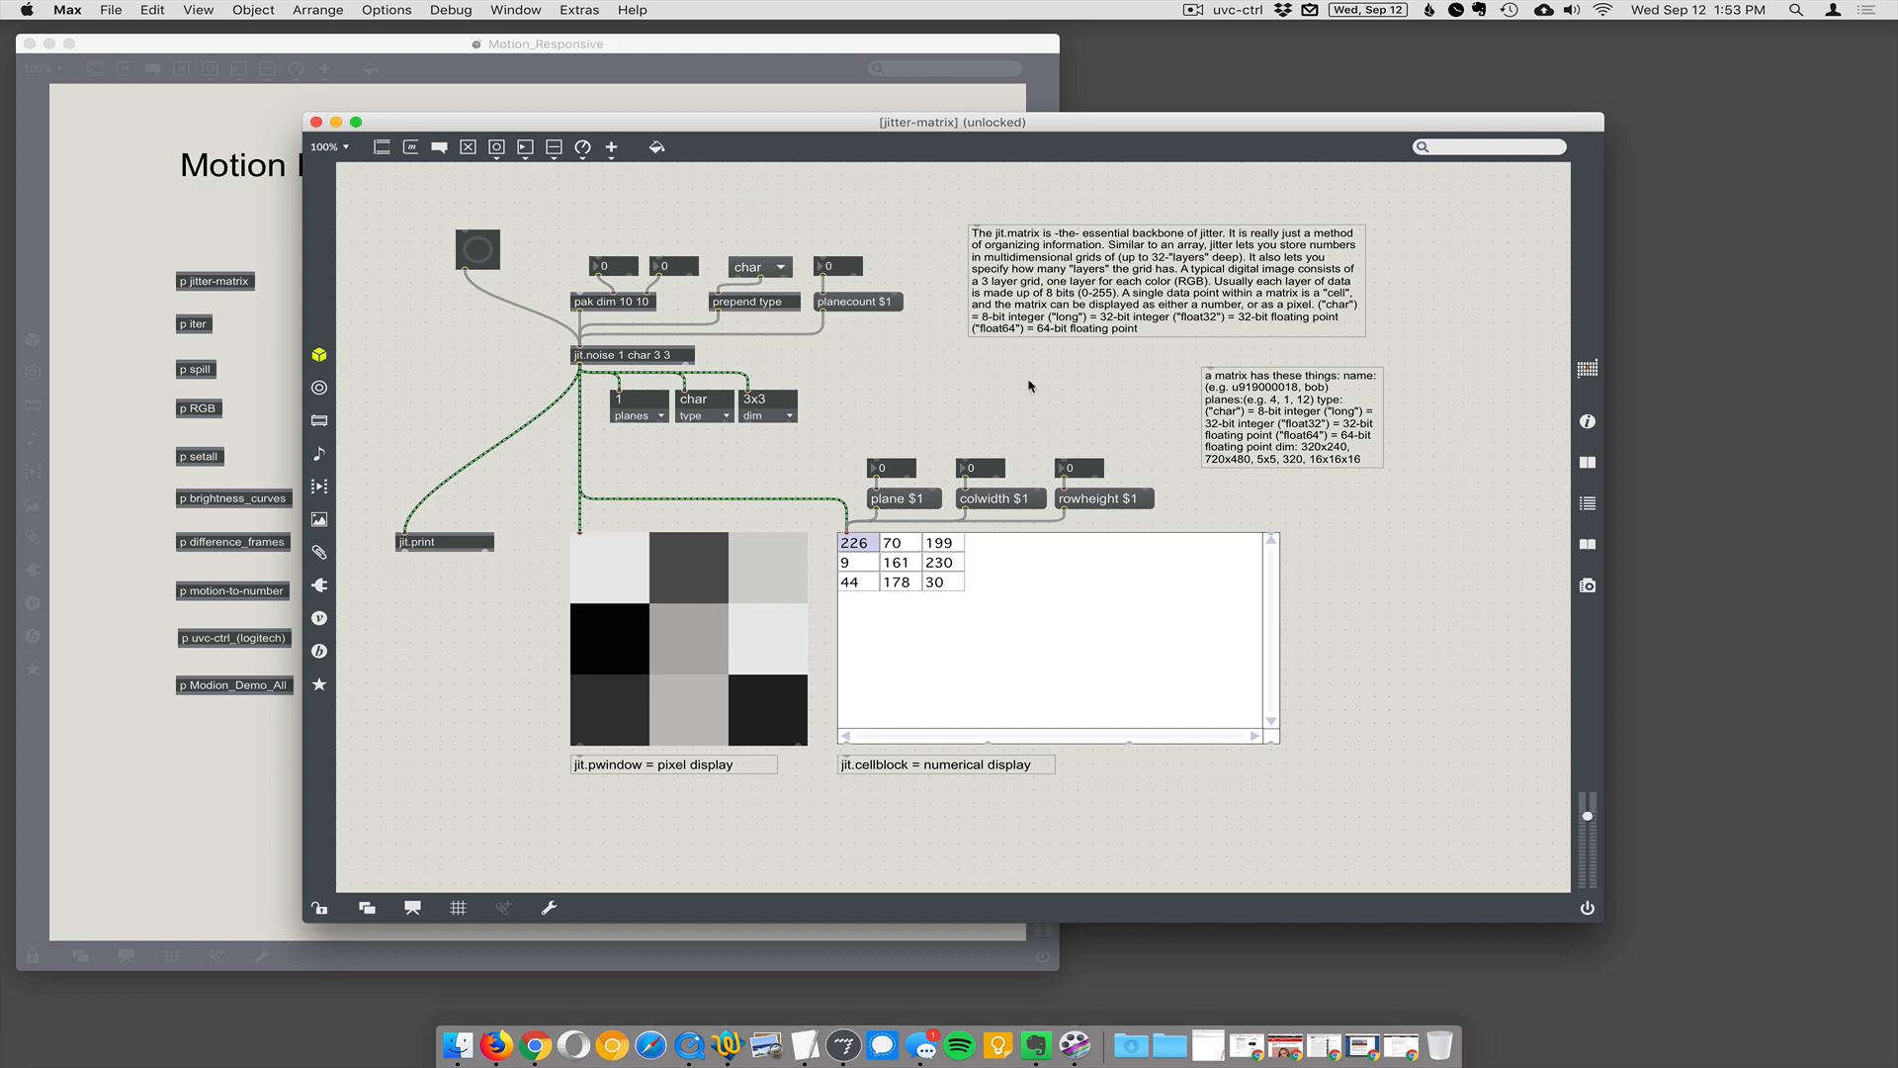
pyautogui.moveTo(688, 556)
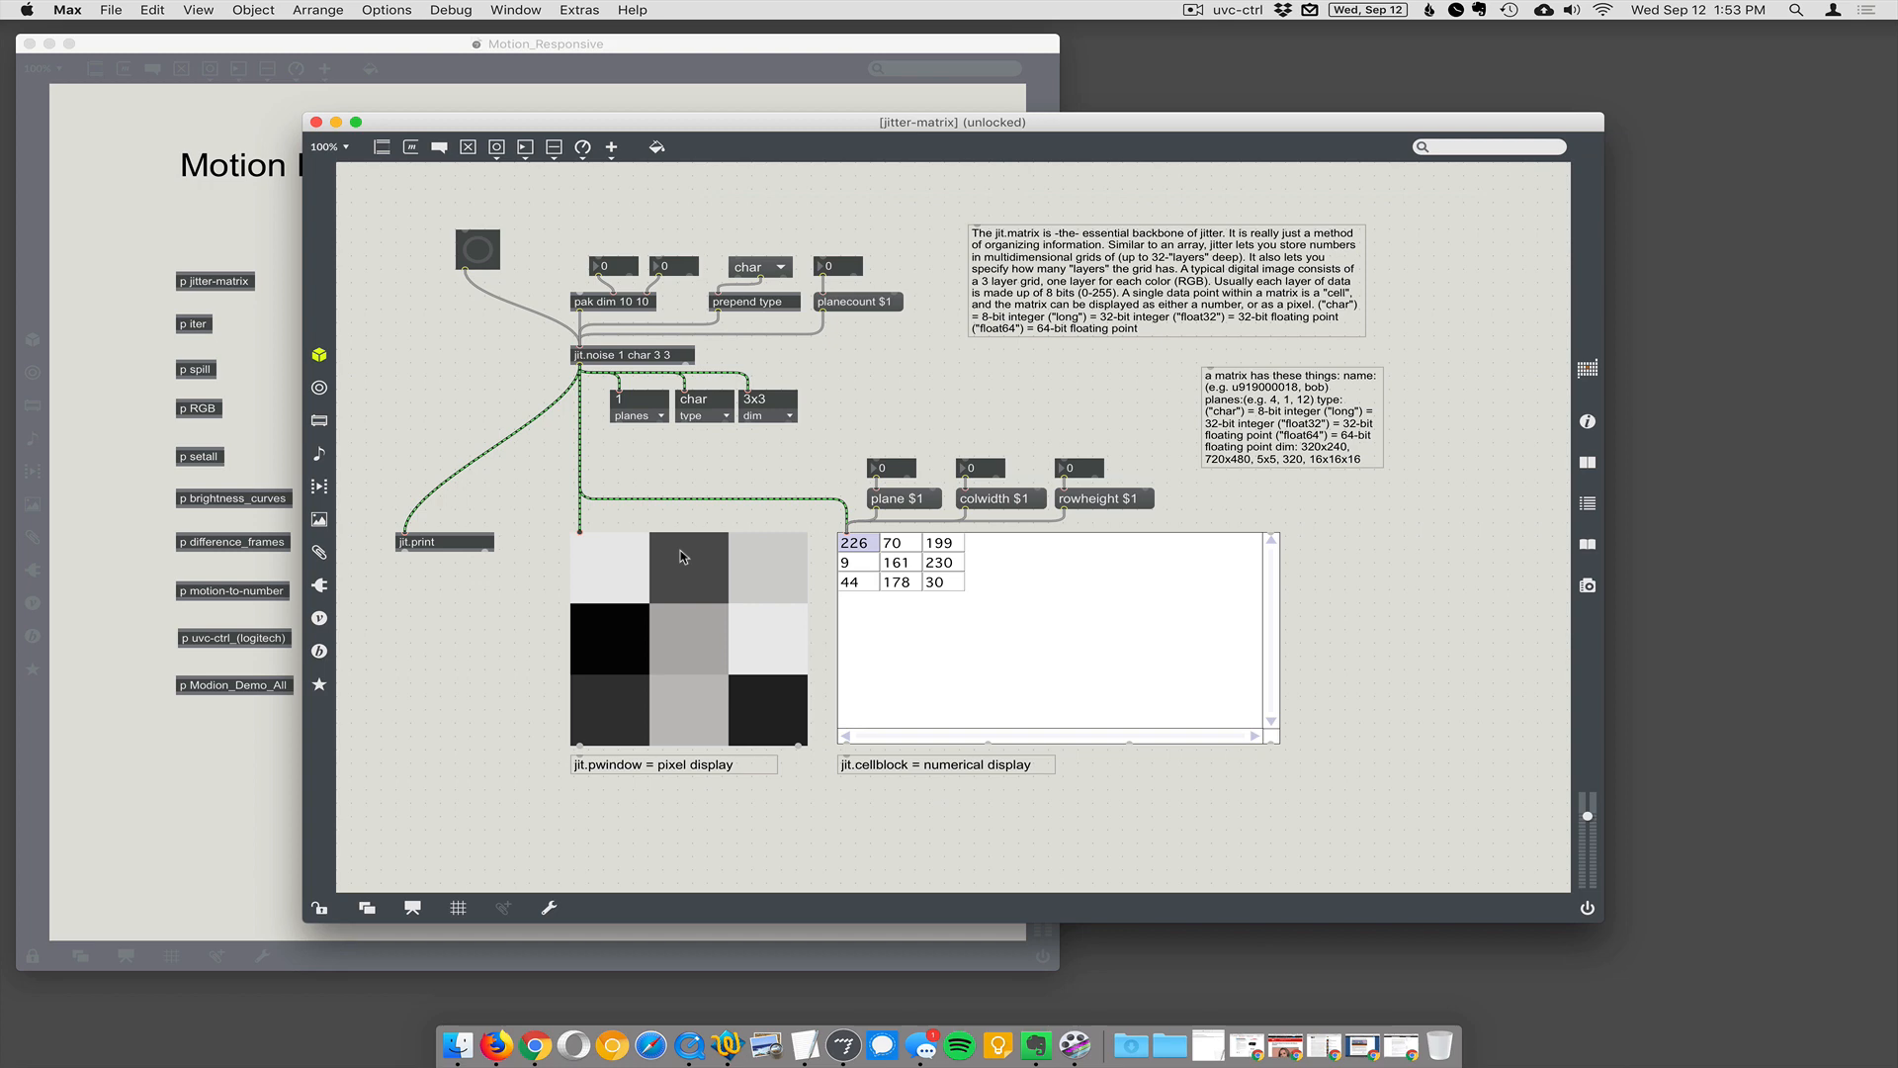
pyautogui.moveTo(721, 574)
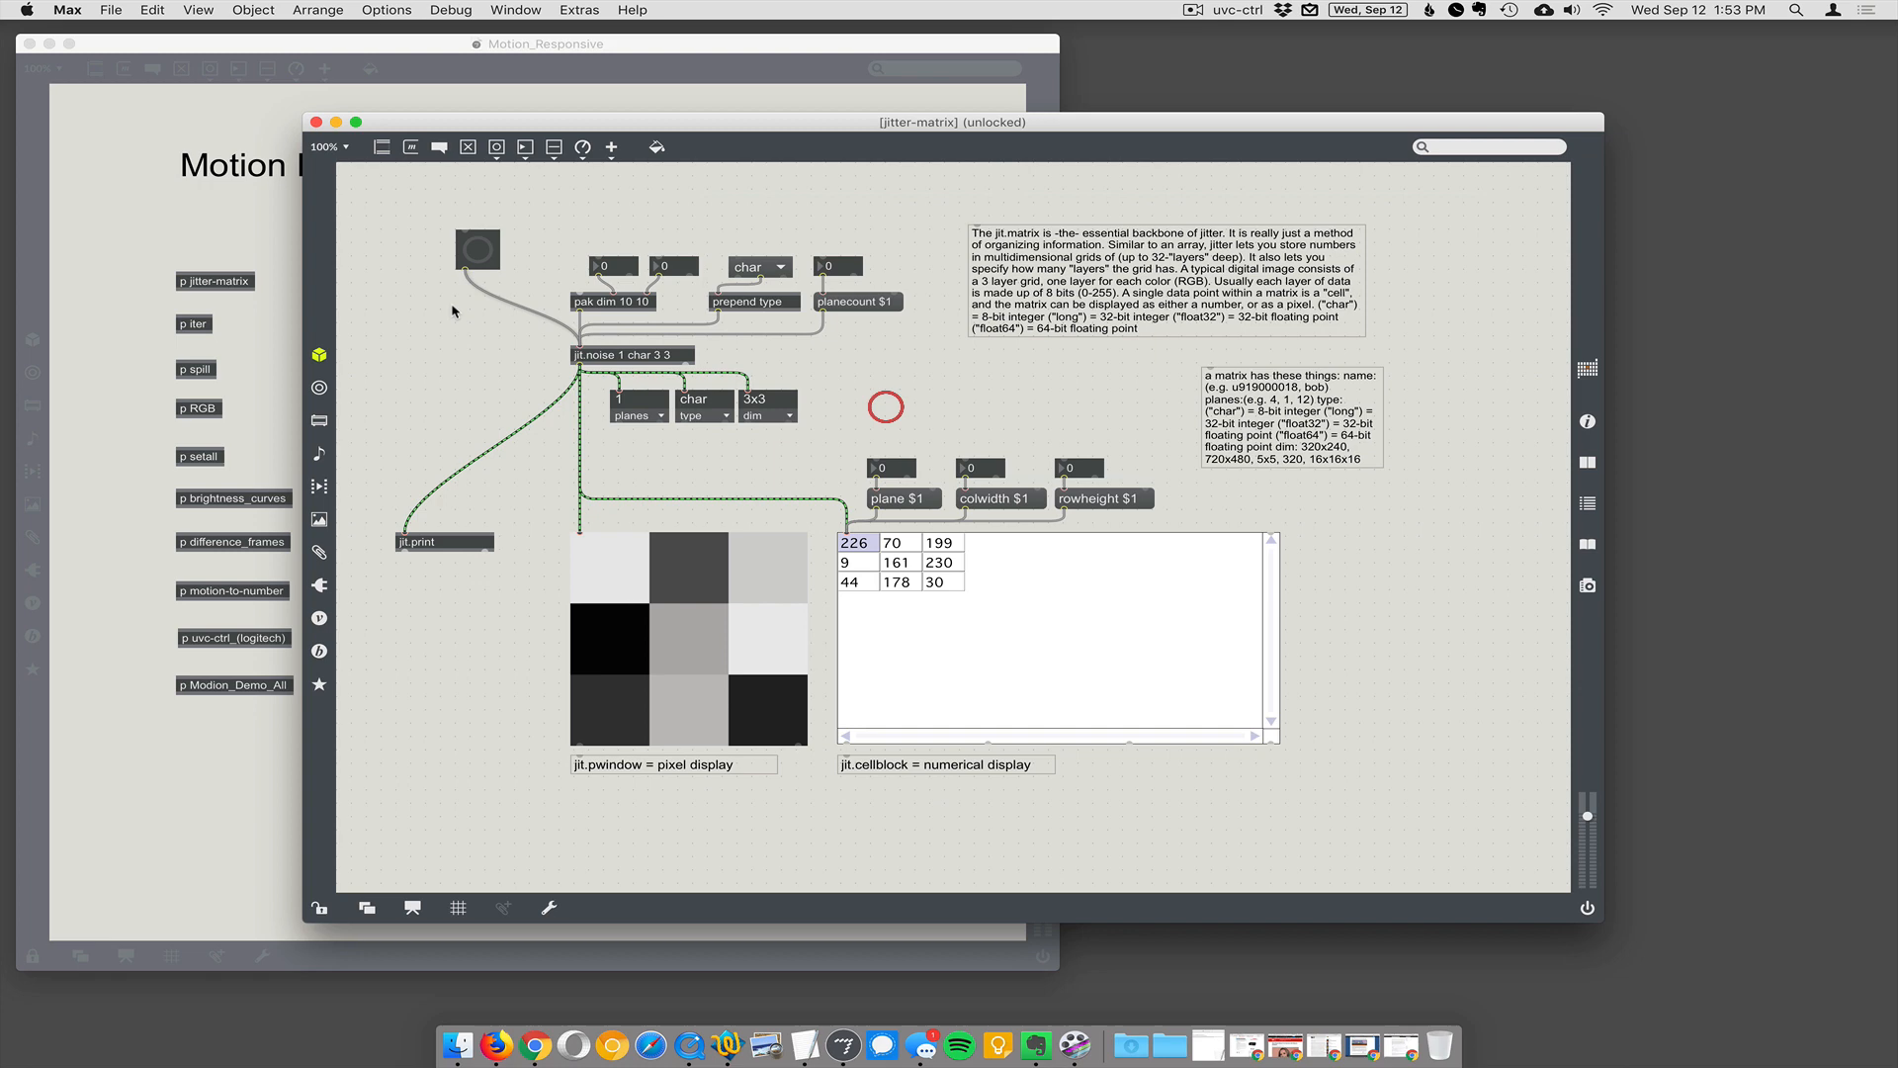
# - Close the [jitter-matrix] subpatch window to return to the Motion_Responsive main patch
pyautogui.click(318, 121)
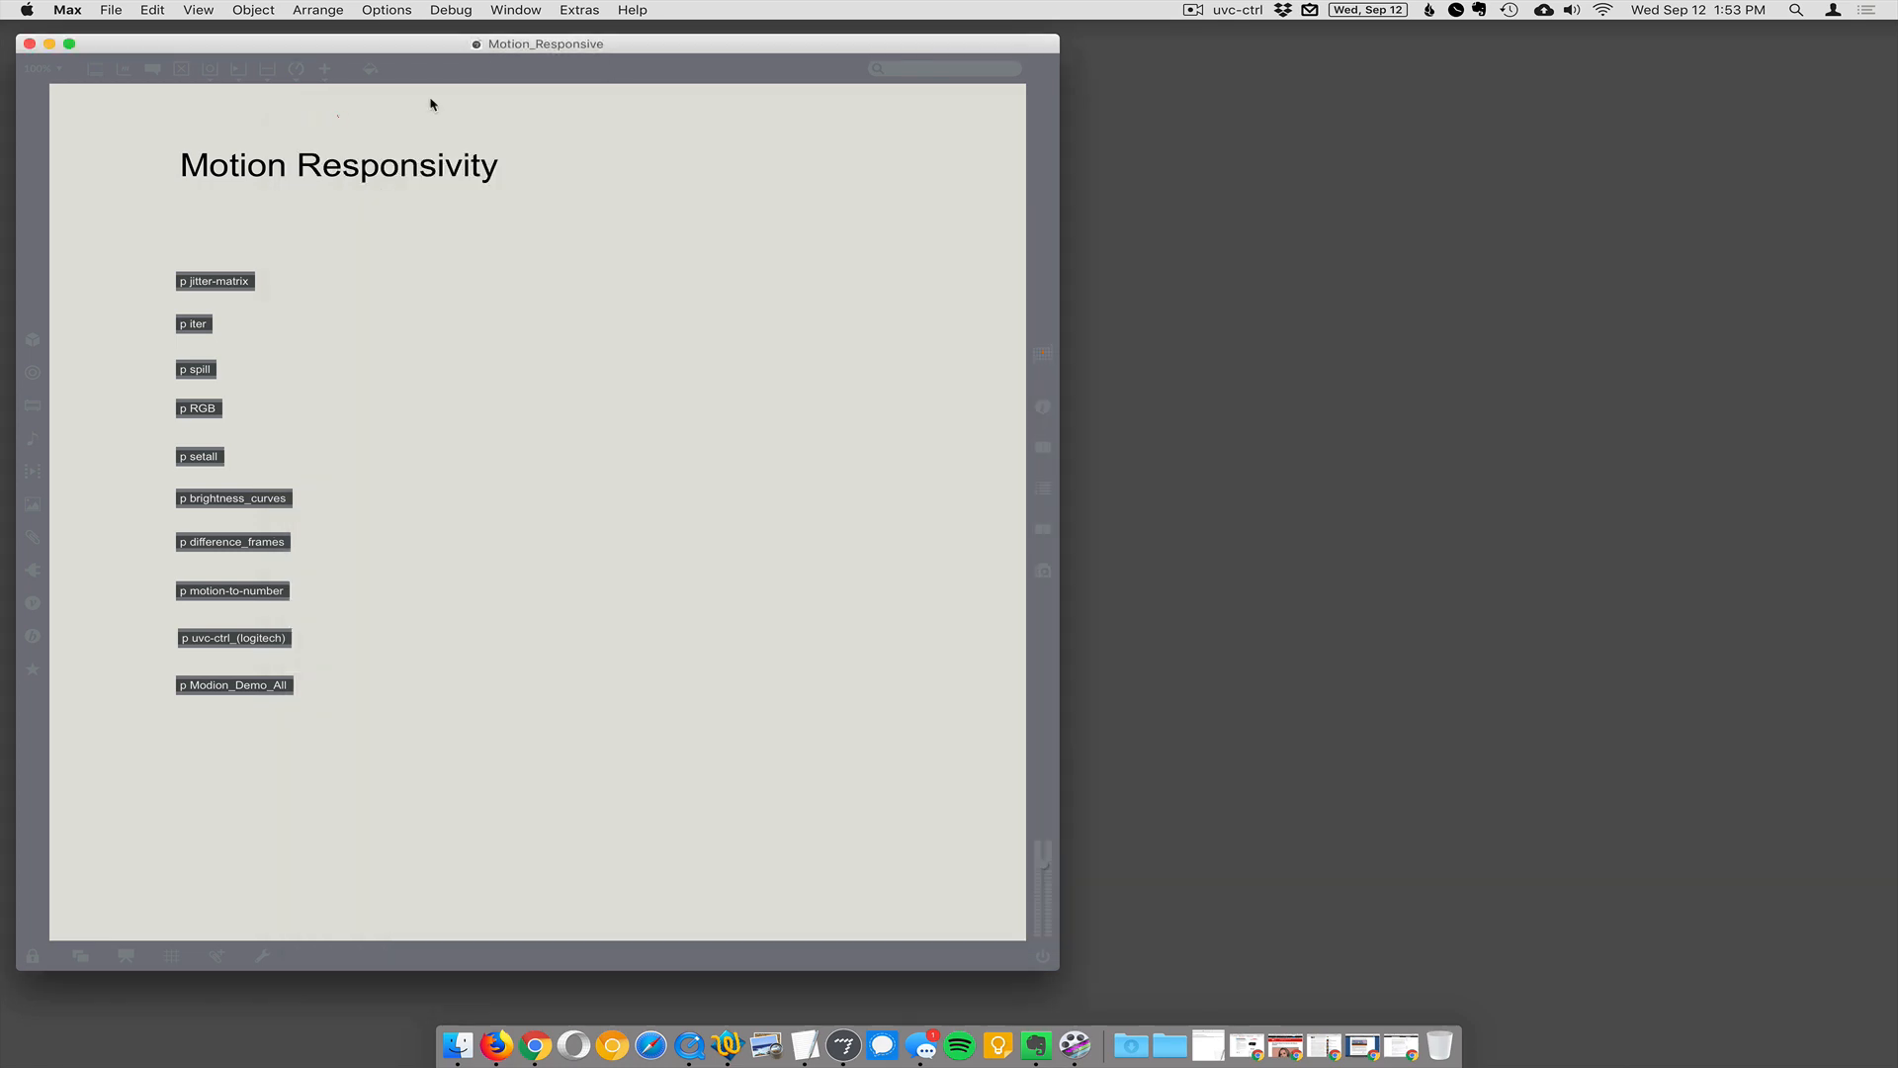
pyautogui.click(1193, 10)
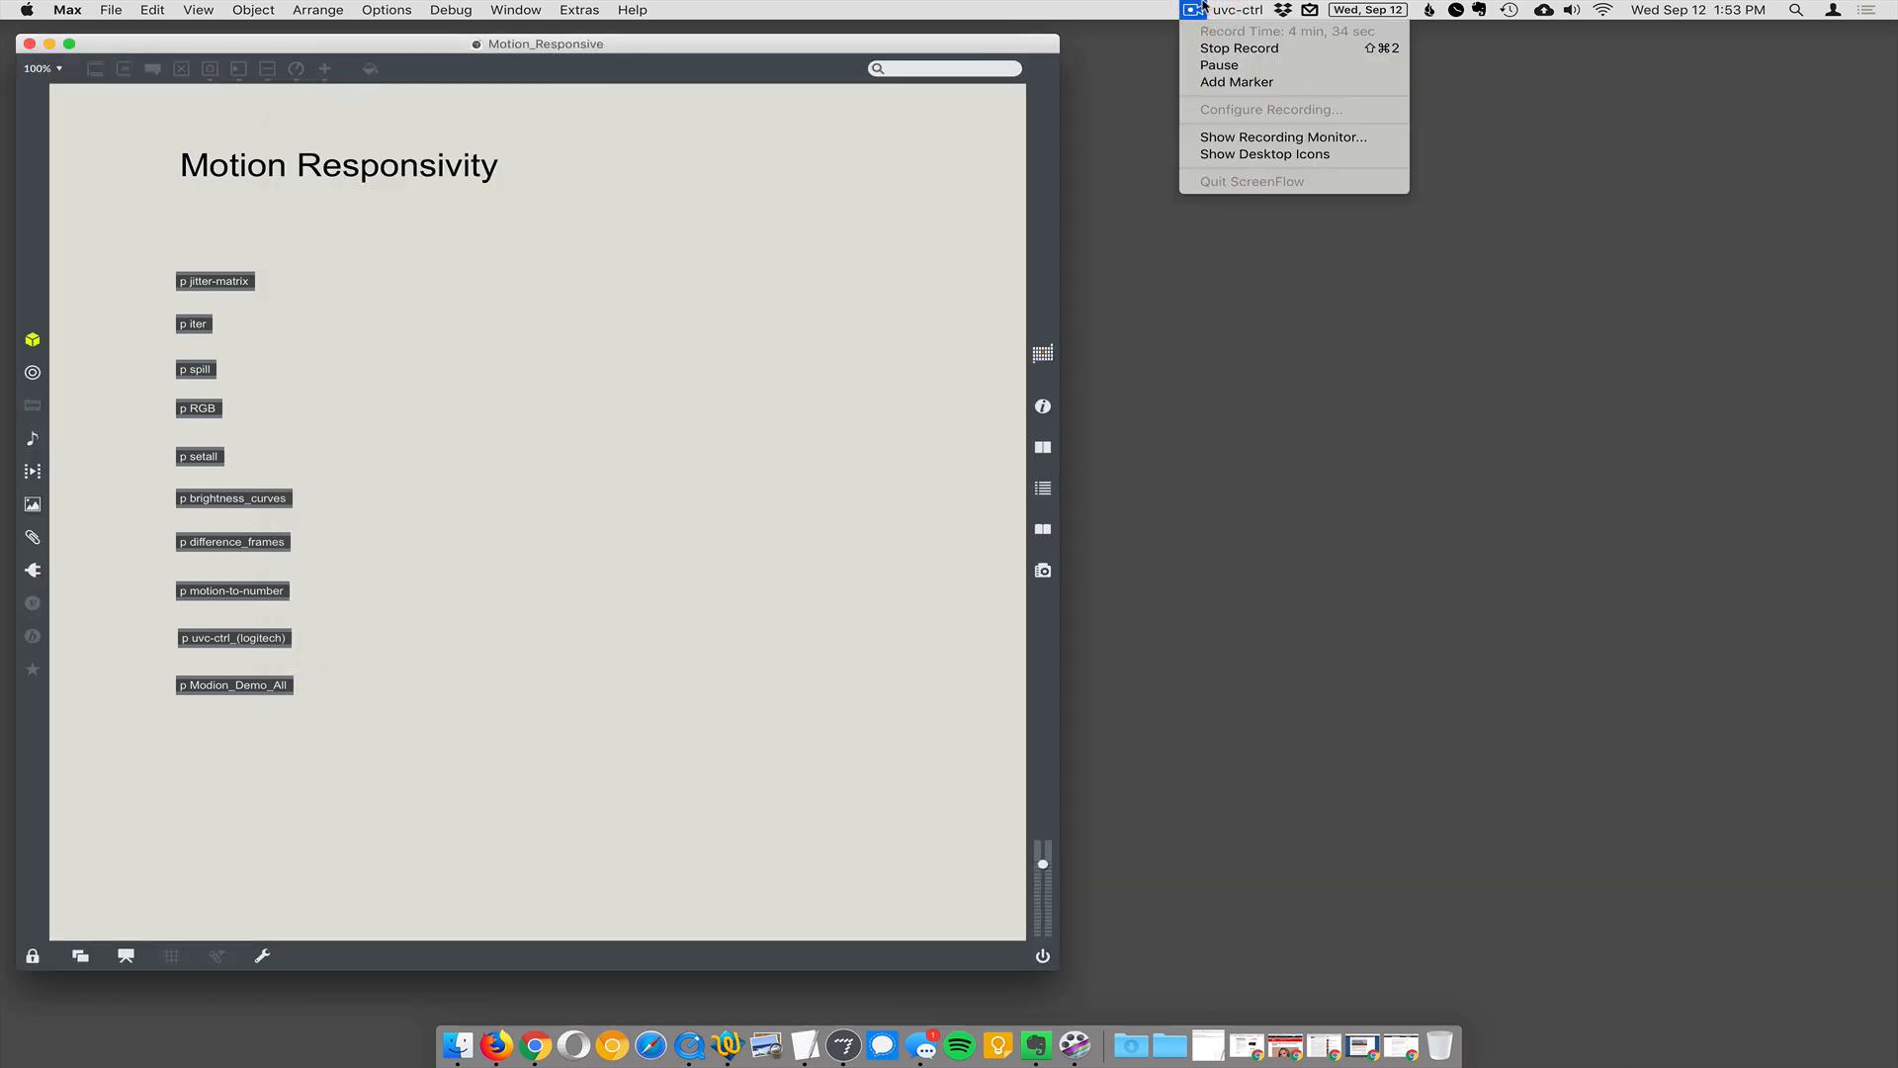